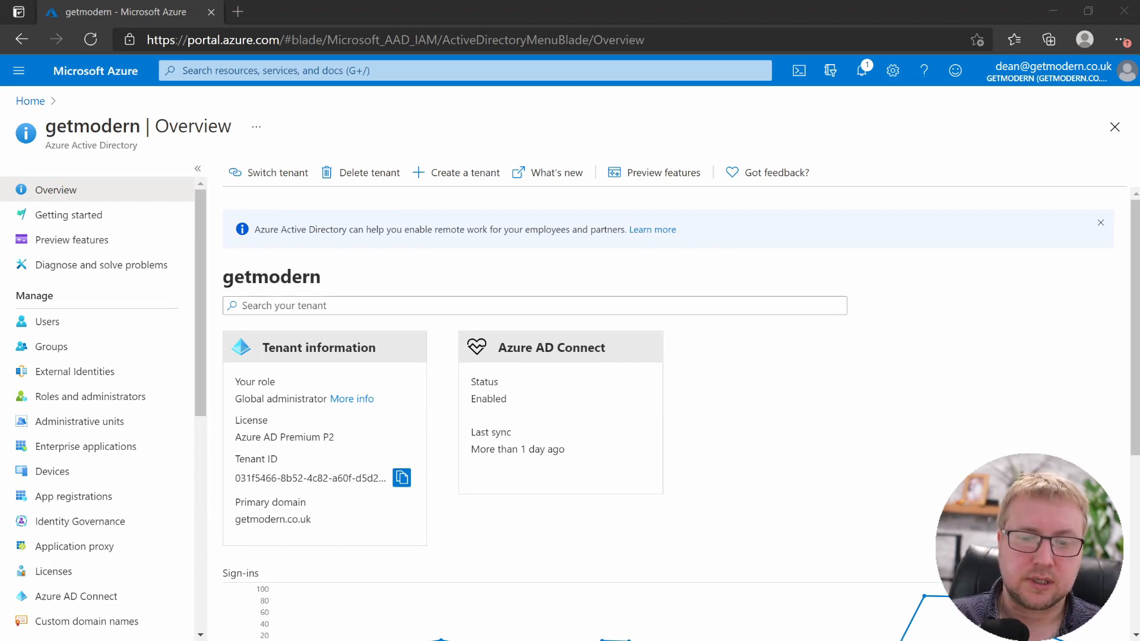
pyautogui.moveTo(273, 519)
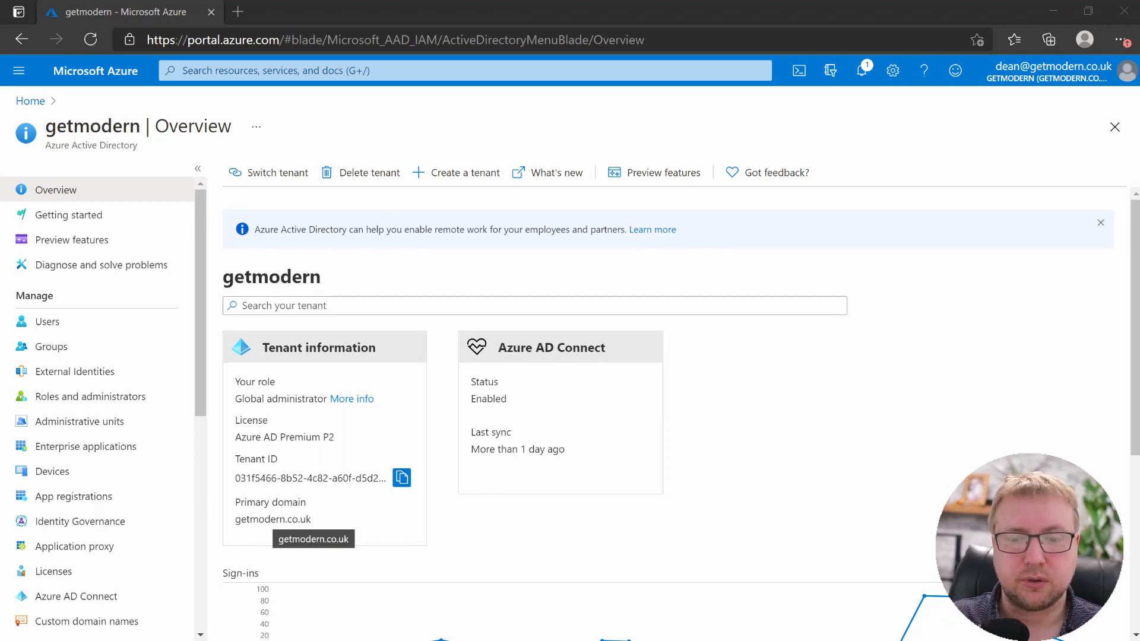
pyautogui.moveTo(228, 459)
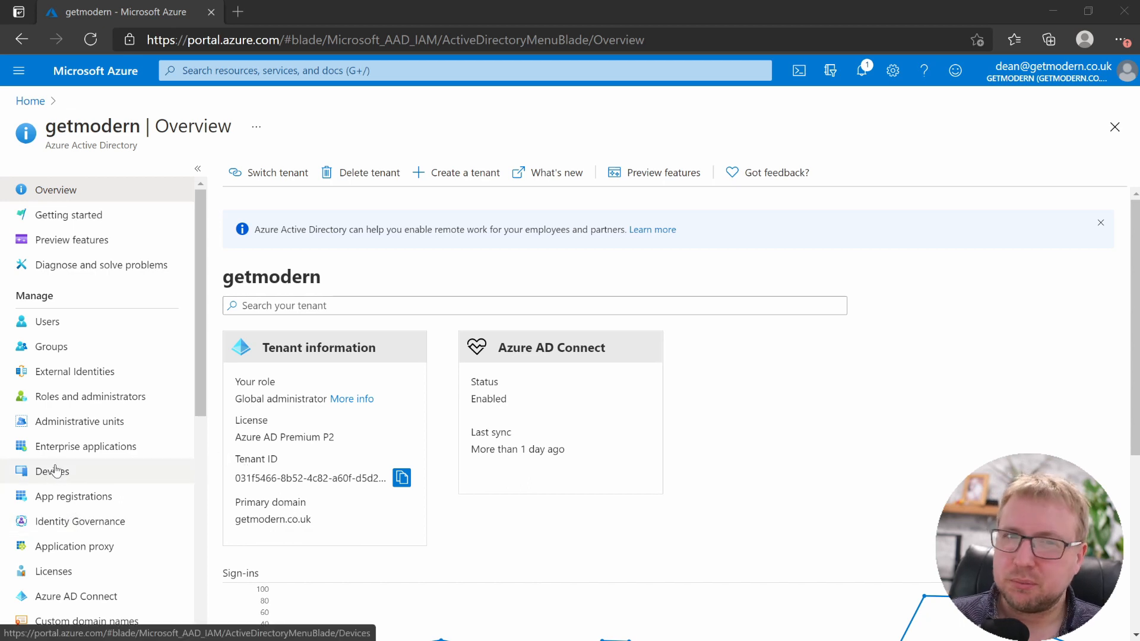
pyautogui.moveTo(85, 447)
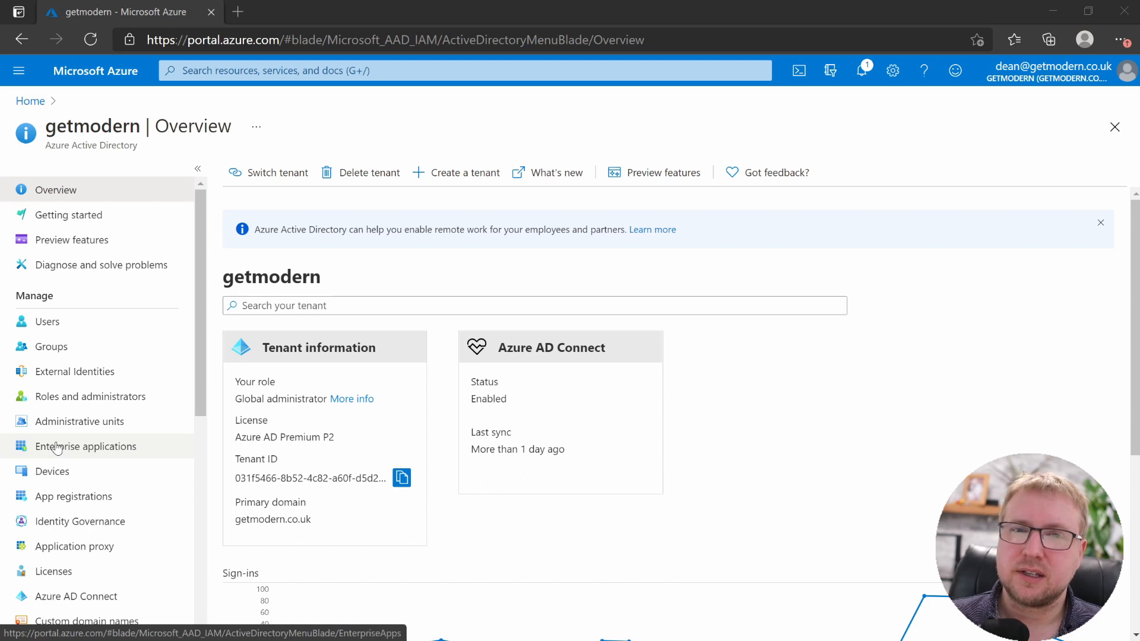
pyautogui.moveTo(79, 420)
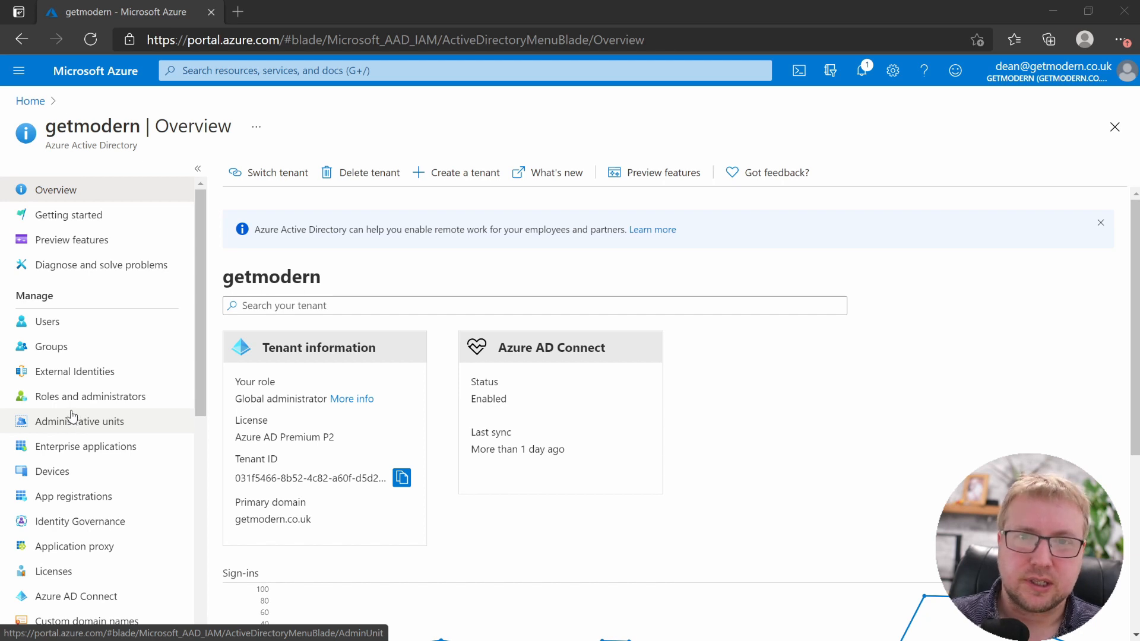
pyautogui.moveTo(82, 406)
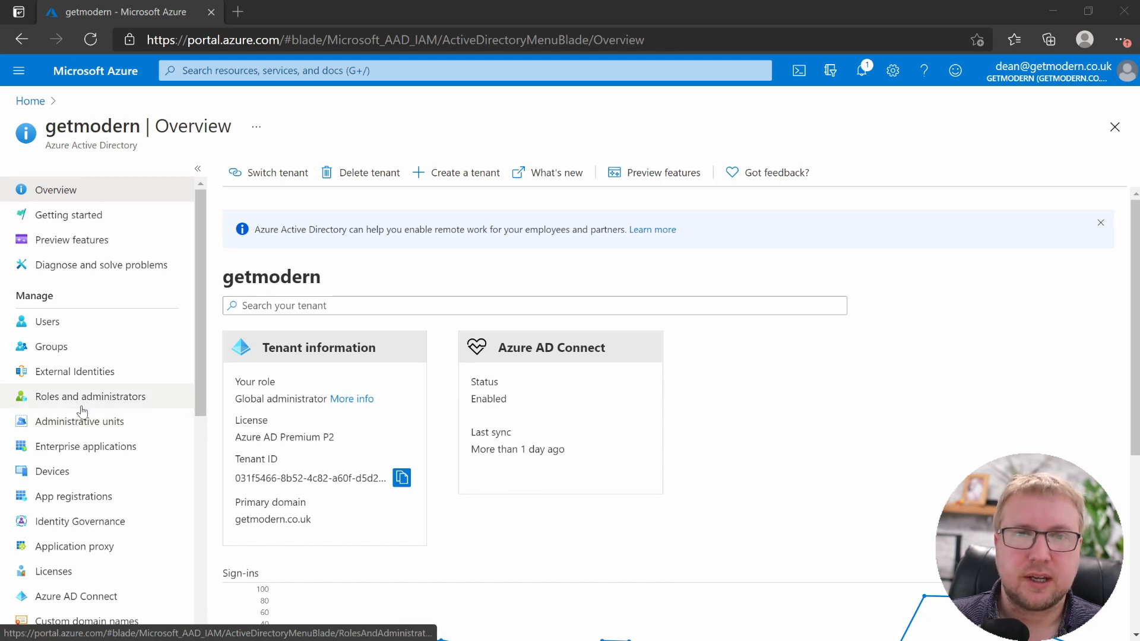
pyautogui.moveTo(82, 390)
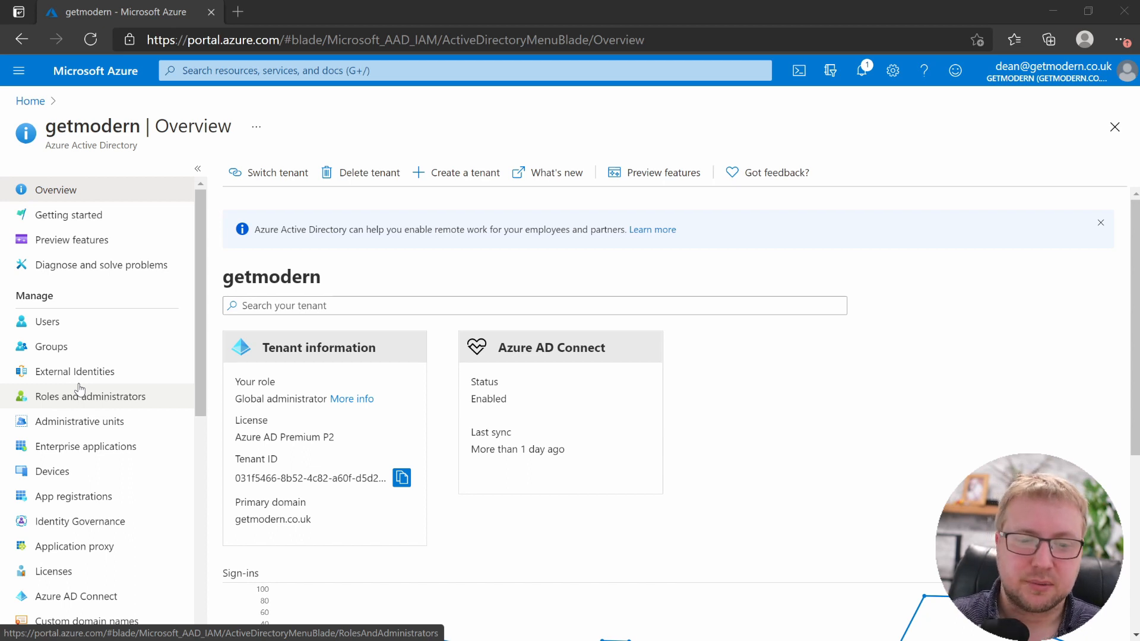
# Reach Azure AD Connect cloud sync management for the tenant from its Azure AD Connect page
pyautogui.doubleClick(273, 519)
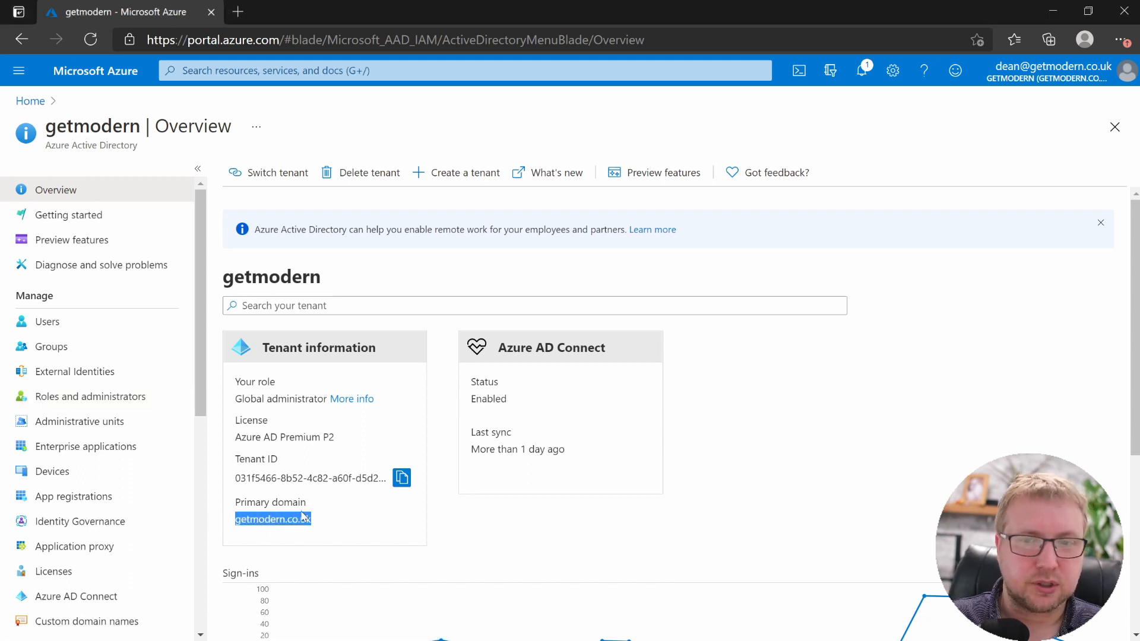
pyautogui.moveTo(273, 519)
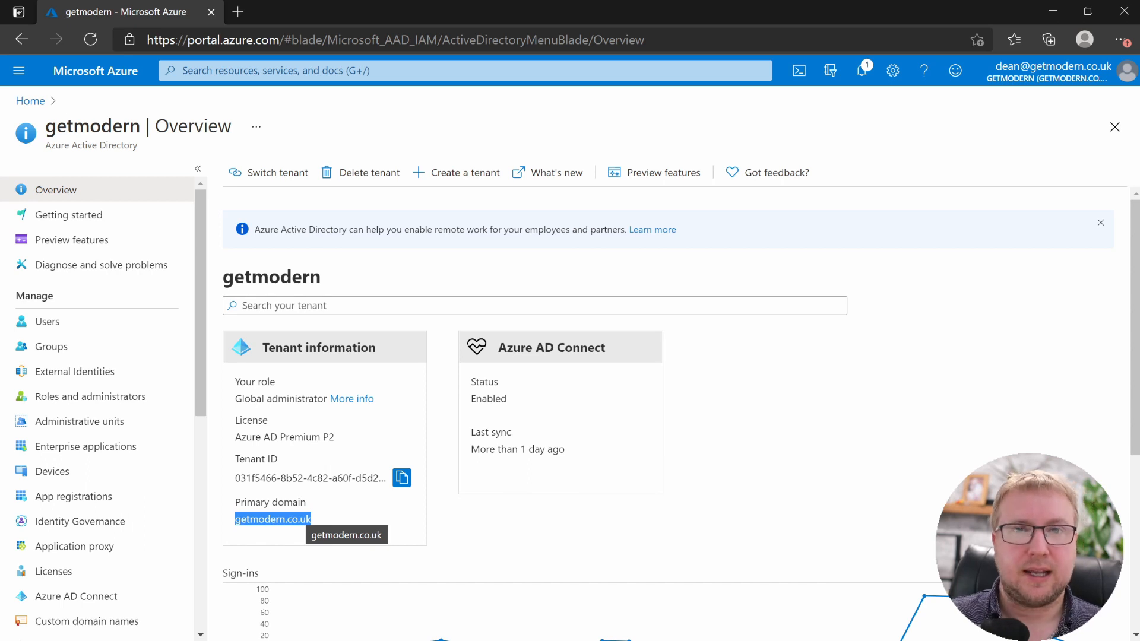
pyautogui.moveTo(199, 361)
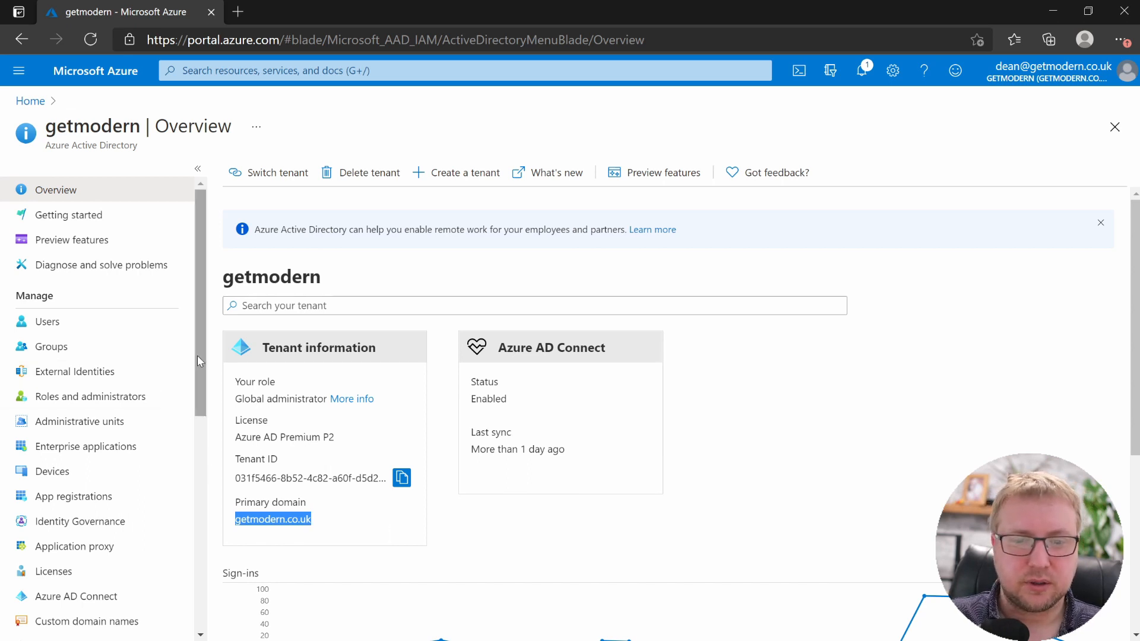
pyautogui.scroll(-3)
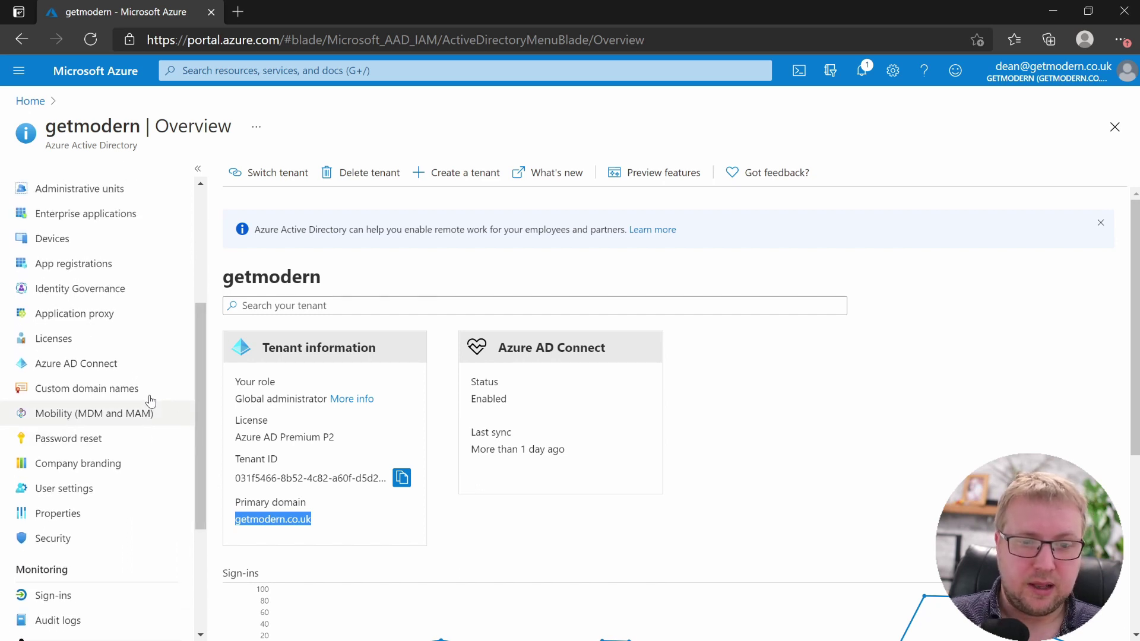
pyautogui.click(76, 363)
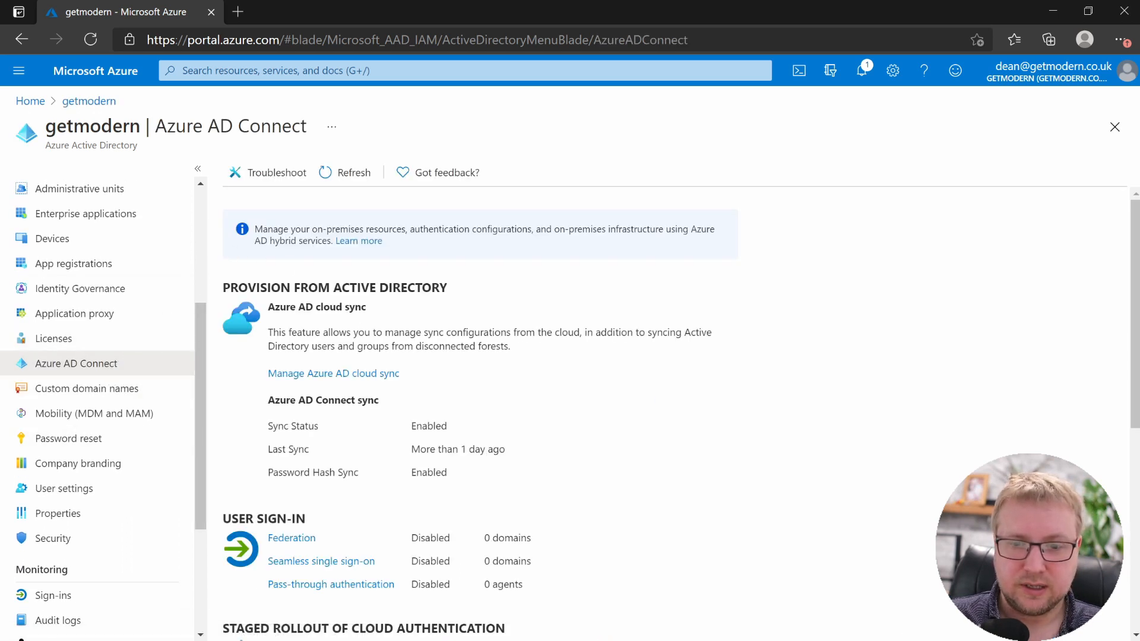
pyautogui.moveTo(265, 377)
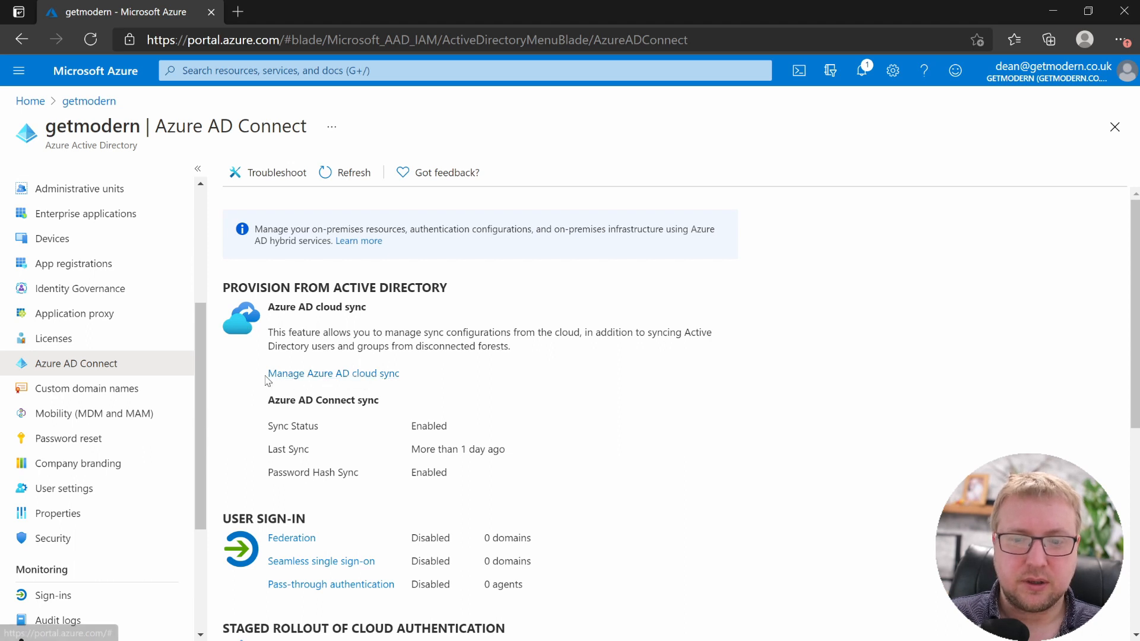
pyautogui.moveTo(332, 373)
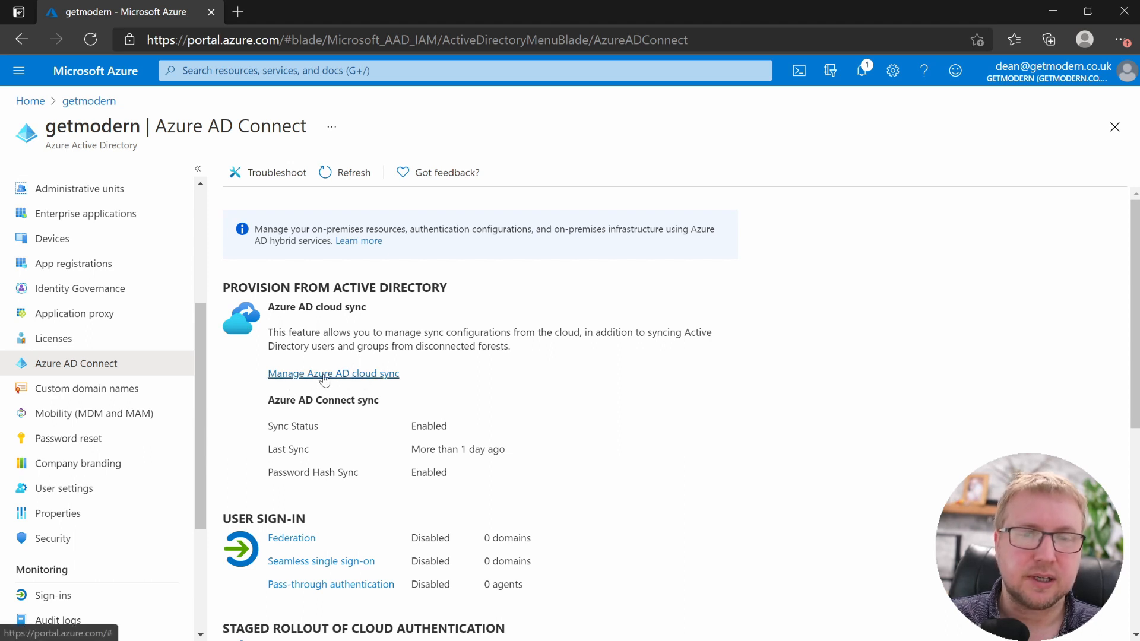
pyautogui.click(332, 373)
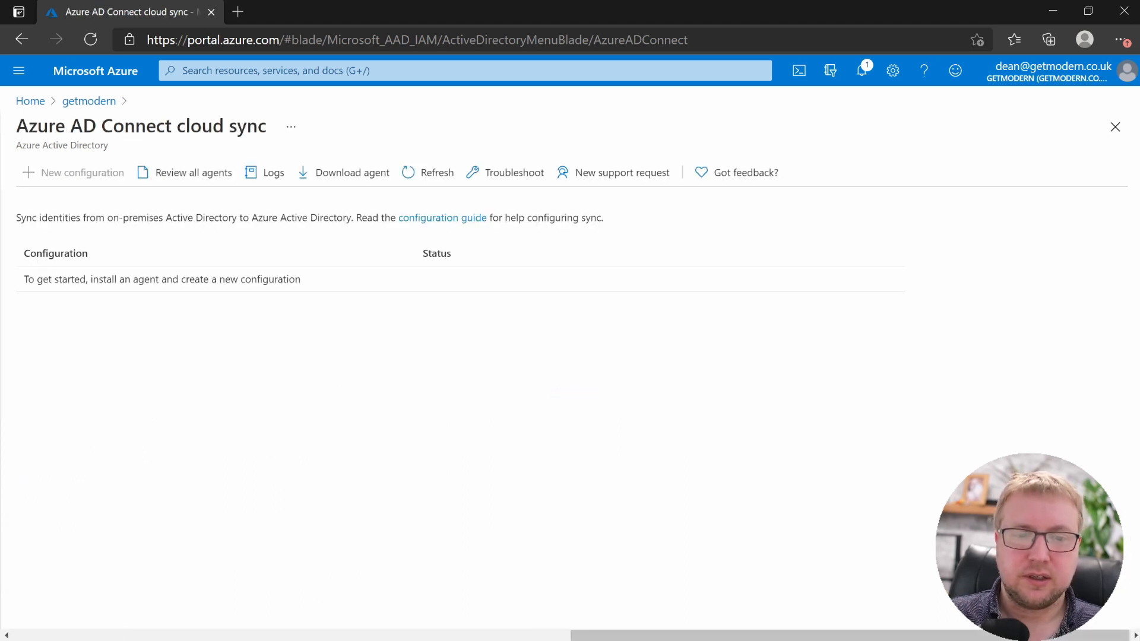
pyautogui.moveTo(348, 189)
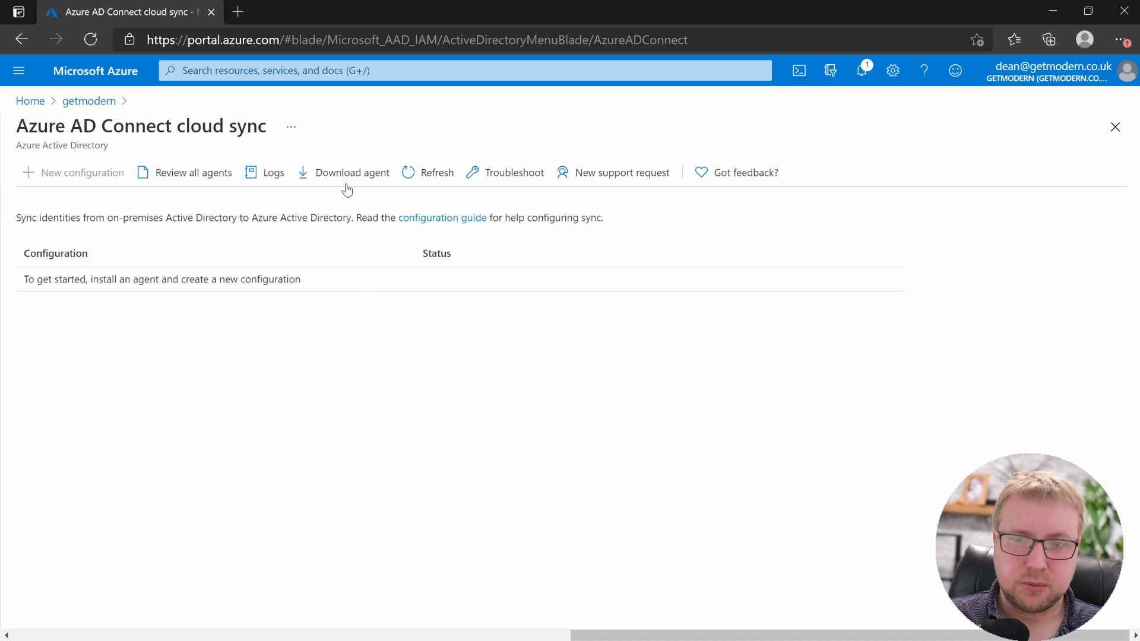
# Download the Azure AD provisioning agent installer, accepting terms, and show it in its folder
pyautogui.click(351, 172)
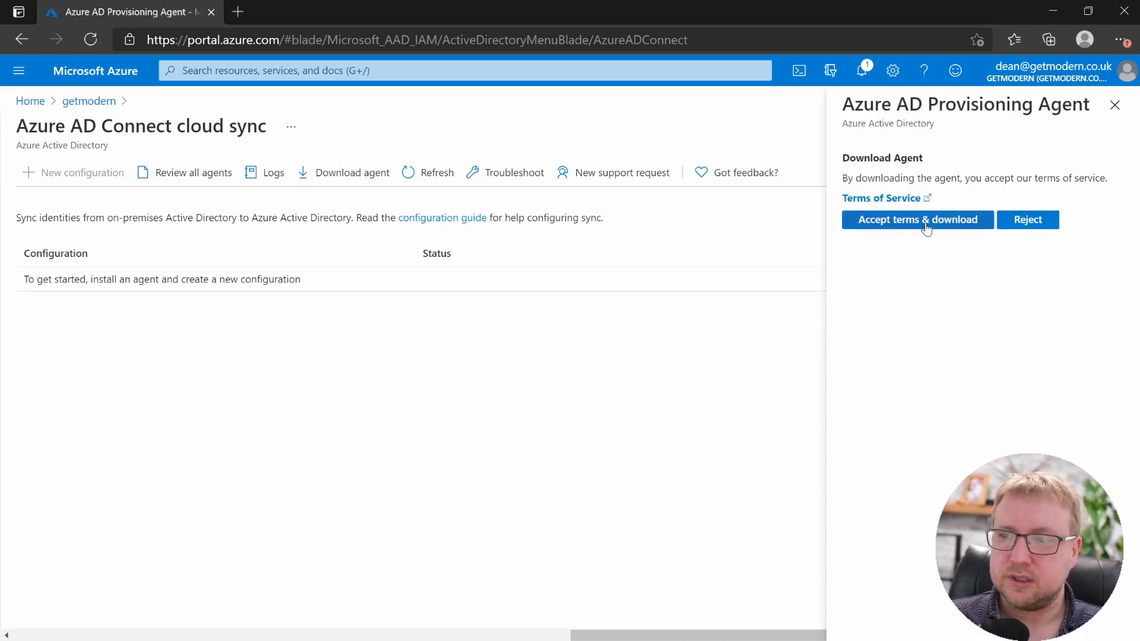
pyautogui.click(917, 220)
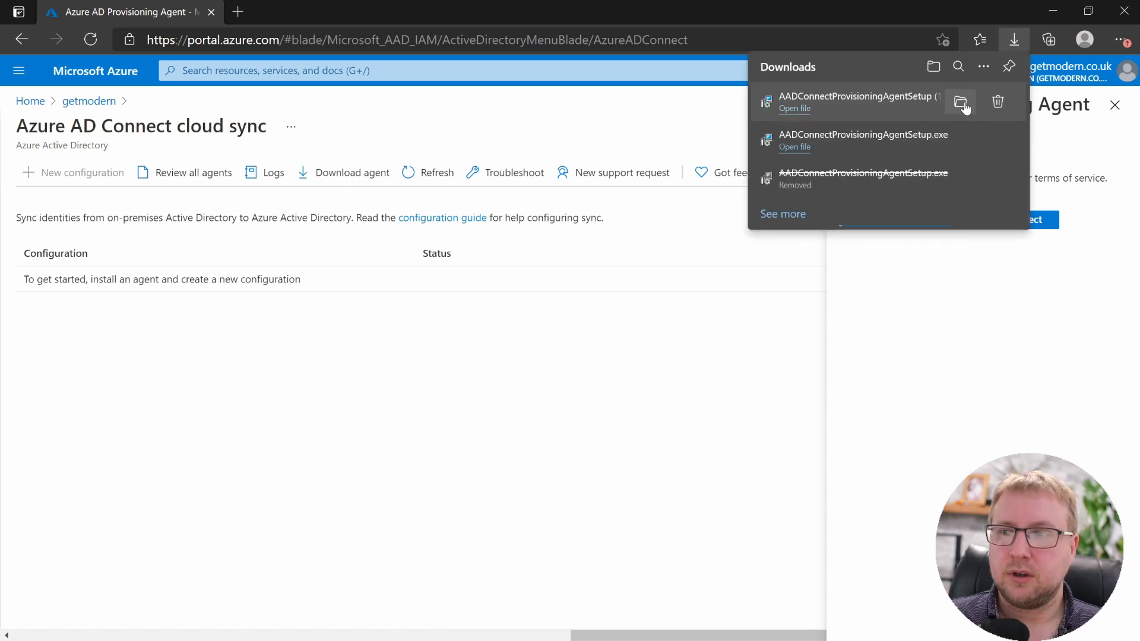
pyautogui.click(961, 102)
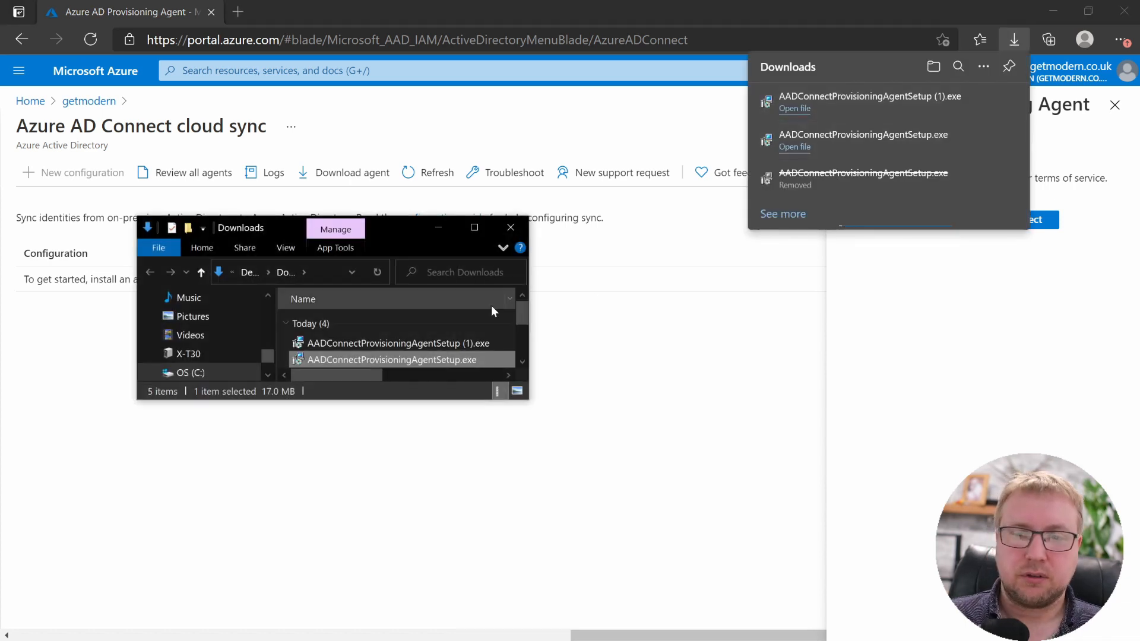
pyautogui.rightClick(378, 360)
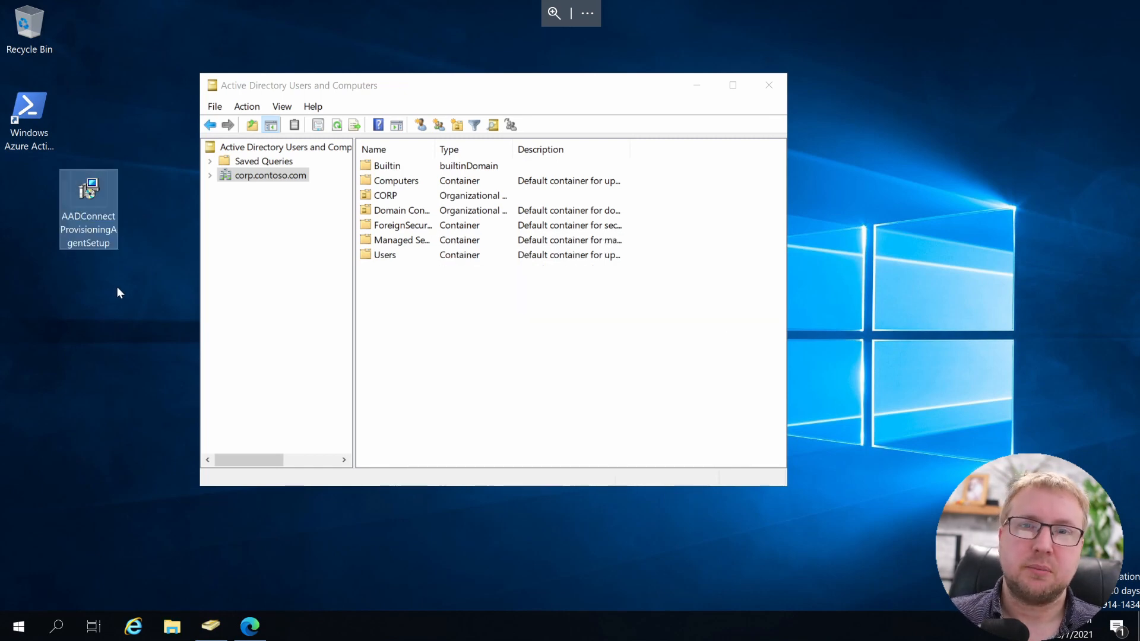
pyautogui.moveTo(46, 619)
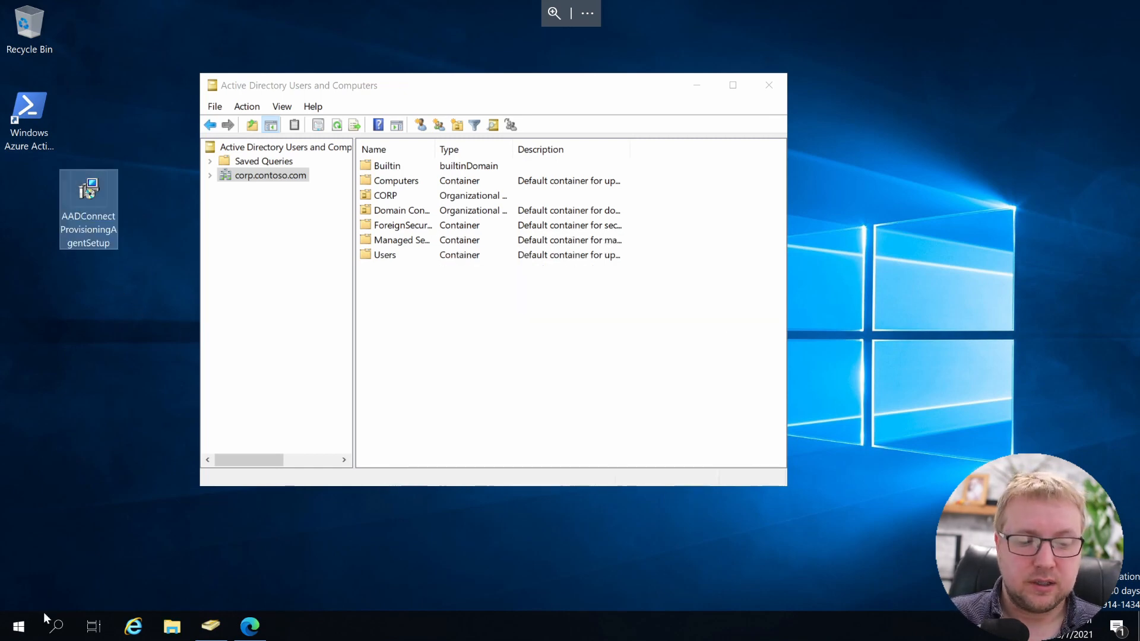
# Search Start for 'domains' to launch Active Directory Domains and Trusts
pyautogui.click(17, 625)
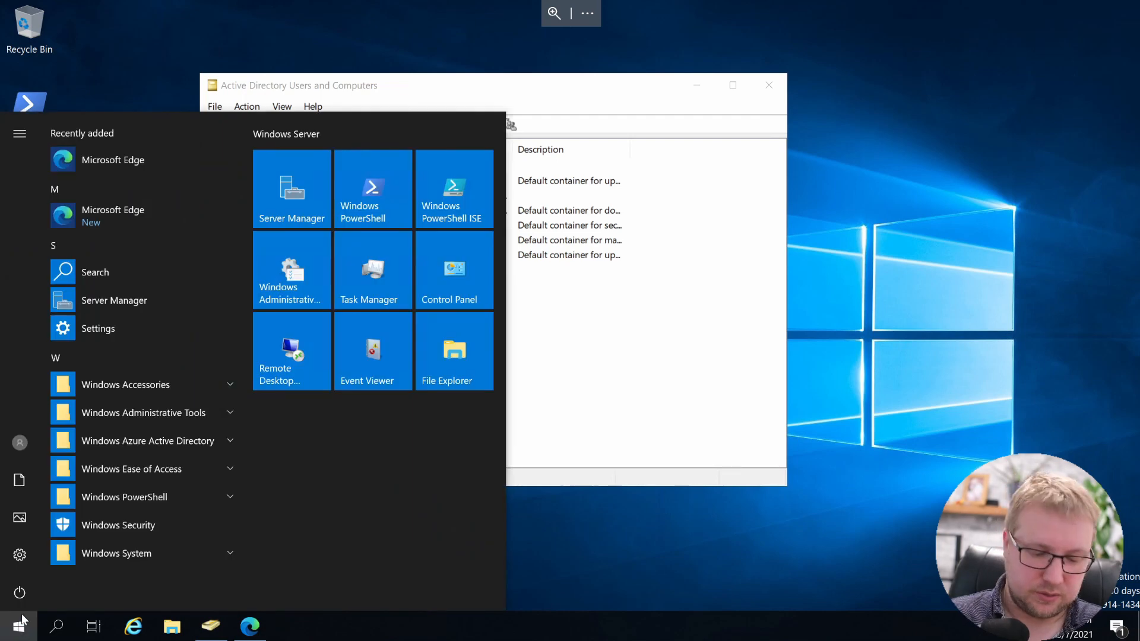
pyautogui.write('d')
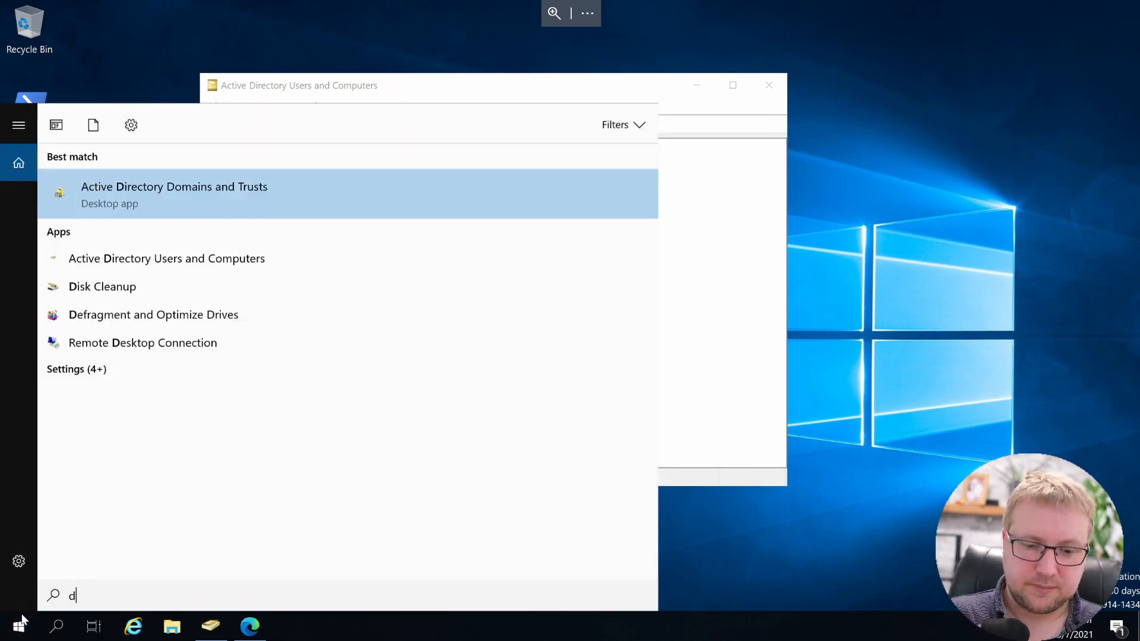
pyautogui.write('omains')
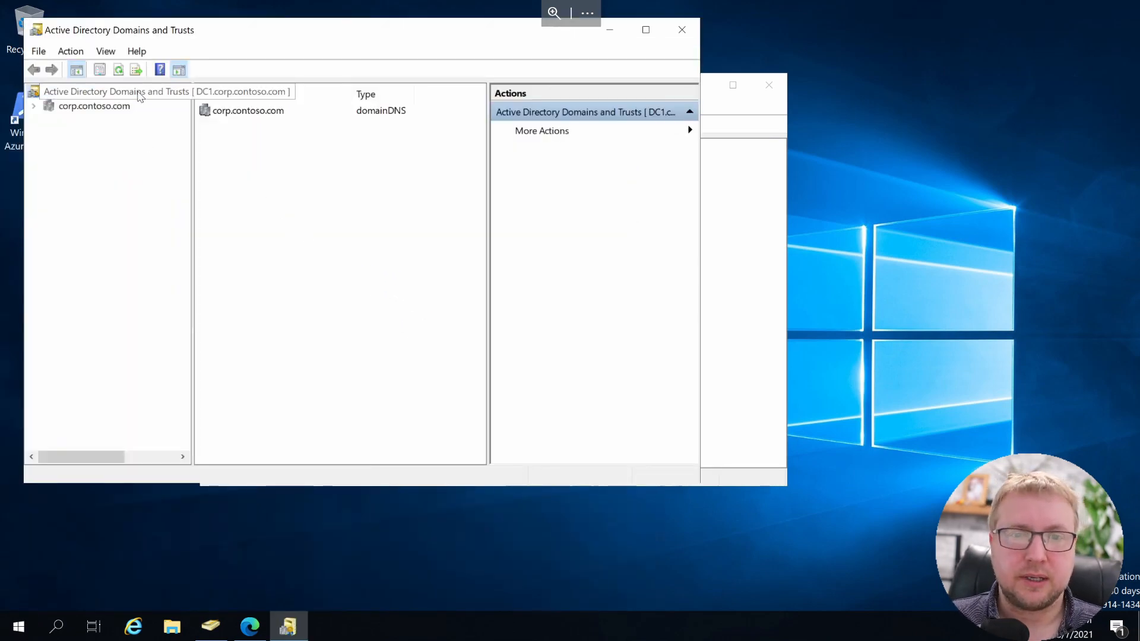
# Add getmodern.co.uk as an alternative UPN suffix in the forest's UPN suffix properties
pyautogui.rightClick(117, 91)
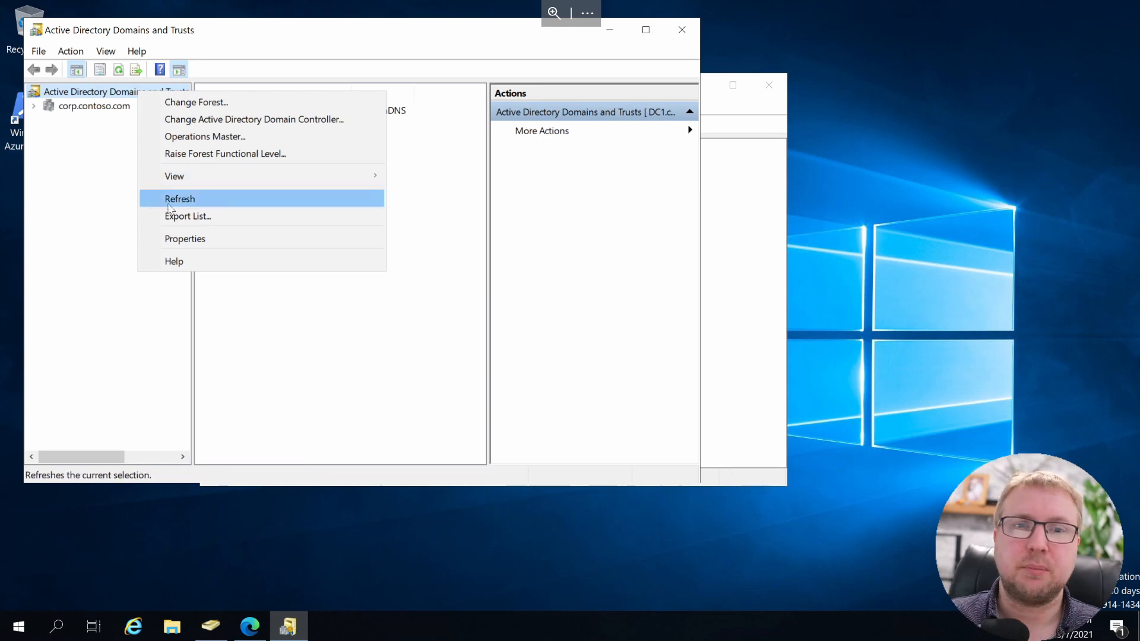
pyautogui.click(179, 199)
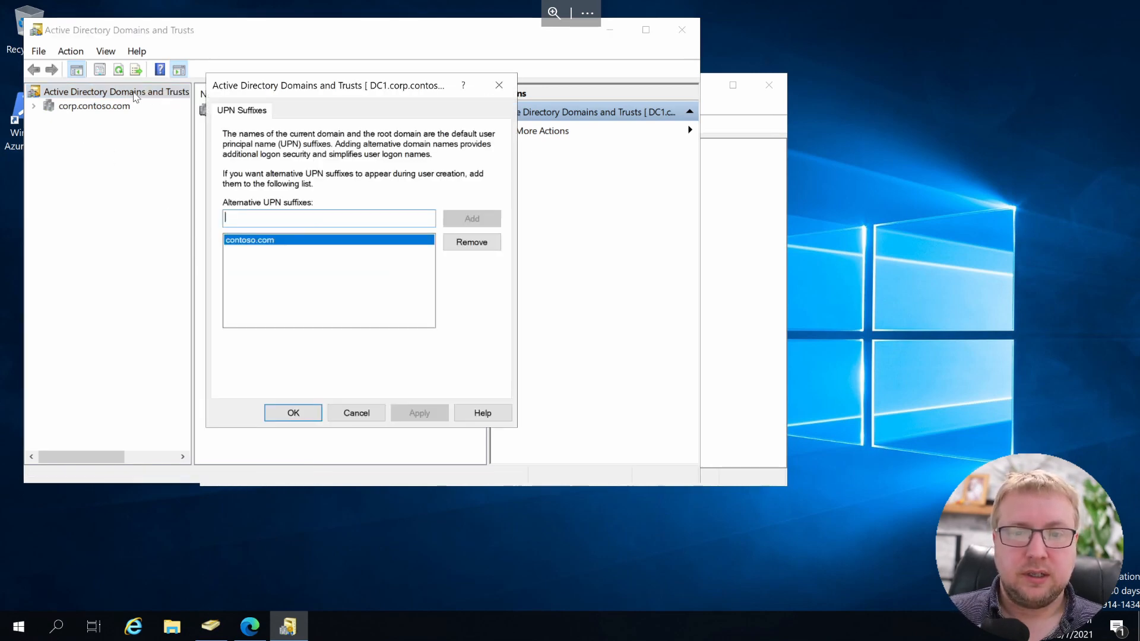
pyautogui.moveTo(265, 218)
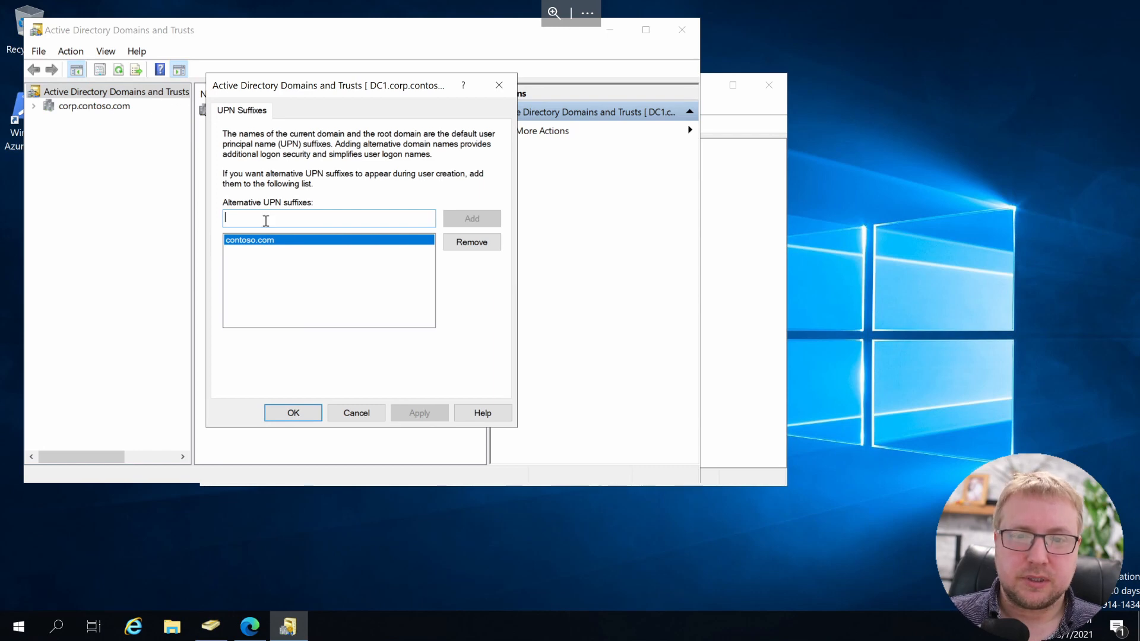
pyautogui.write('getmodern.co.')
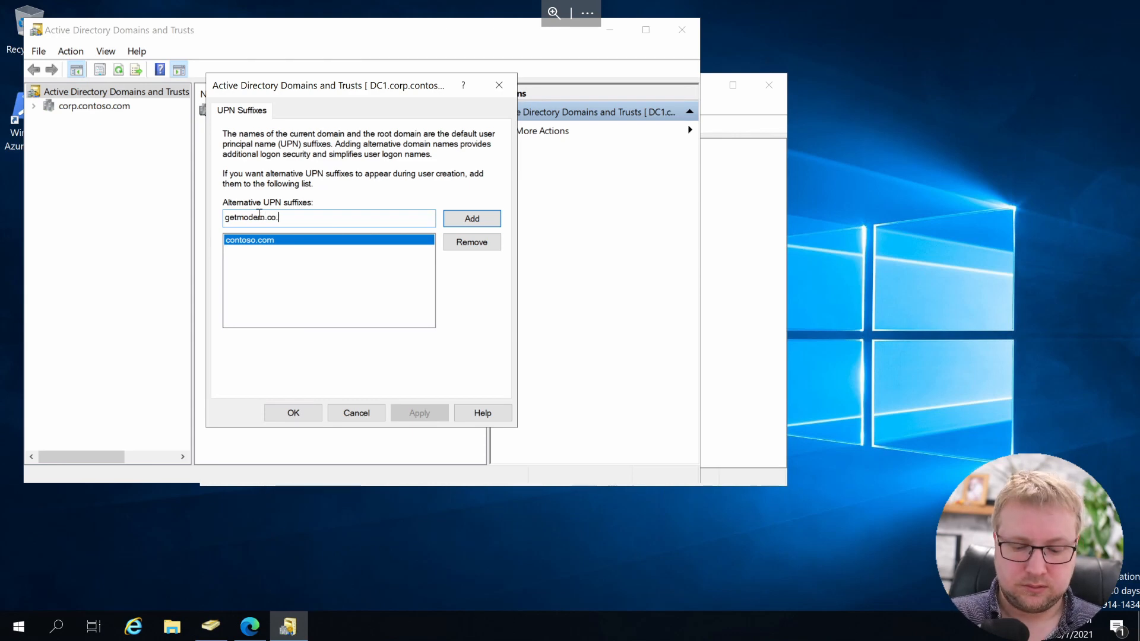
pyautogui.write('uk')
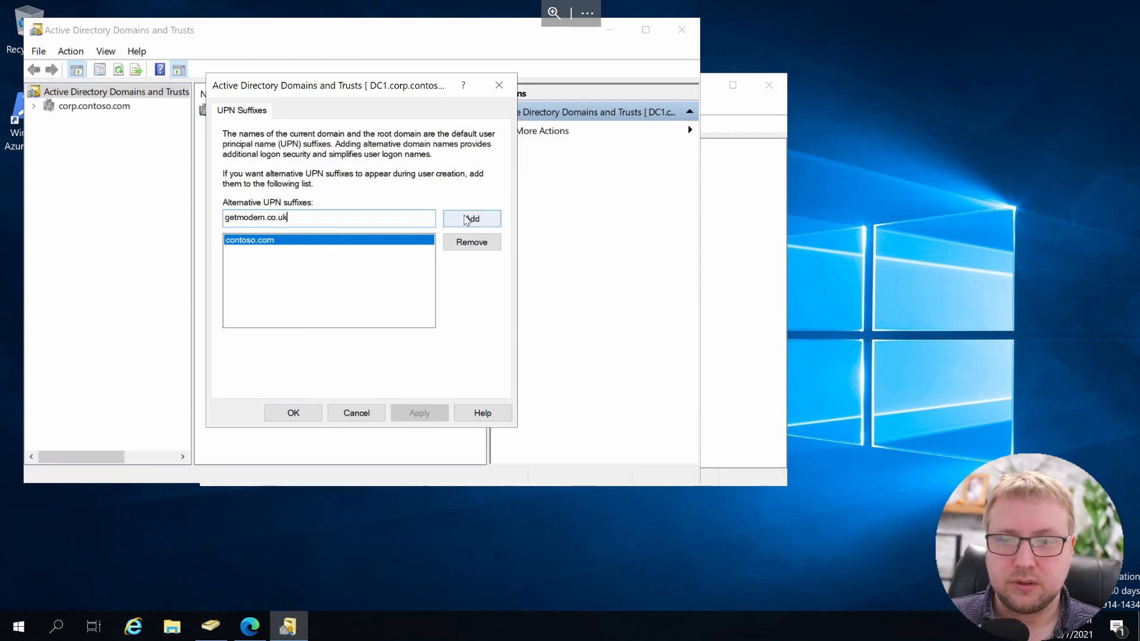
pyautogui.click(472, 219)
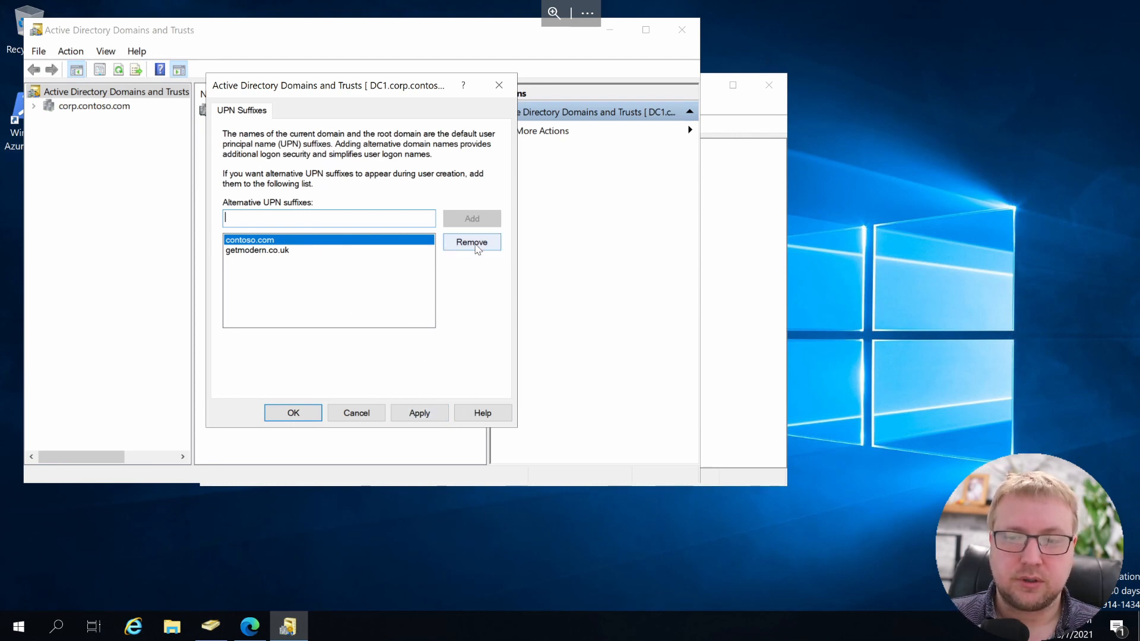
# Remove the contoso.com UPN suffix, confirm deletion, apply and close the properties
pyautogui.click(471, 243)
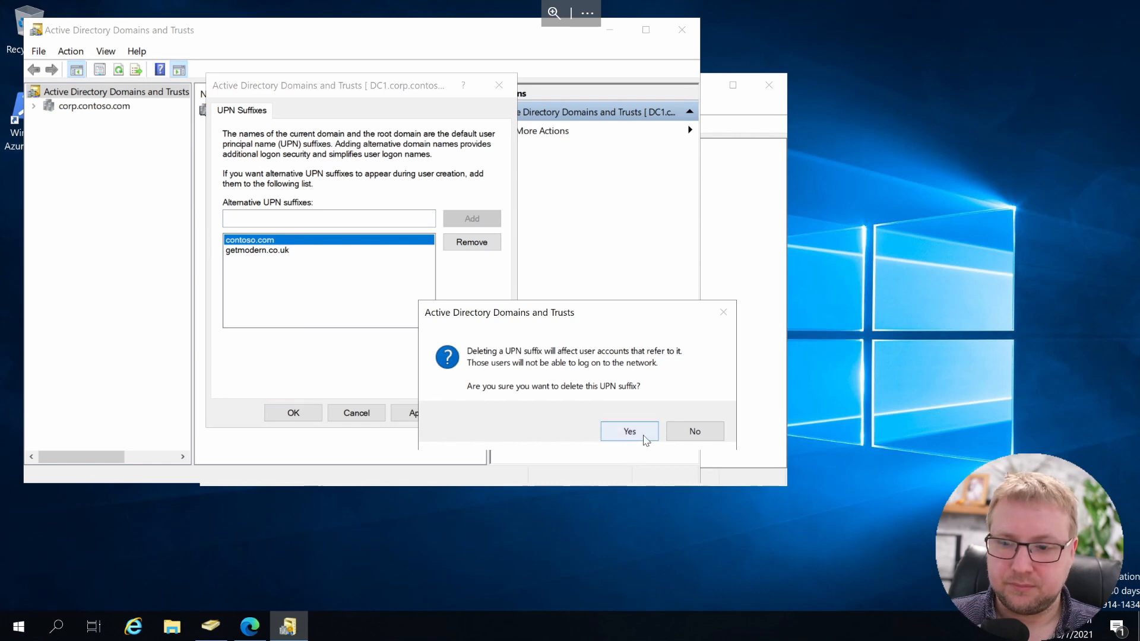
pyautogui.click(630, 431)
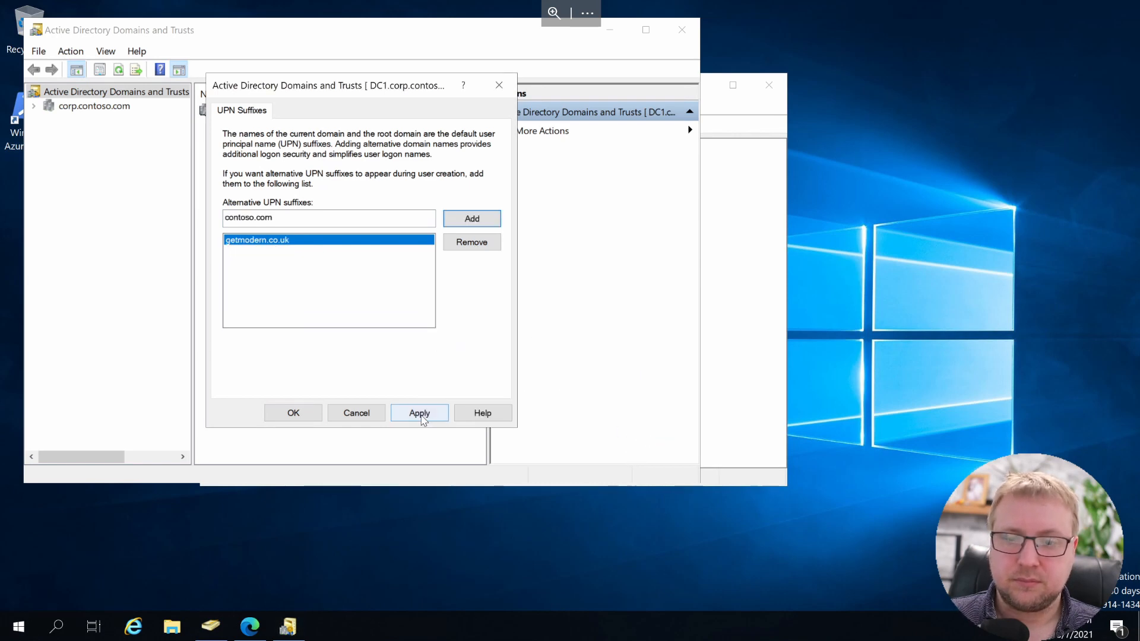
pyautogui.click(419, 412)
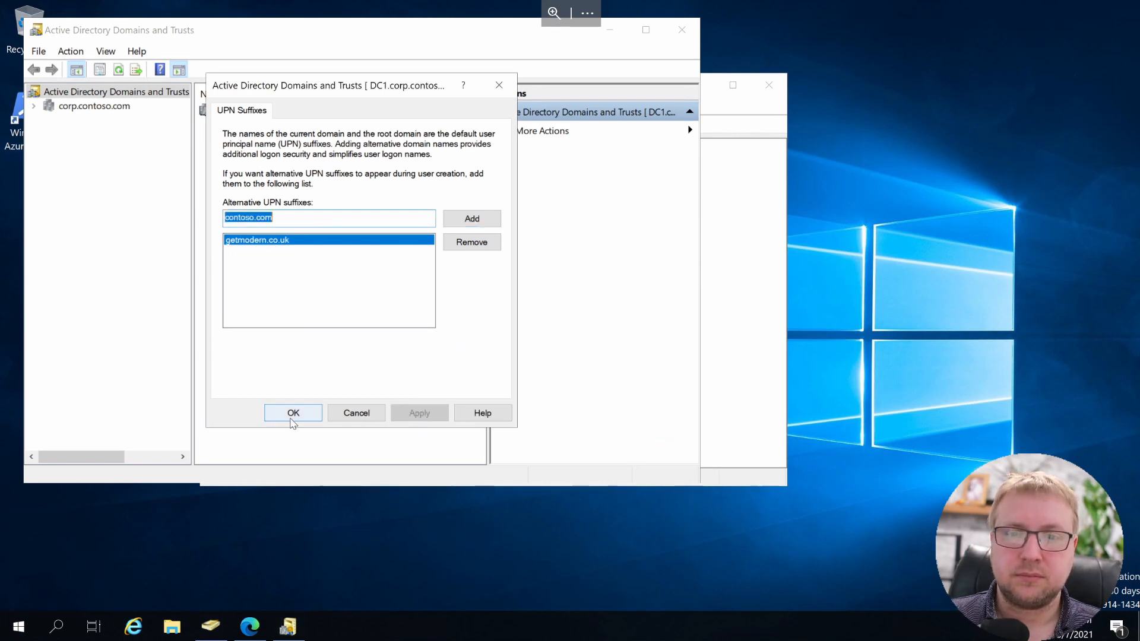
pyautogui.click(294, 414)
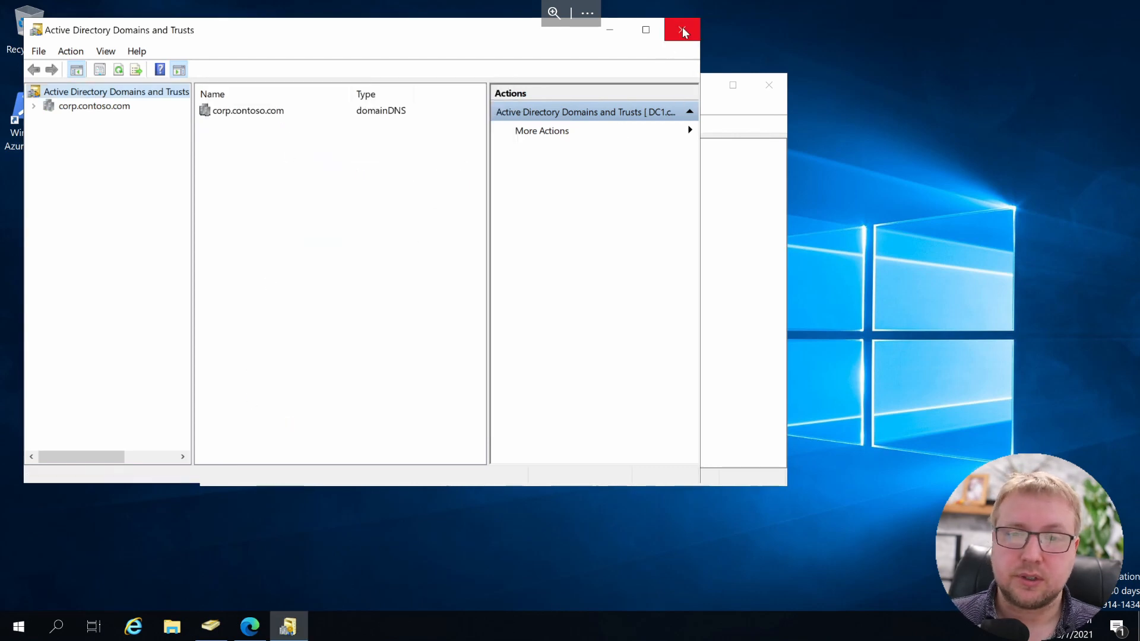
# Close Domains and Trusts and expand Windows Administrative Tools in the Start menu
pyautogui.click(681, 30)
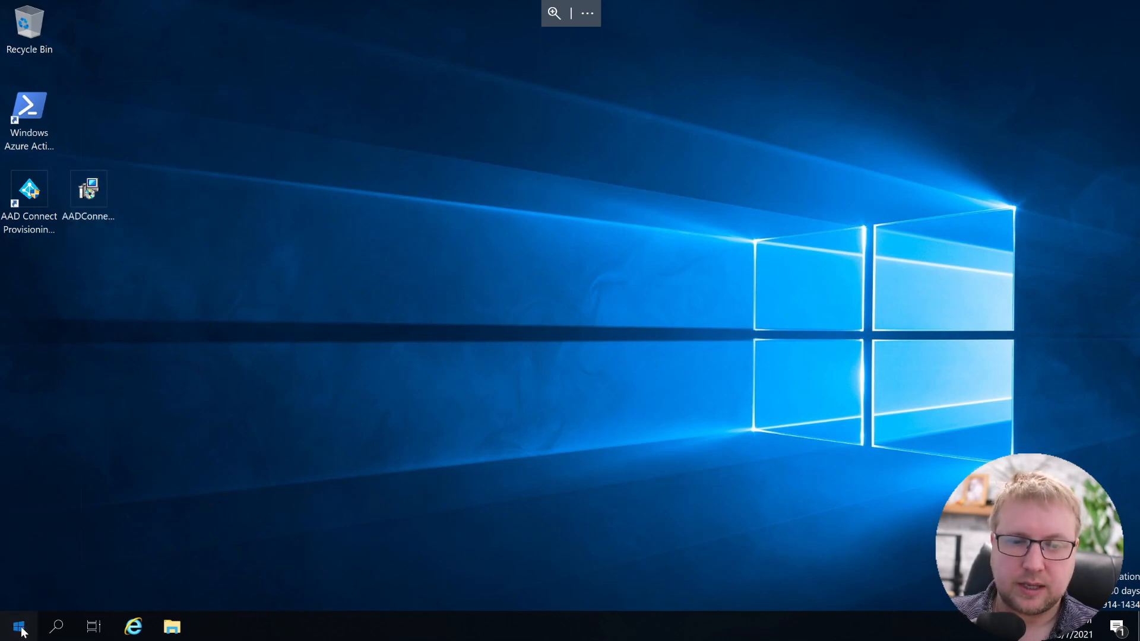
pyautogui.click(14, 626)
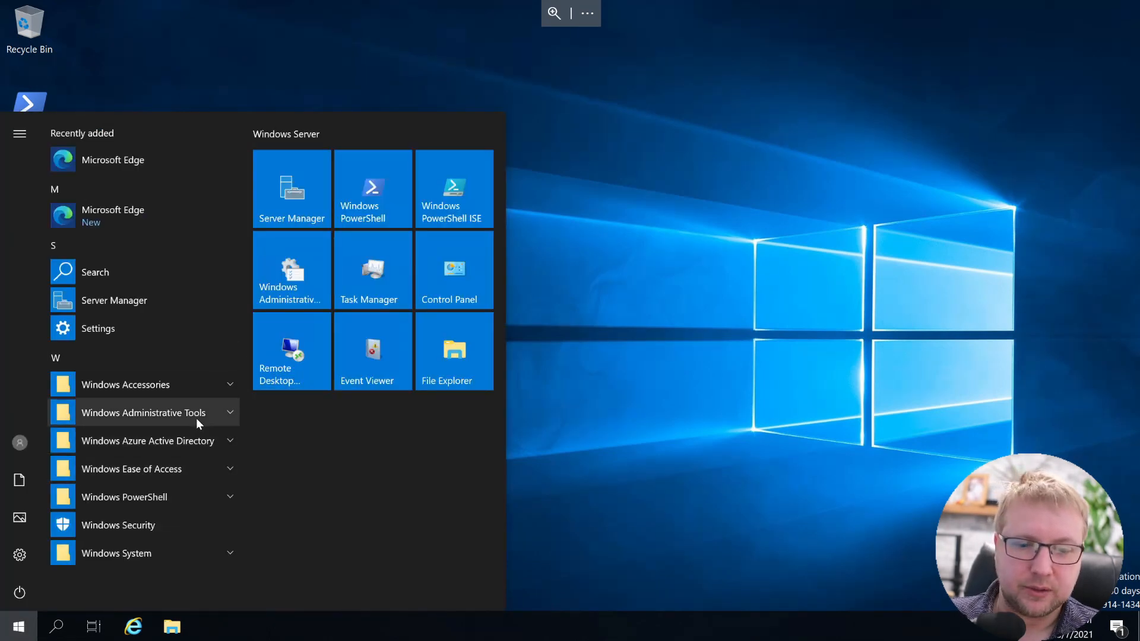
pyautogui.click(144, 412)
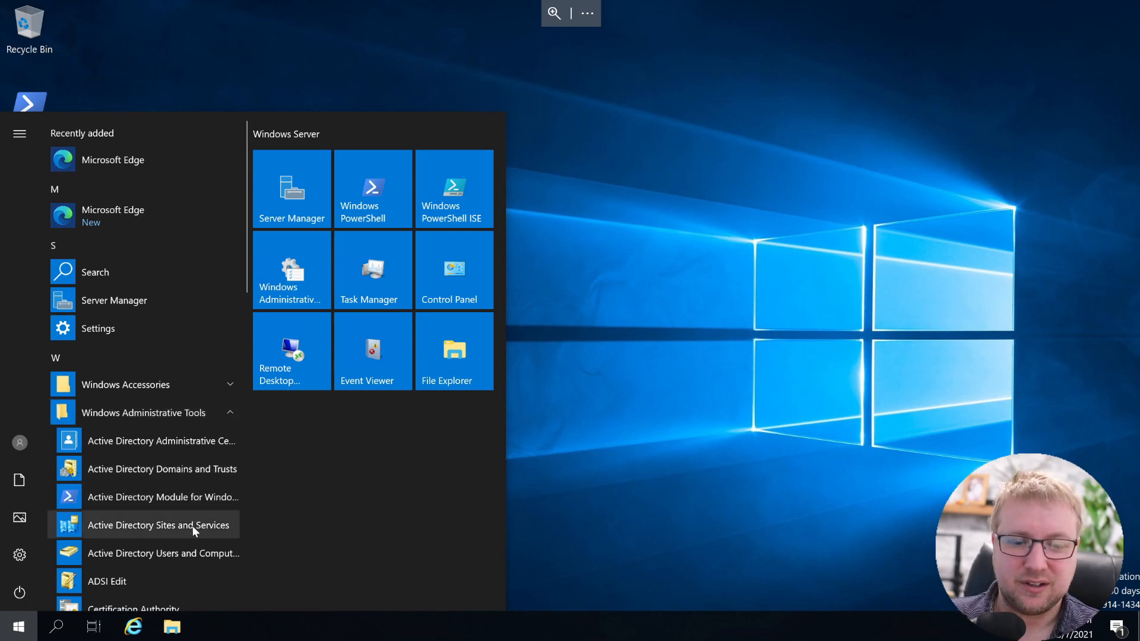
pyautogui.moveTo(185, 553)
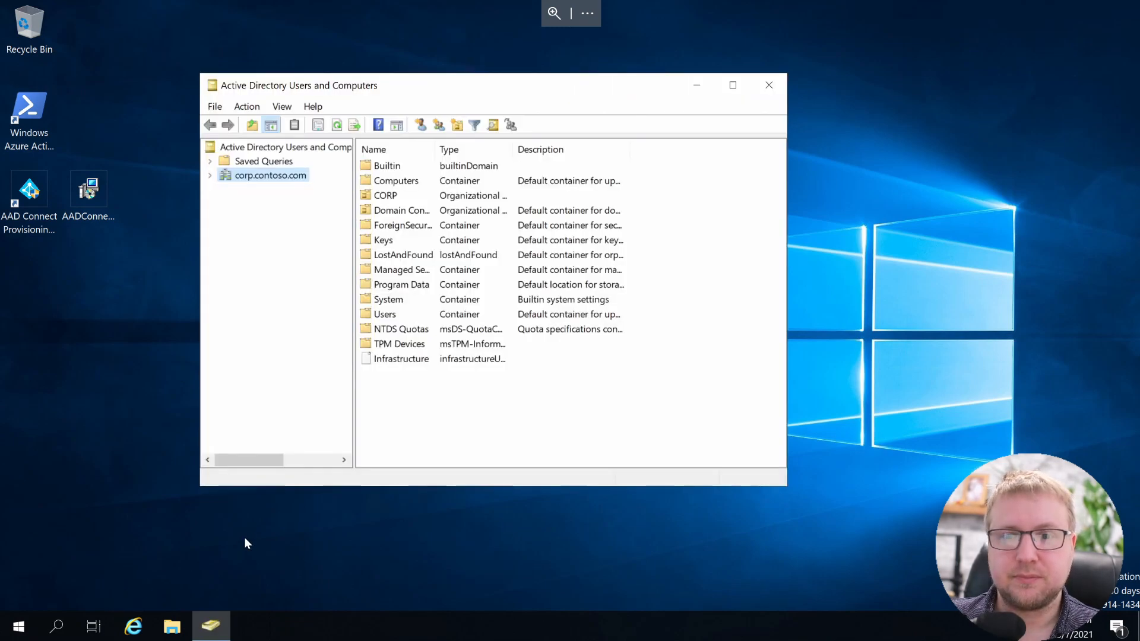
pyautogui.click(385, 194)
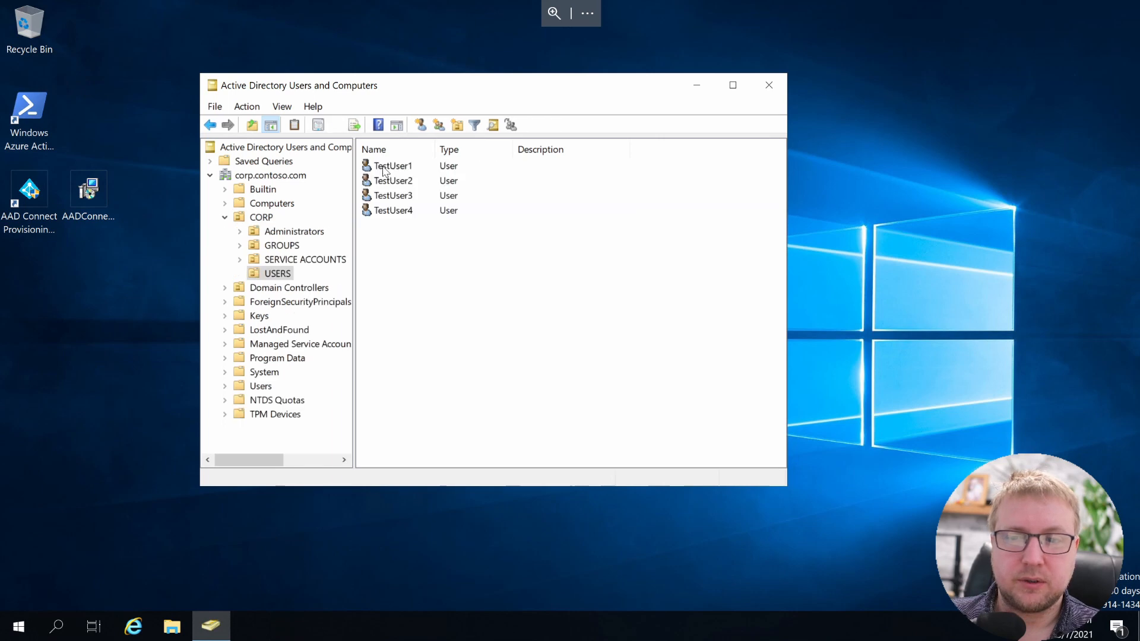
pyautogui.rightClick(393, 167)
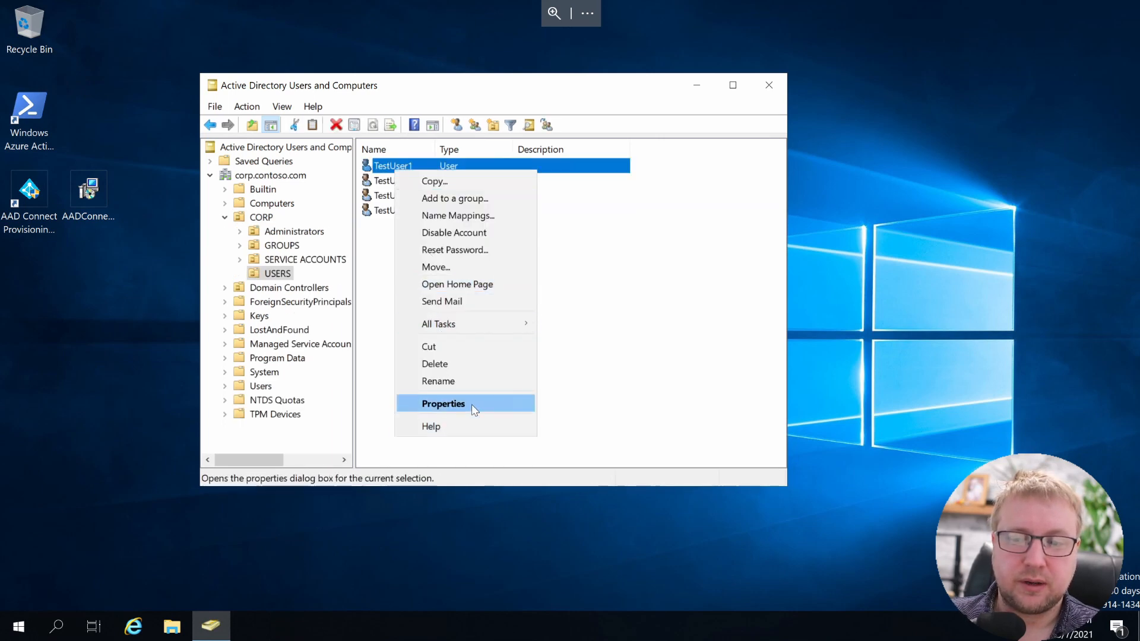
pyautogui.click(443, 404)
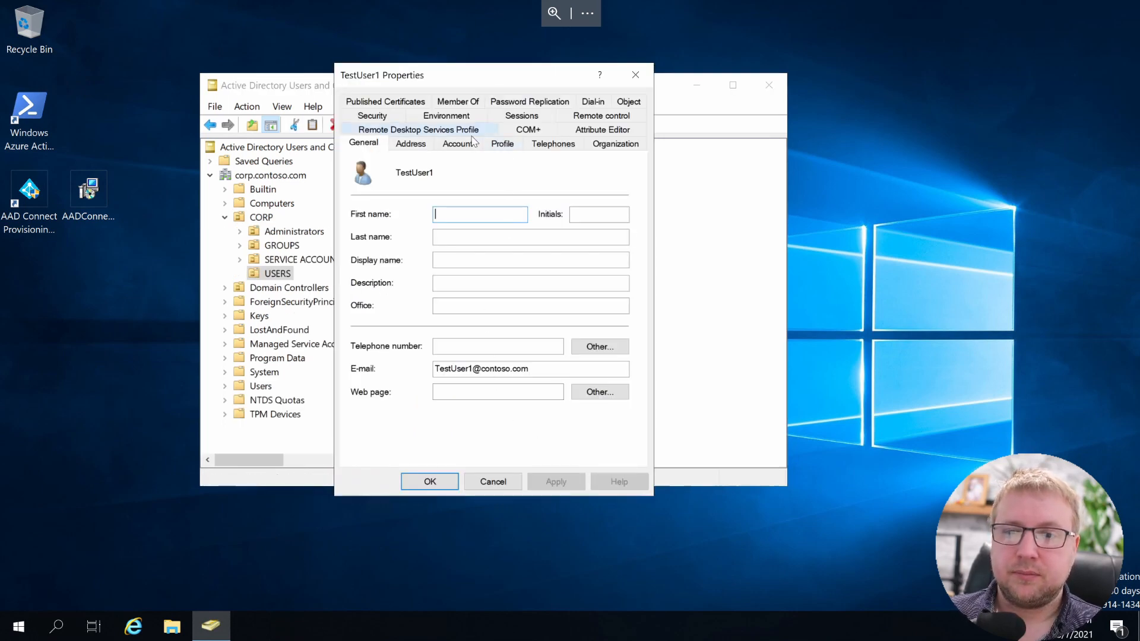
pyautogui.click(457, 143)
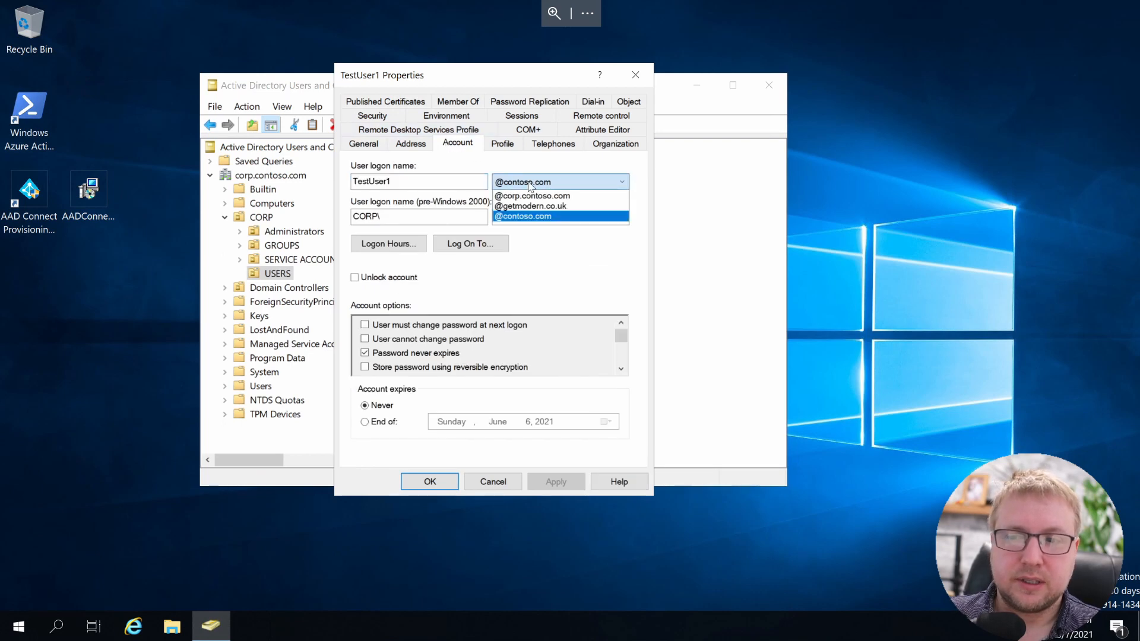
pyautogui.moveTo(560, 191)
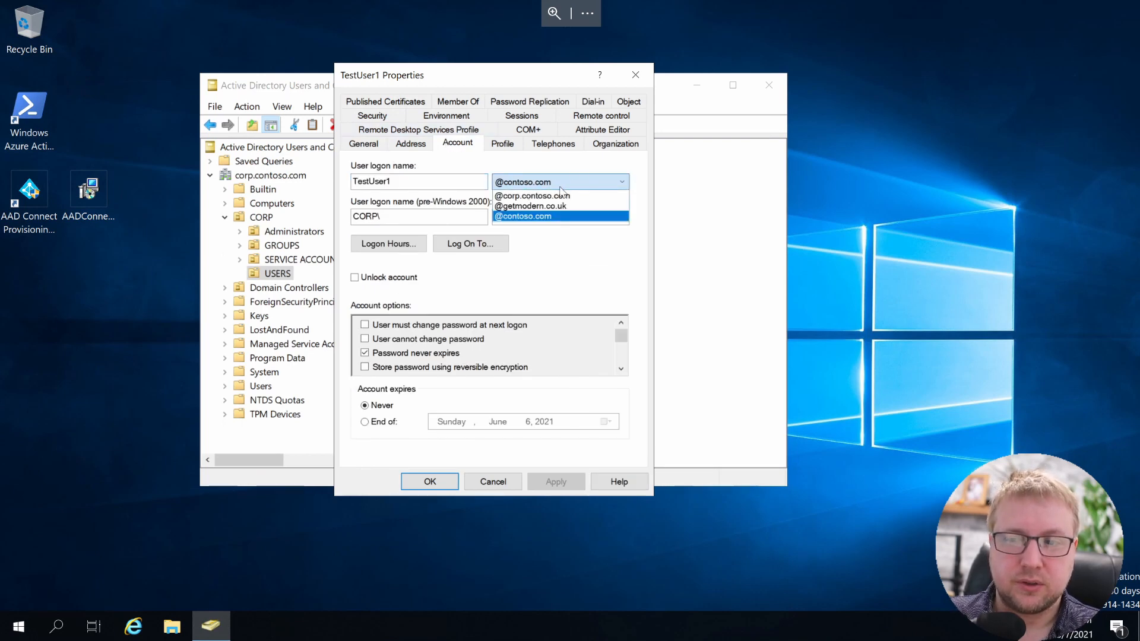
pyautogui.click(529, 205)
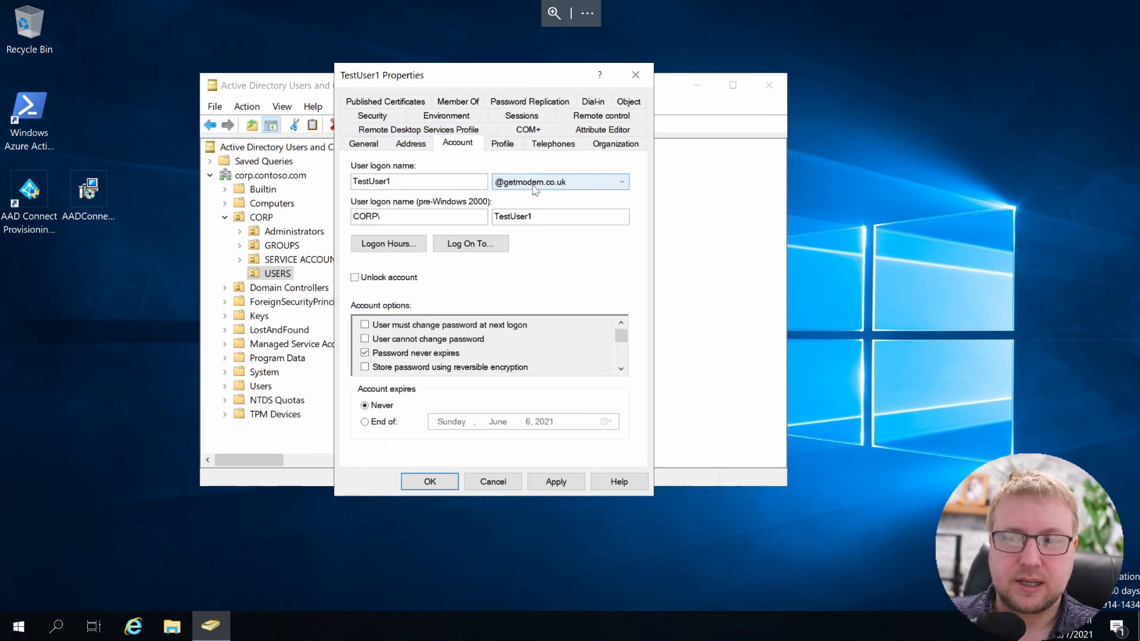
pyautogui.click(556, 481)
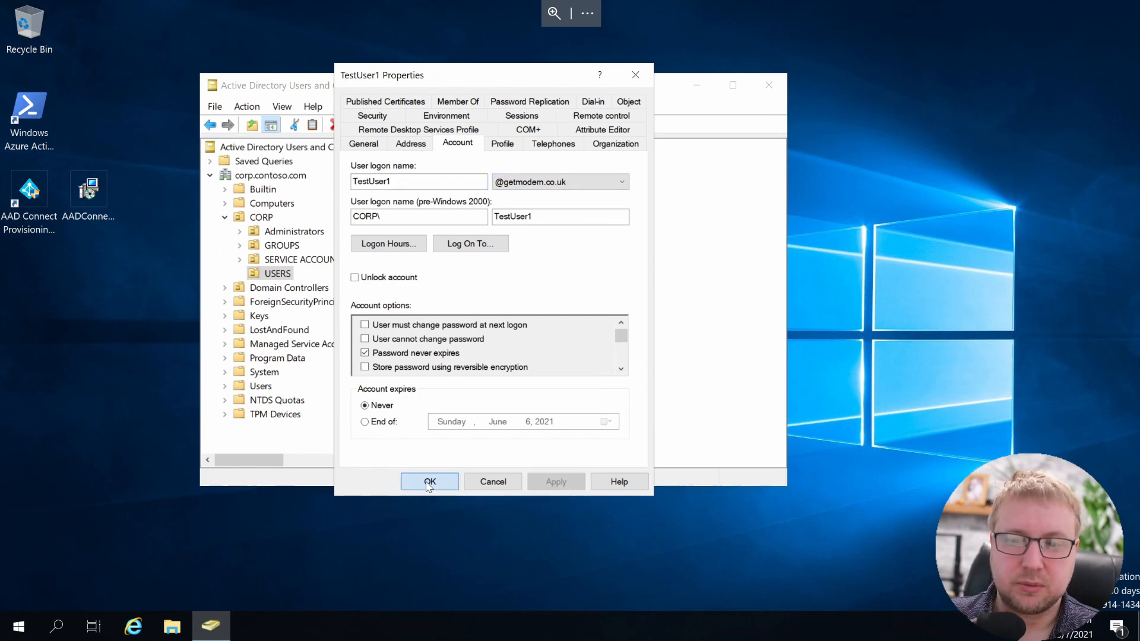
pyautogui.click(429, 481)
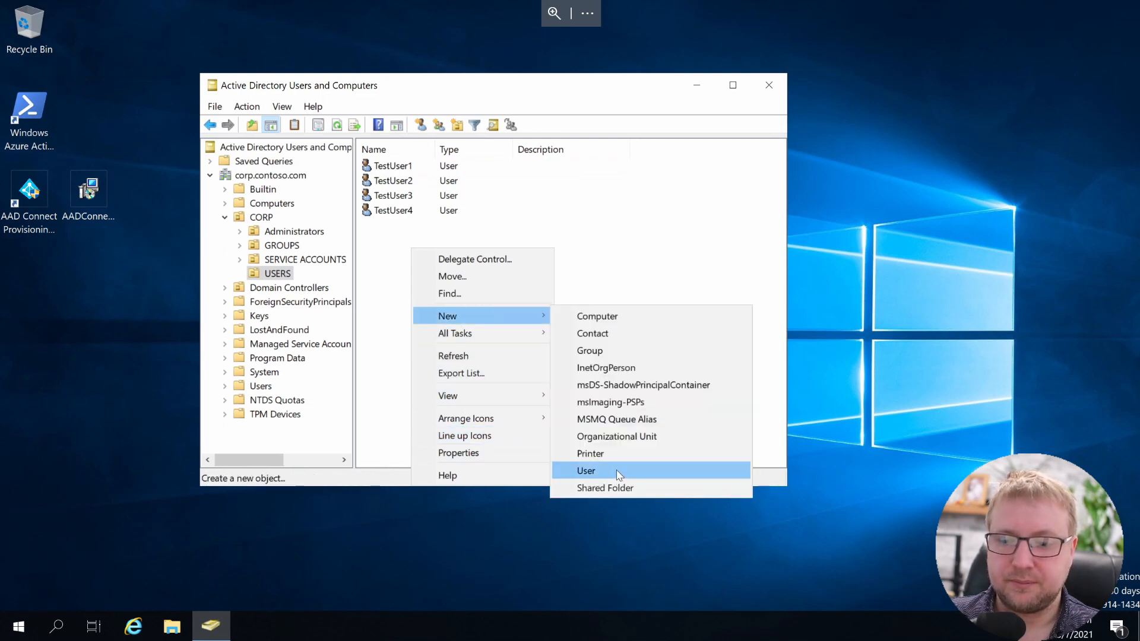
pyautogui.click(585, 470)
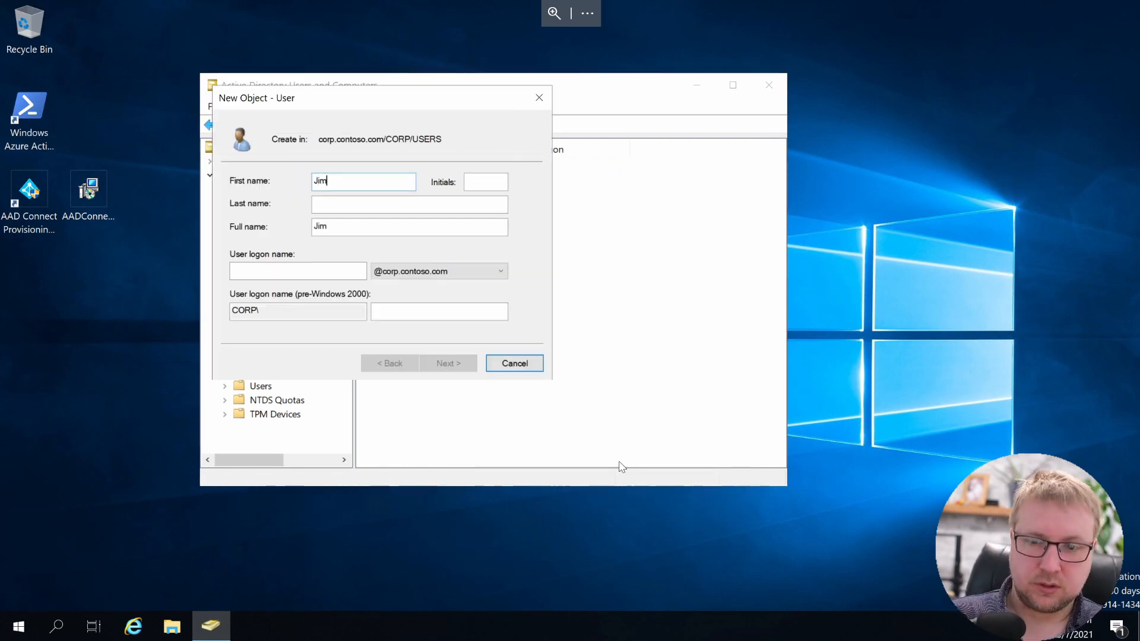
pyautogui.write('my')
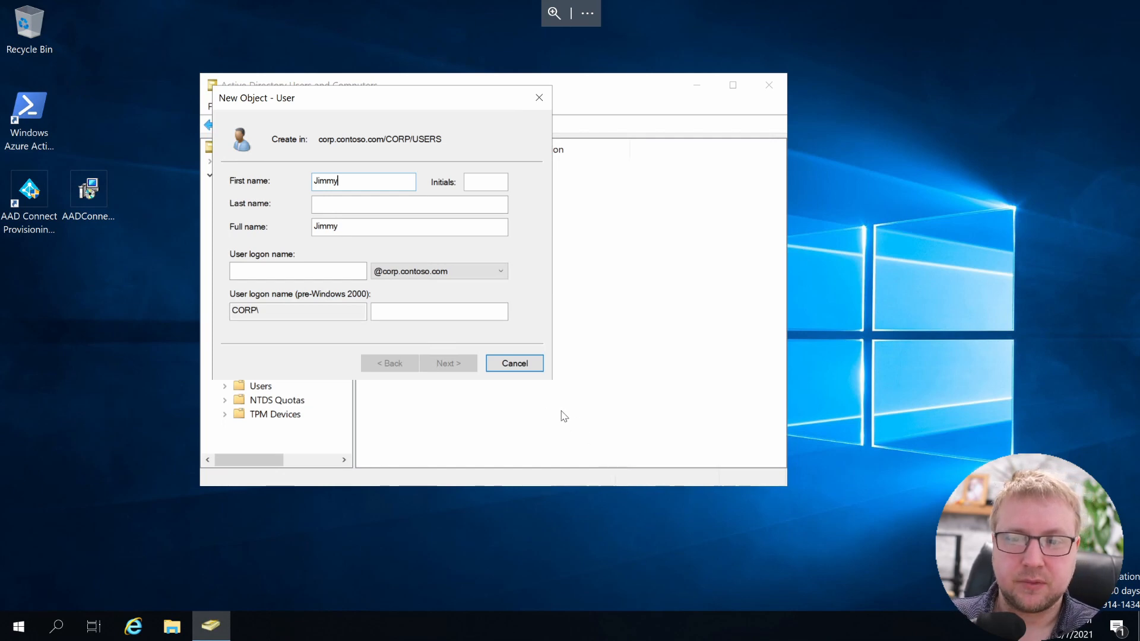
pyautogui.click(297, 270)
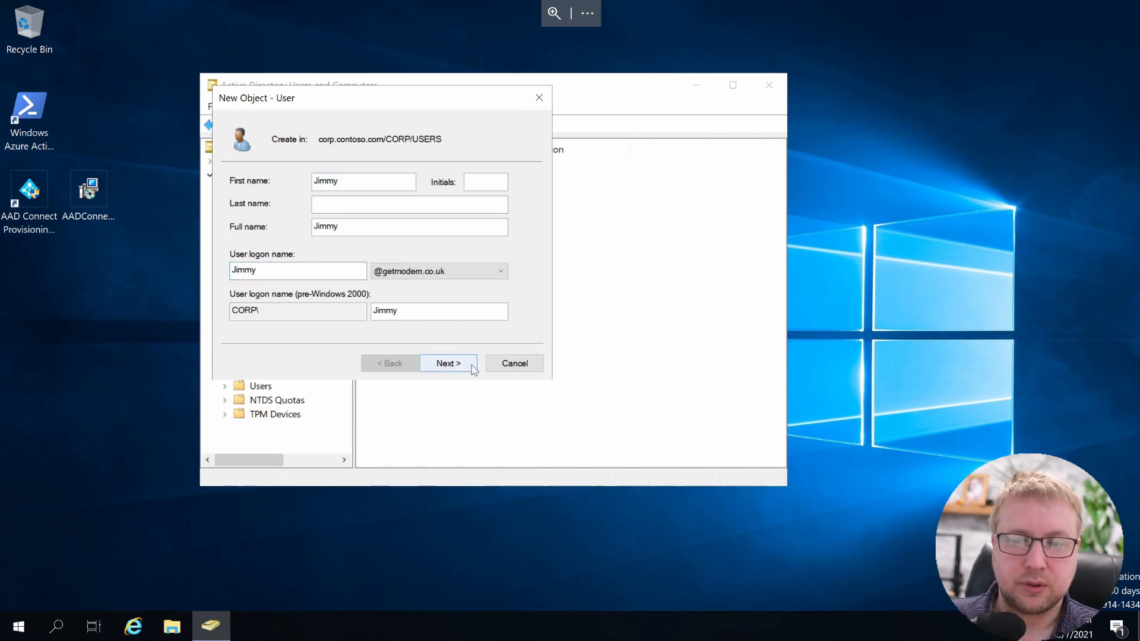
pyautogui.click(448, 364)
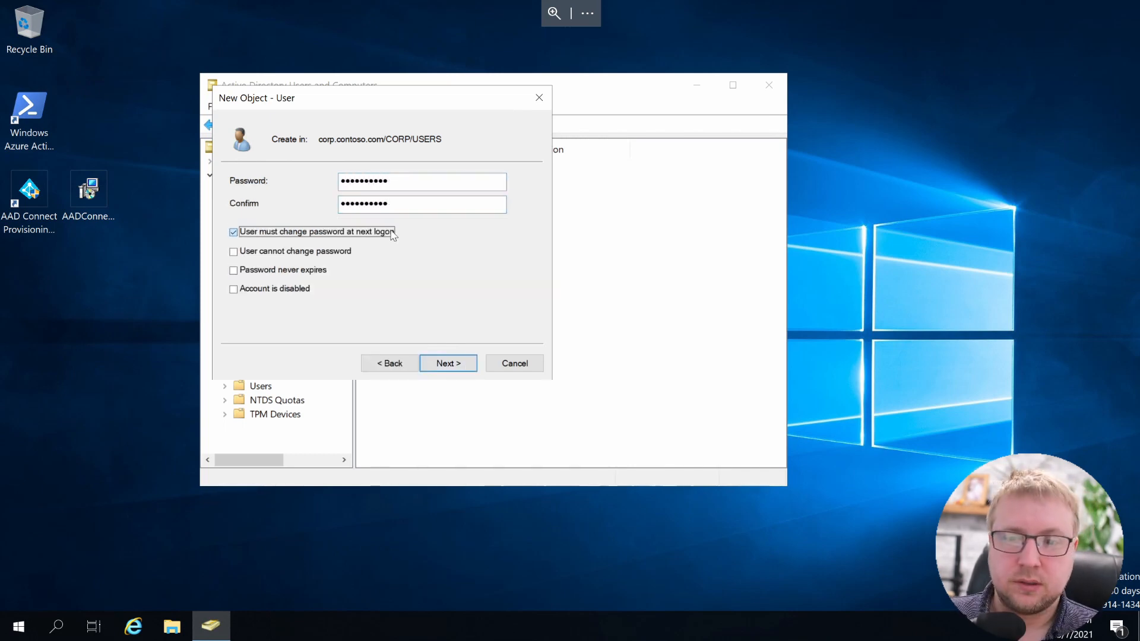
pyautogui.click(448, 363)
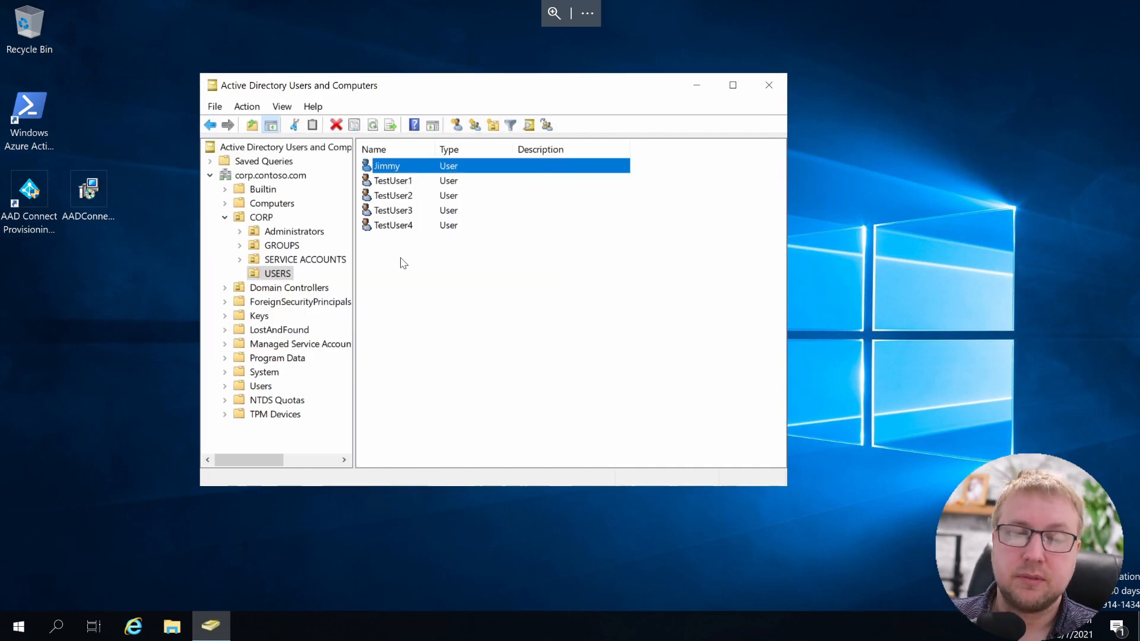
pyautogui.click(270, 176)
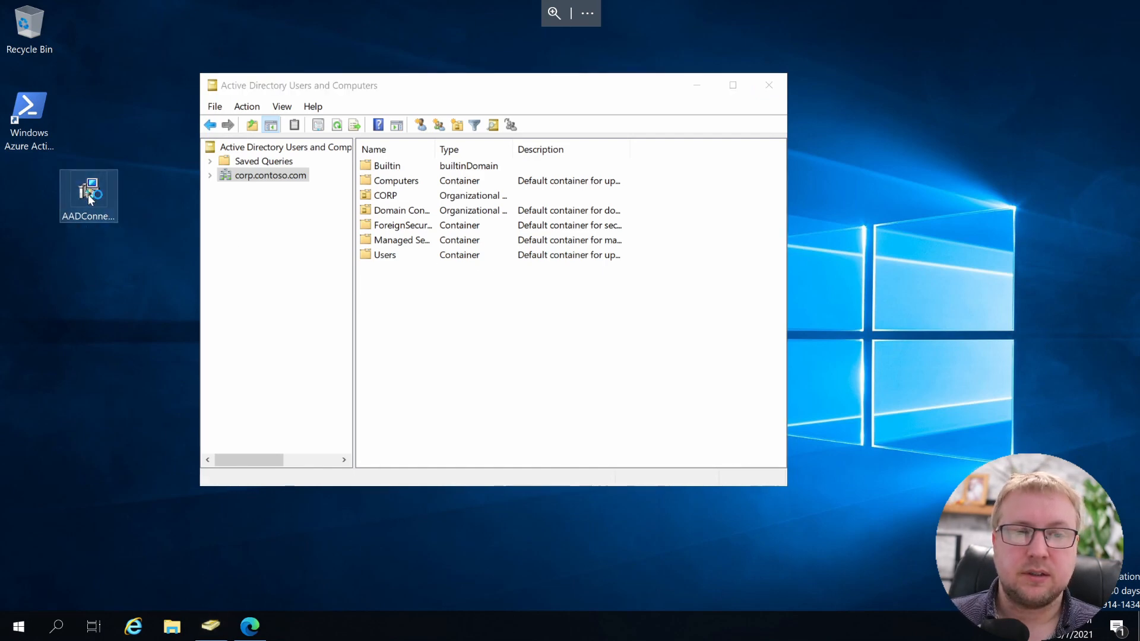
# Launch the AADConnect provisioning agent configuration wizard from its desktop shortcut
pyautogui.doubleClick(88, 191)
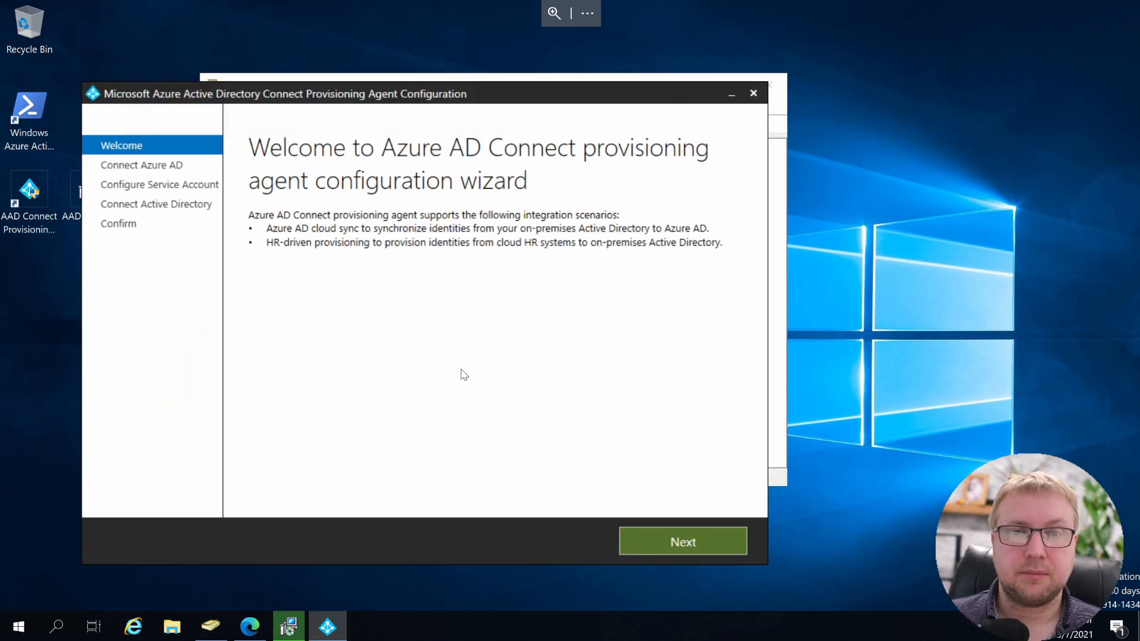
pyautogui.moveTo(433, 359)
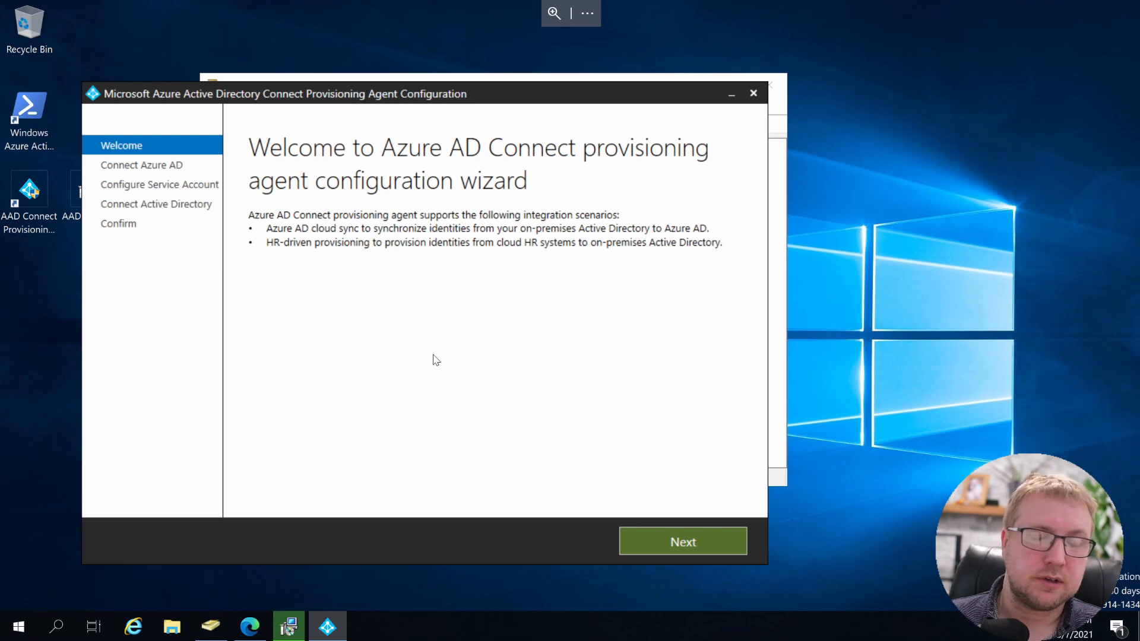
pyautogui.moveTo(465, 344)
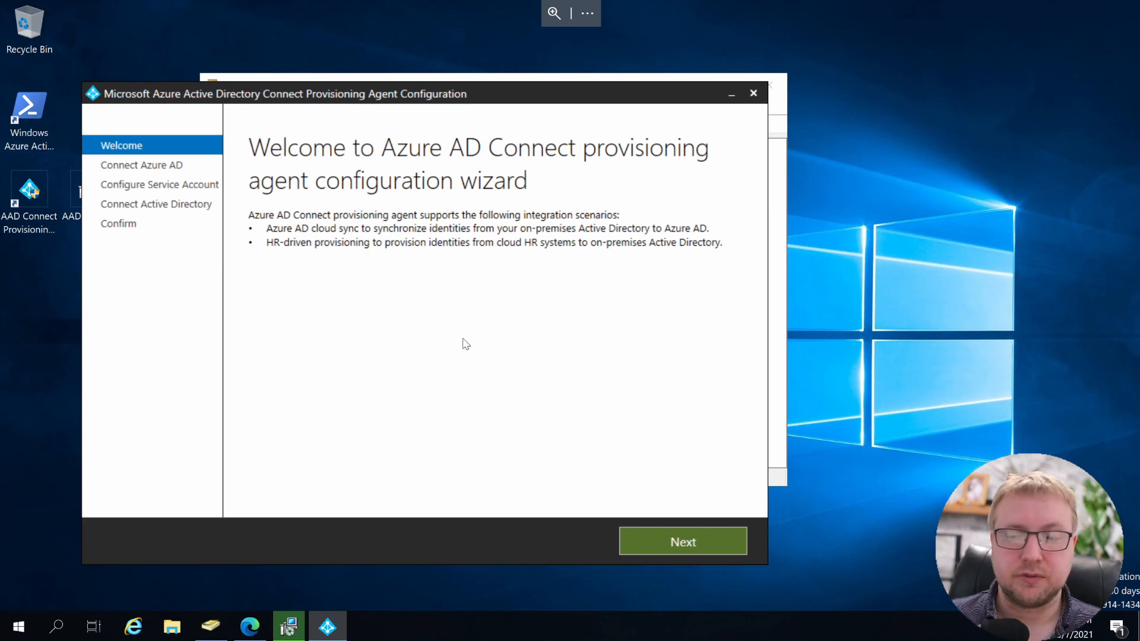
pyautogui.moveTo(681, 541)
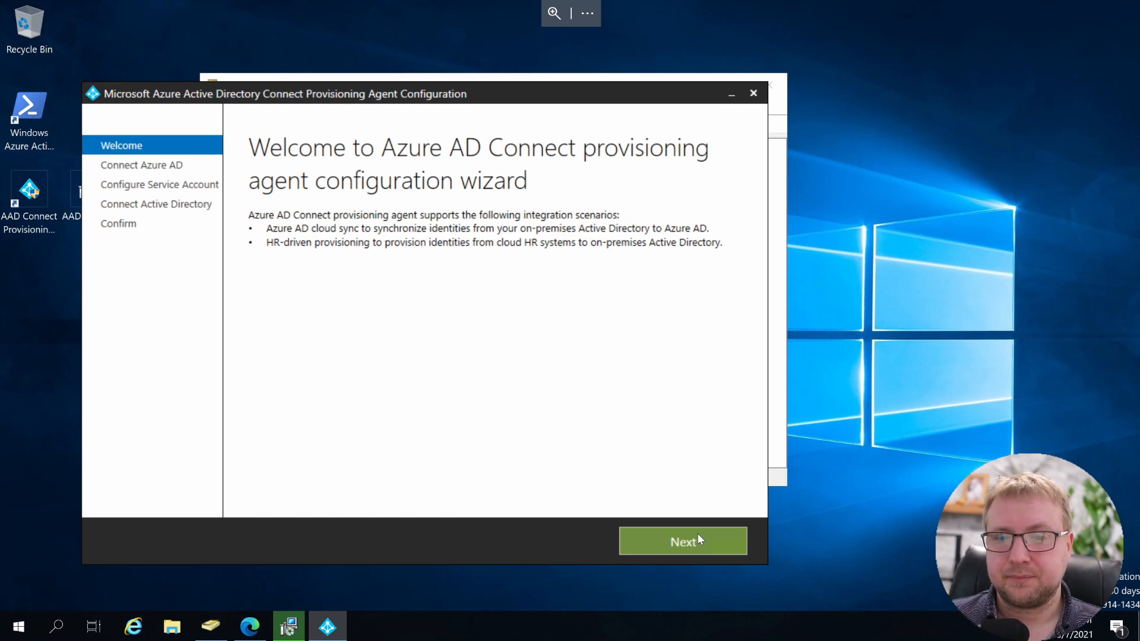
pyautogui.click(681, 541)
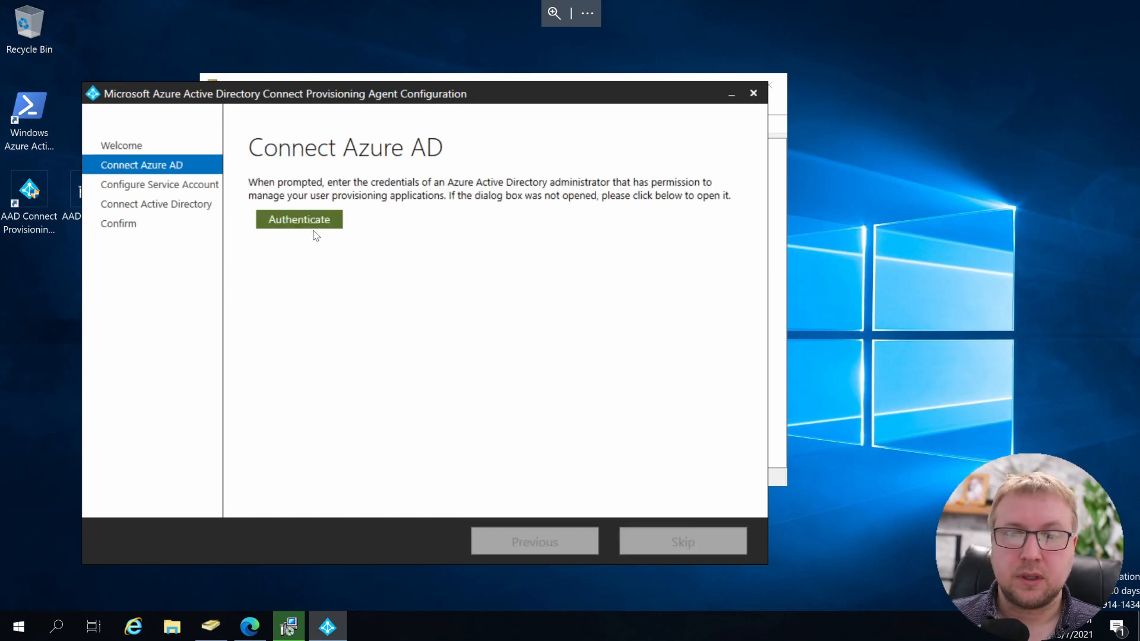
pyautogui.click(298, 218)
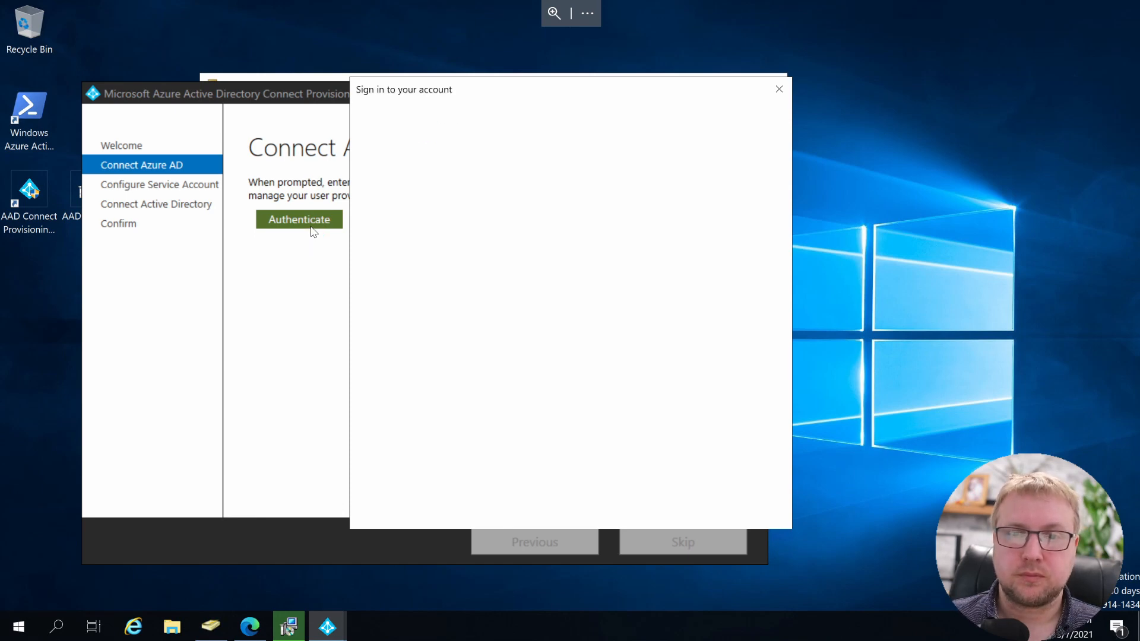
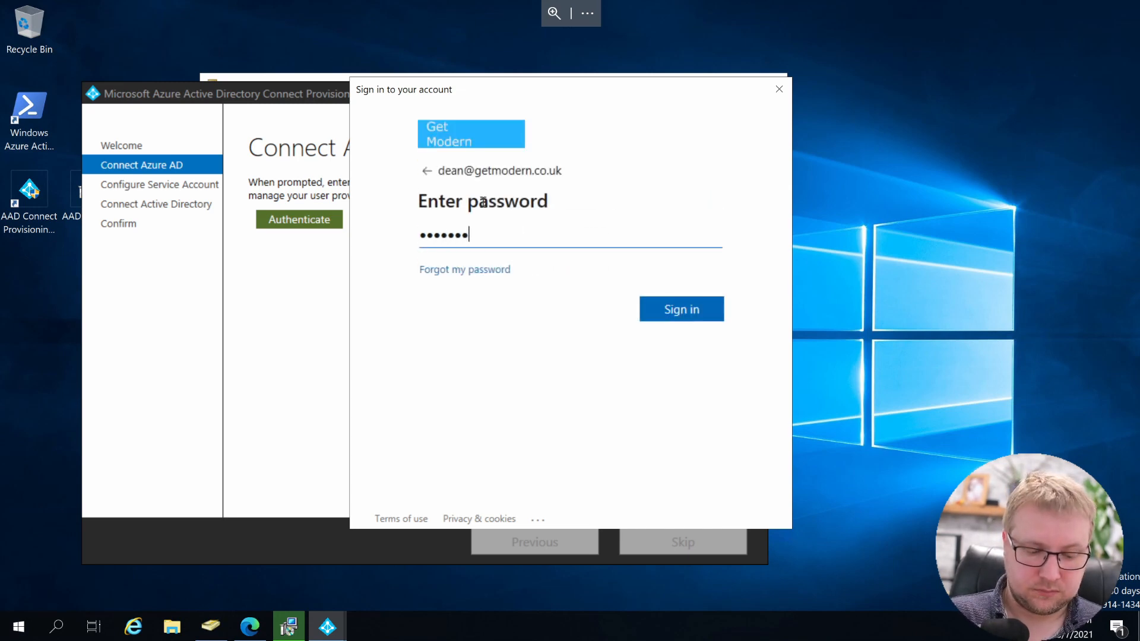
pyautogui.click(681, 309)
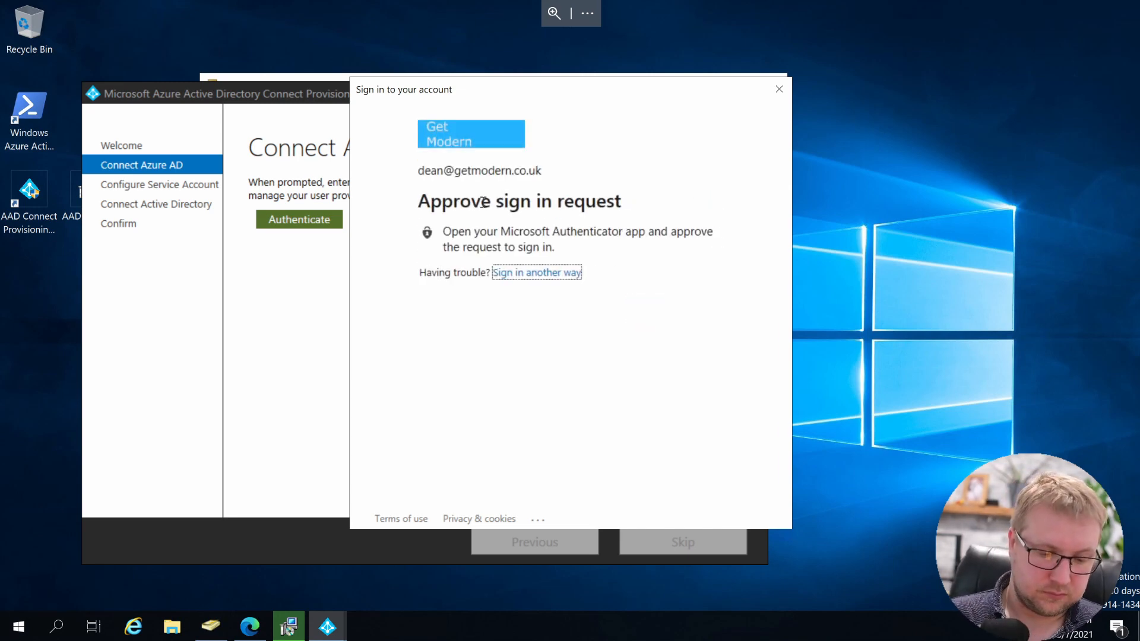
pyautogui.click(536, 272)
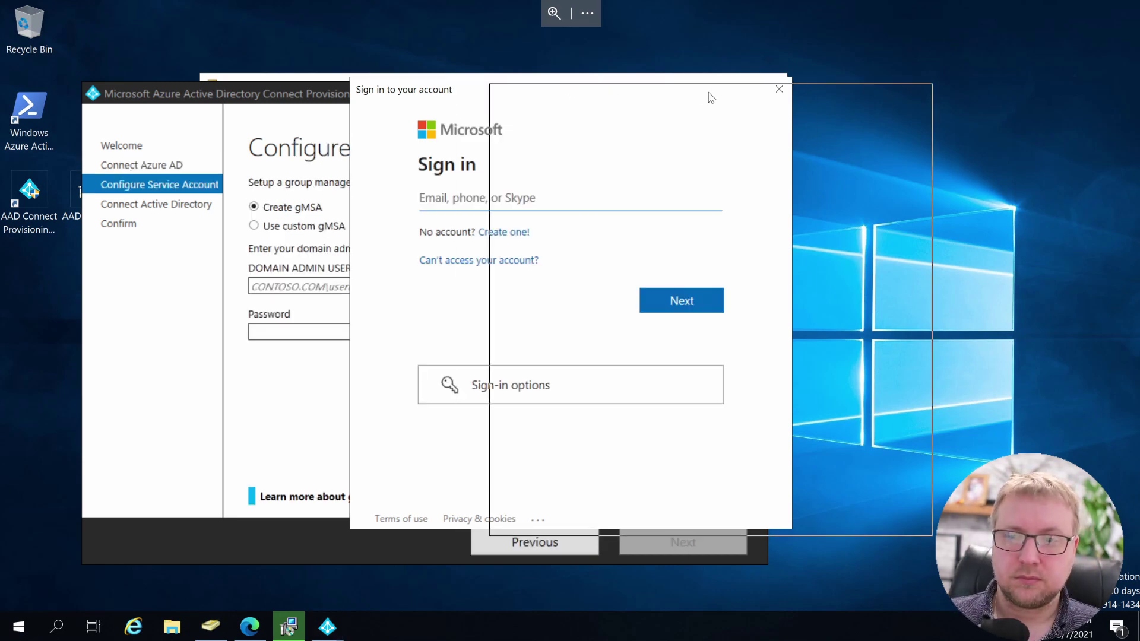
pyautogui.click(779, 89)
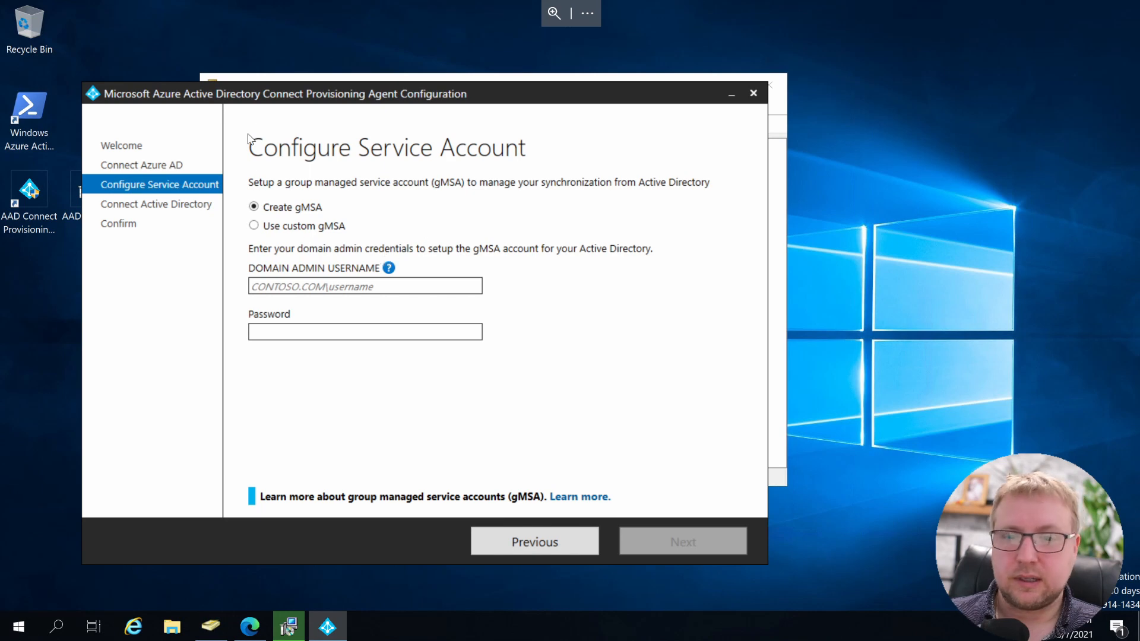
pyautogui.moveTo(255, 119)
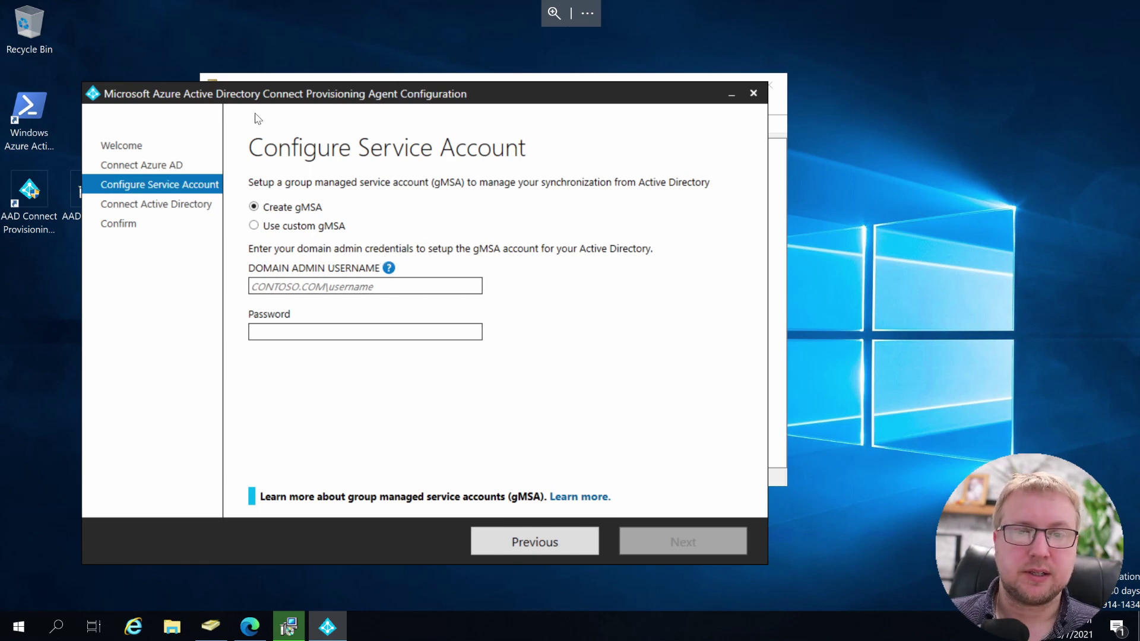
pyautogui.moveTo(316, 135)
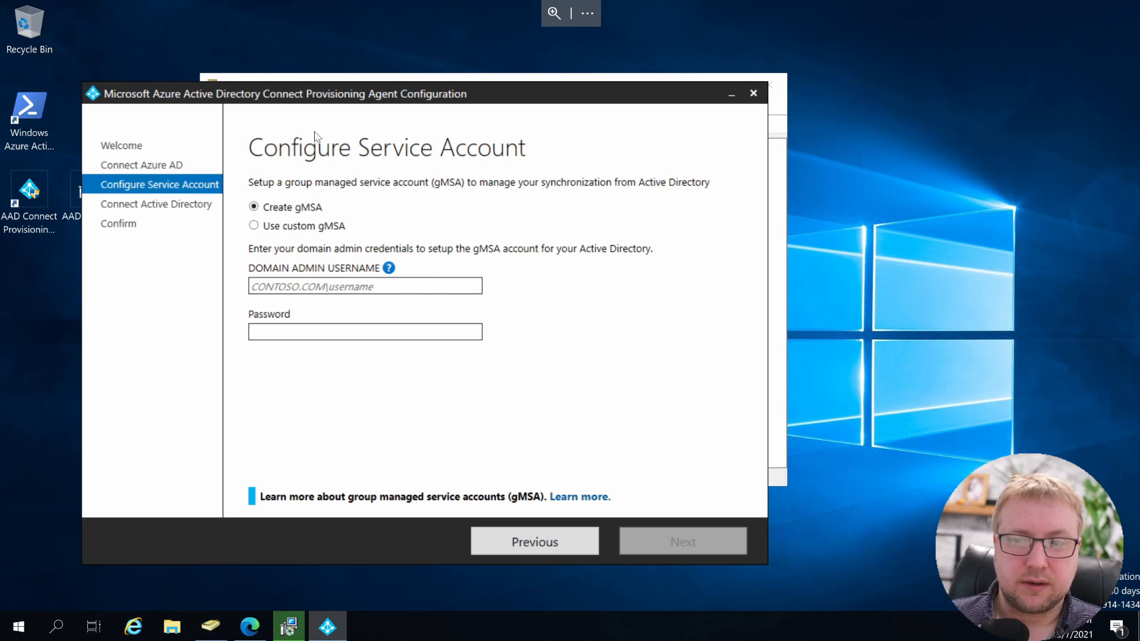
pyautogui.moveTo(343, 286)
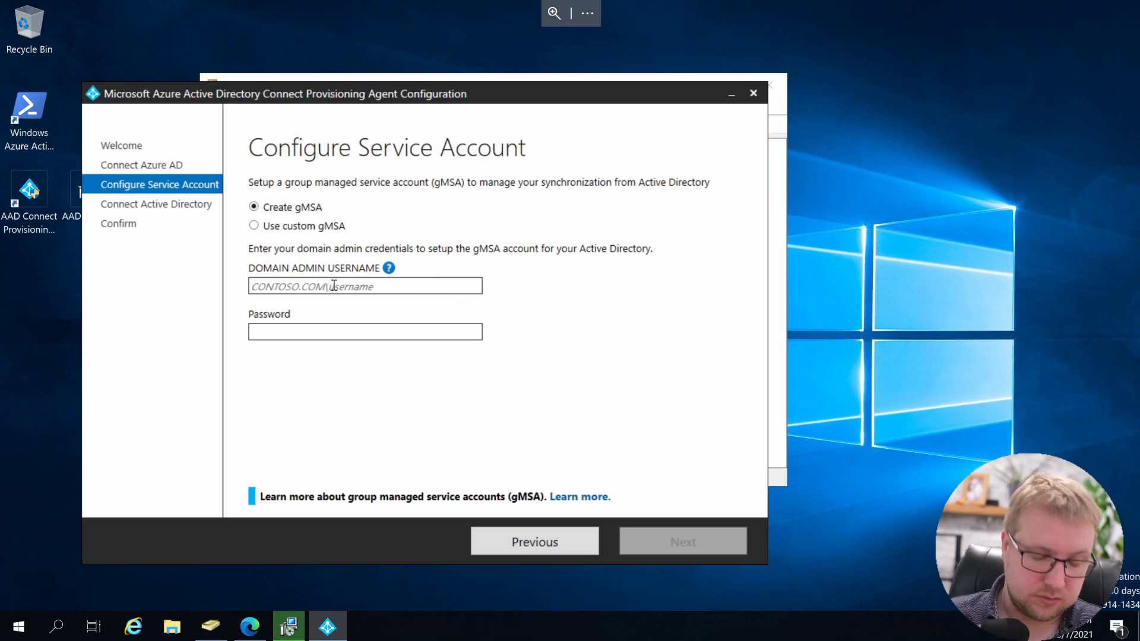
# Create the gMSA with corp\labadmin credentials and confirm corp.contoso.com before the settings review
pyautogui.write('corp\\')
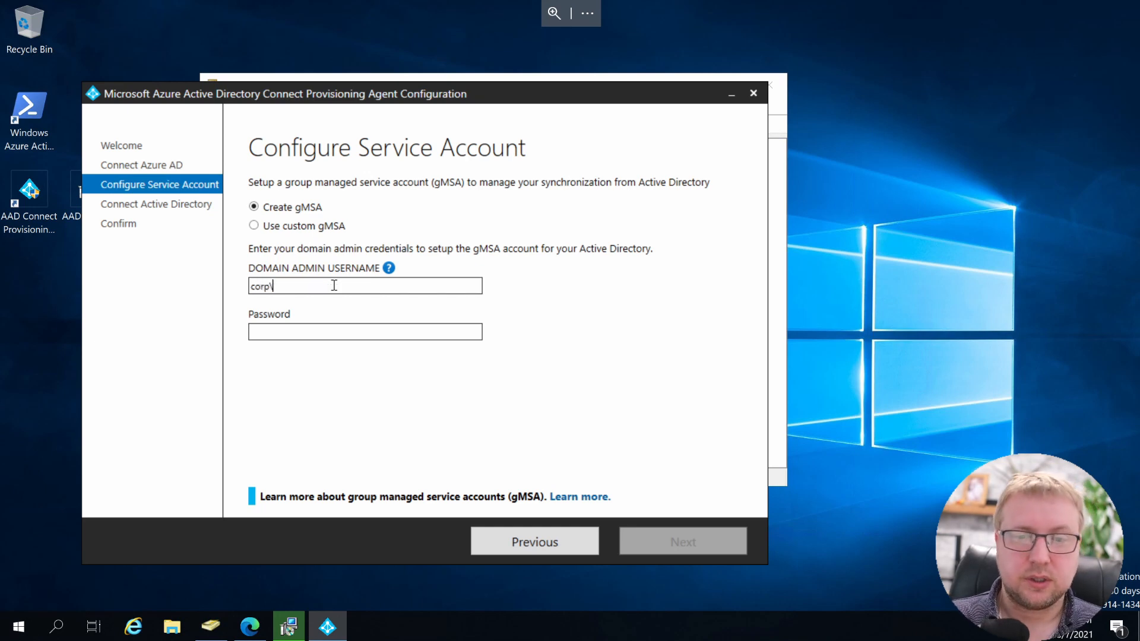
pyautogui.write('labadmi')
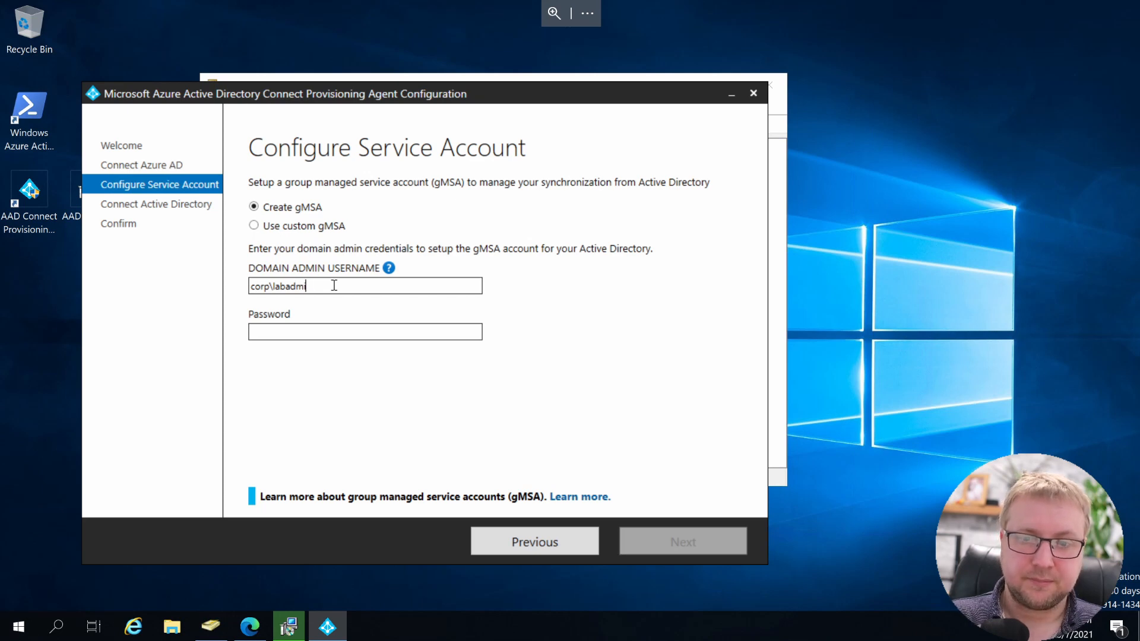
pyautogui.click(681, 541)
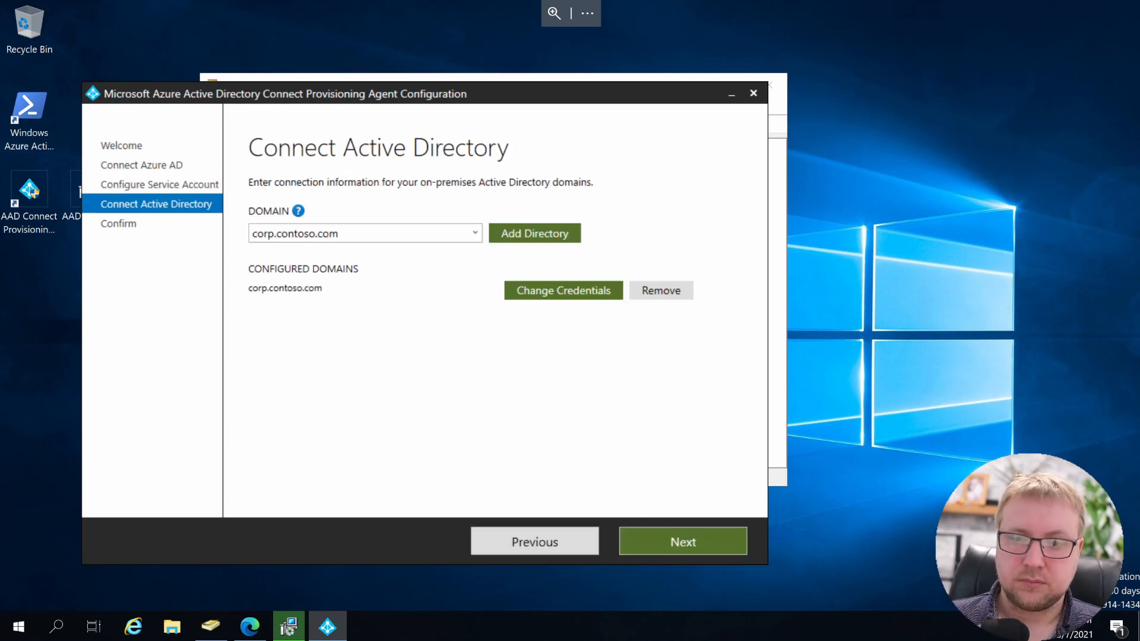
pyautogui.click(363, 234)
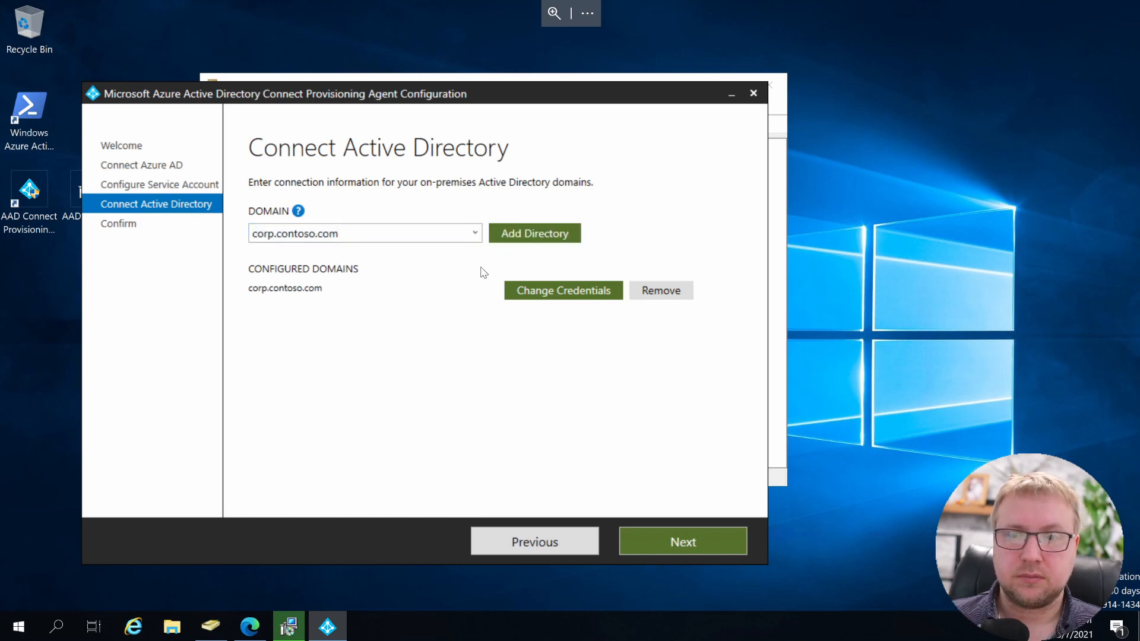
pyautogui.click(681, 542)
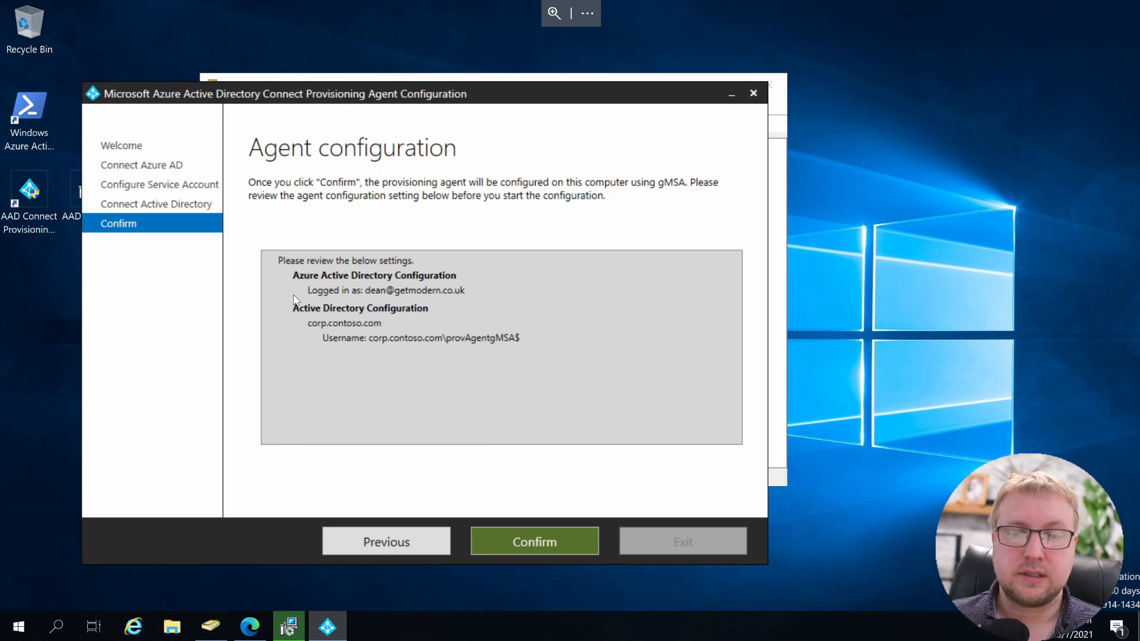
pyautogui.moveTo(305, 296)
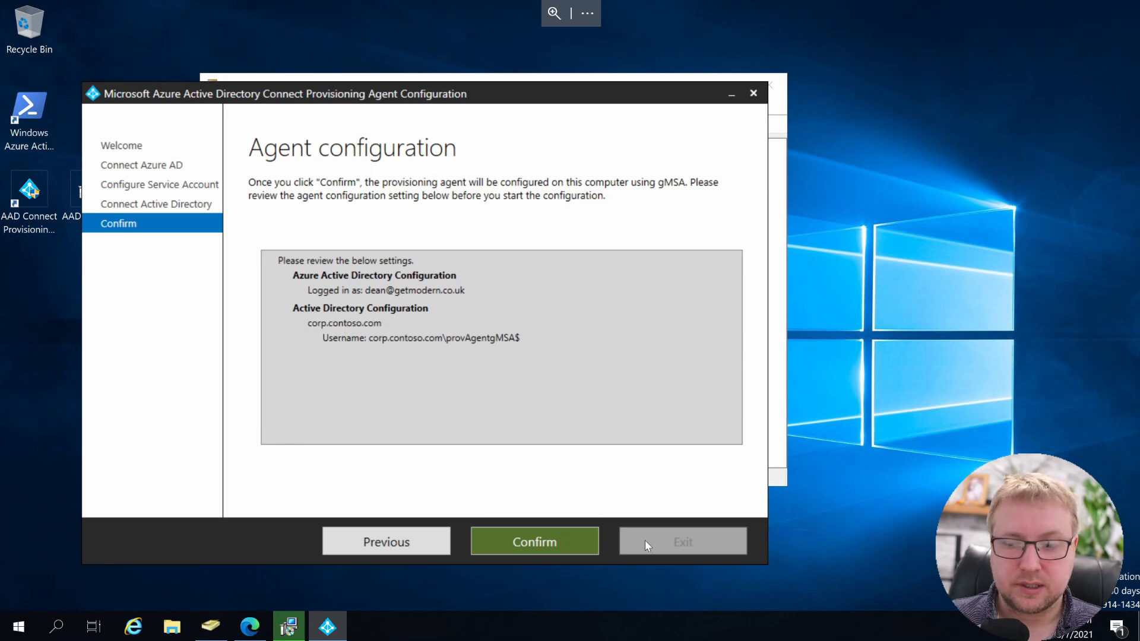
# Confirm the provisioning agent configuration, launch the Azure AD Portal link in a browser, and exit the wizard
pyautogui.click(534, 541)
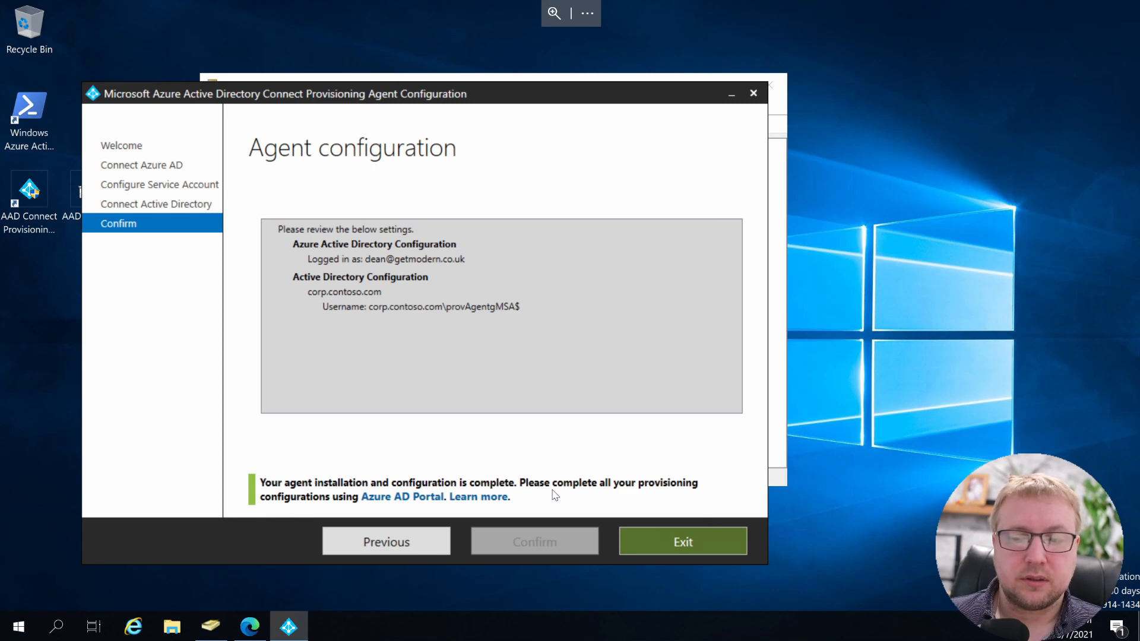
pyautogui.moveTo(384, 501)
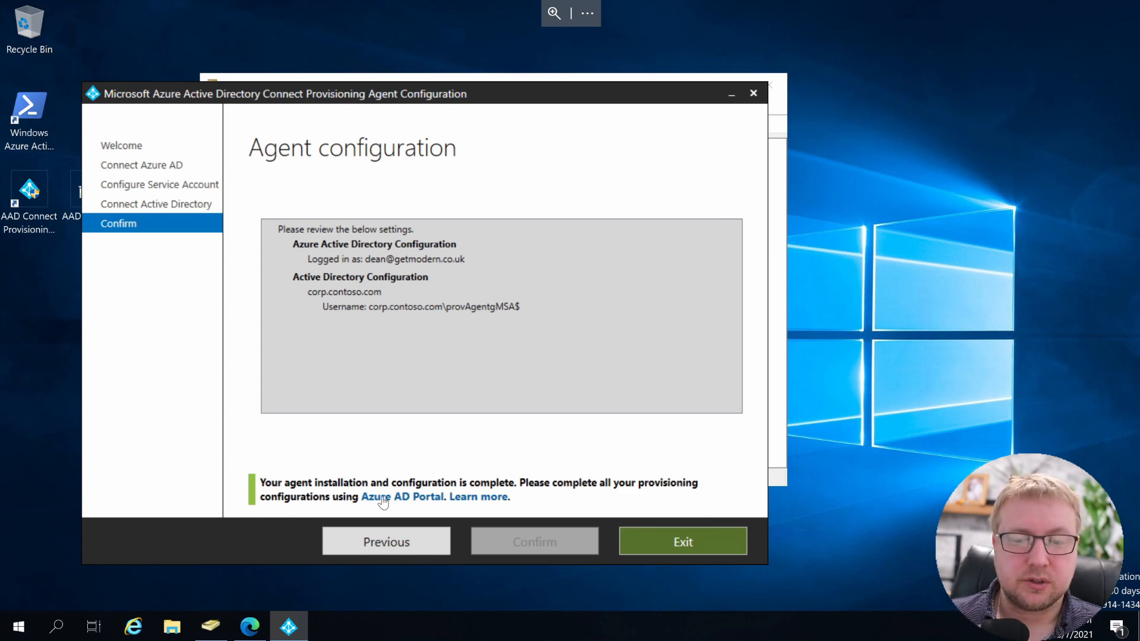
pyautogui.moveTo(413, 506)
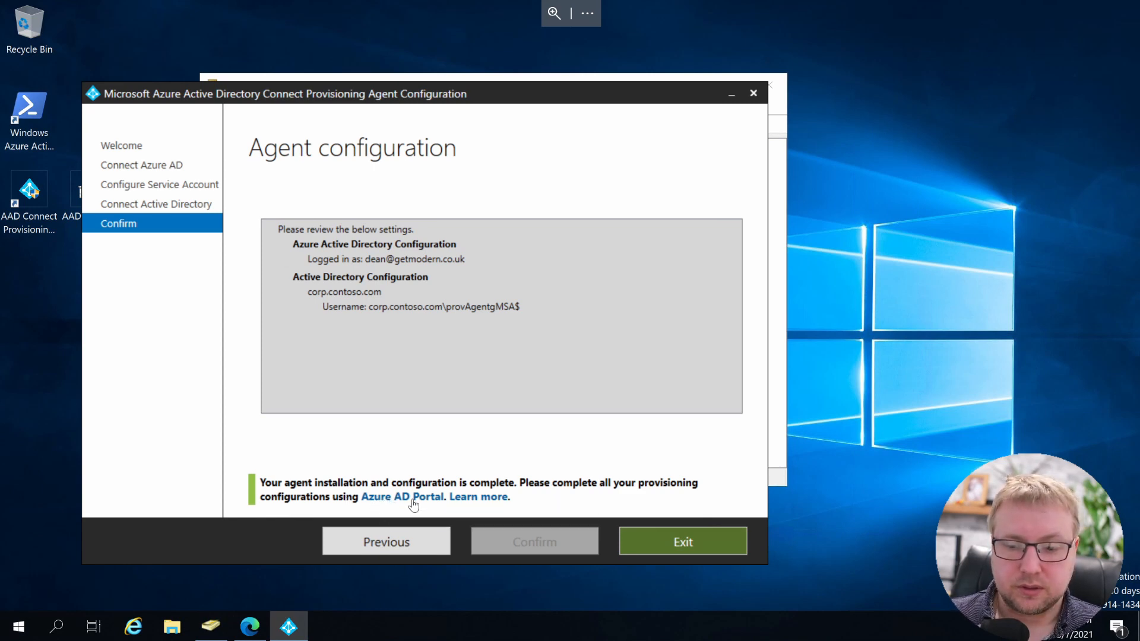
pyautogui.click(403, 496)
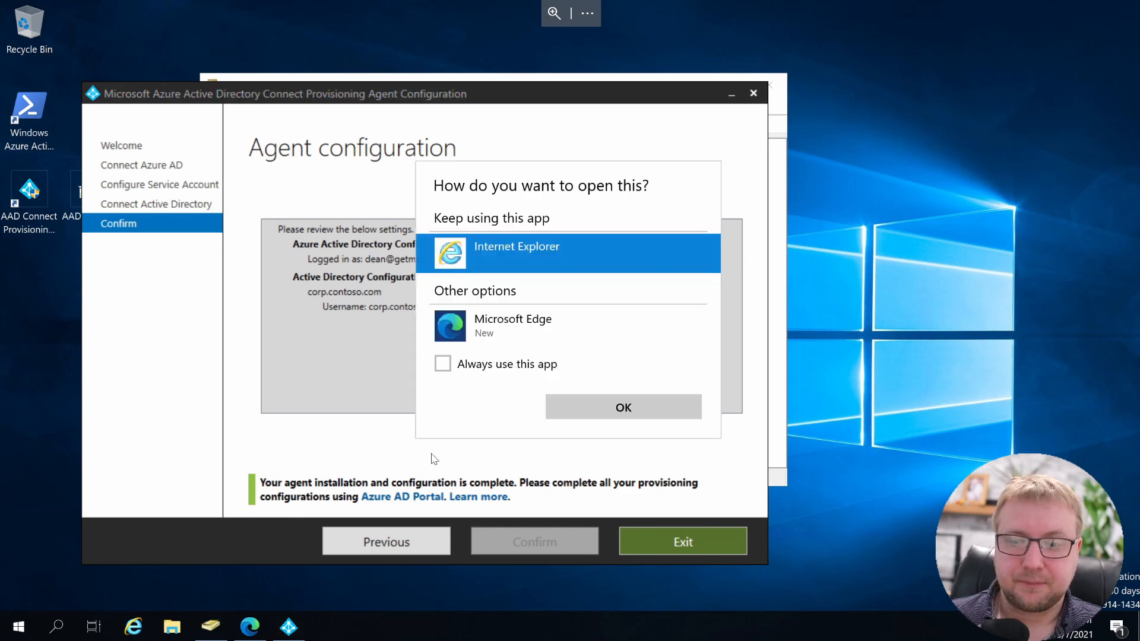
pyautogui.click(621, 406)
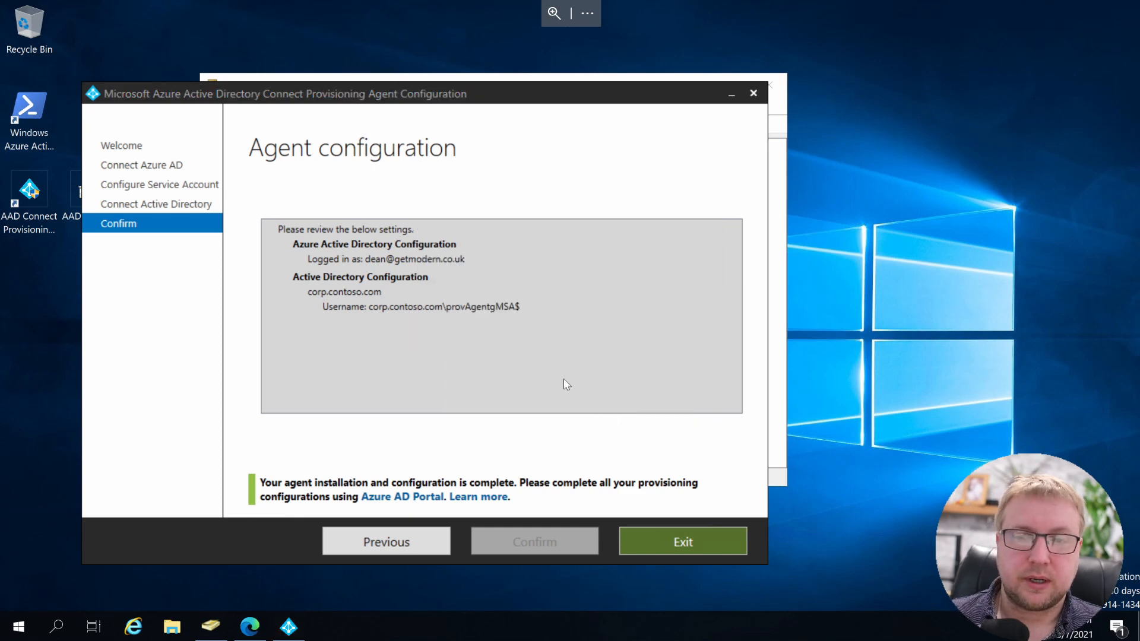
pyautogui.click(478, 496)
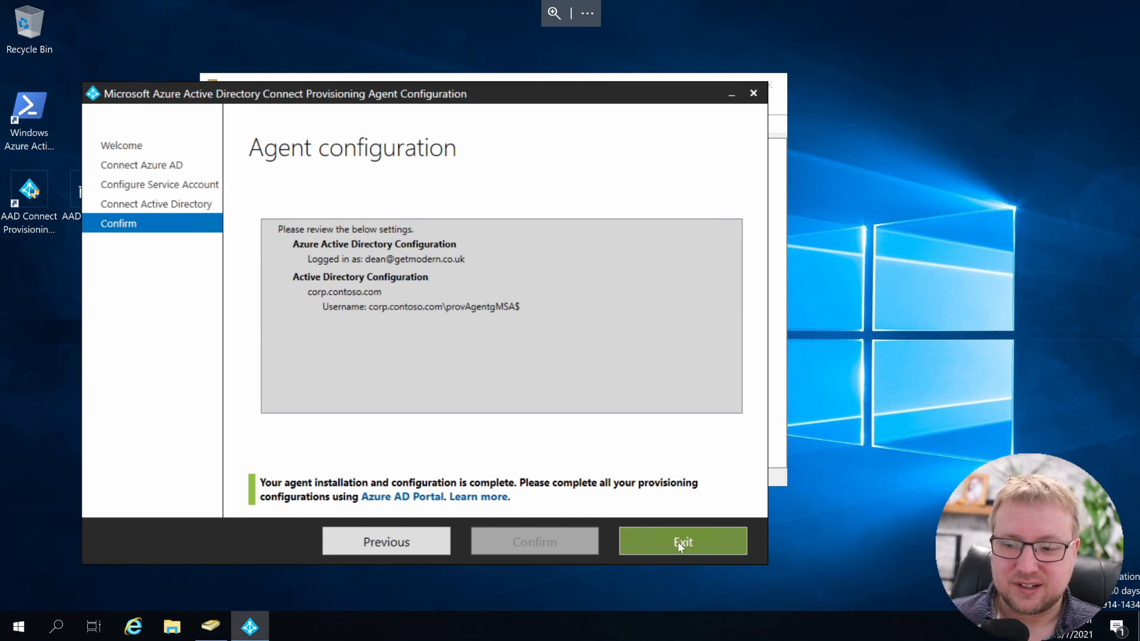
pyautogui.moveTo(675, 548)
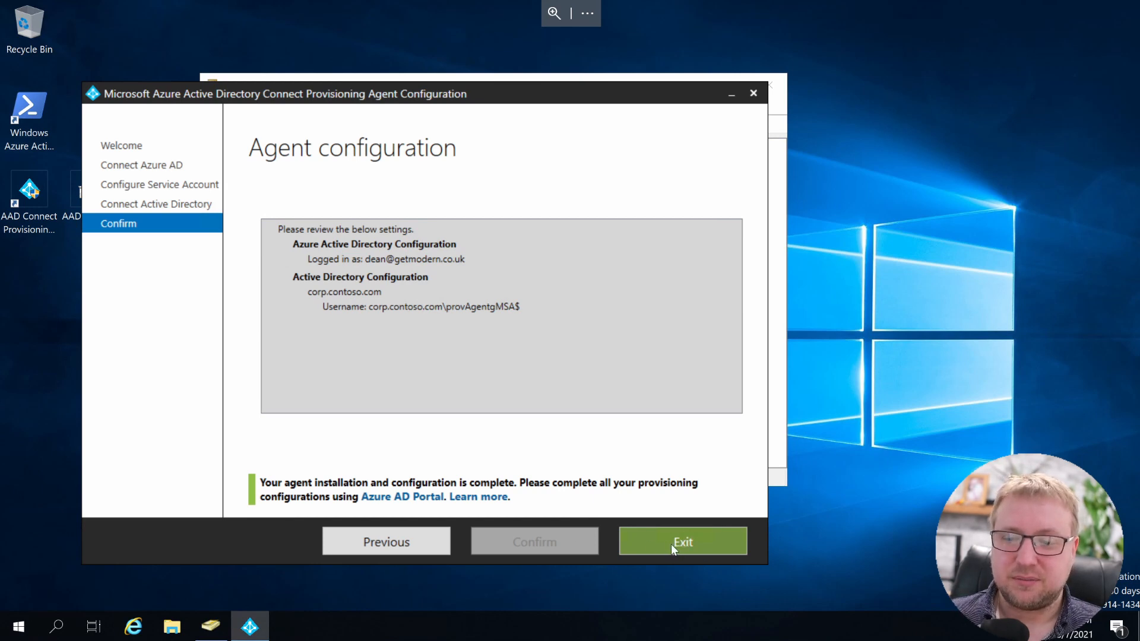
pyautogui.click(681, 541)
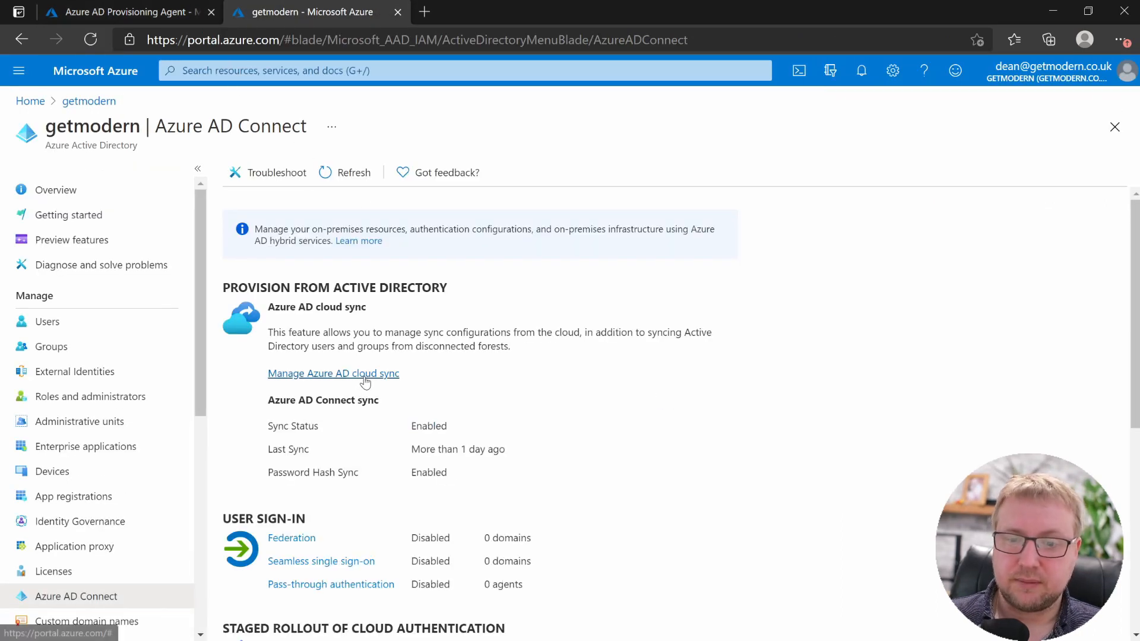
# Create a new cloud sync configuration for corp.contoso.com with password hash sync enabled
pyautogui.click(332, 373)
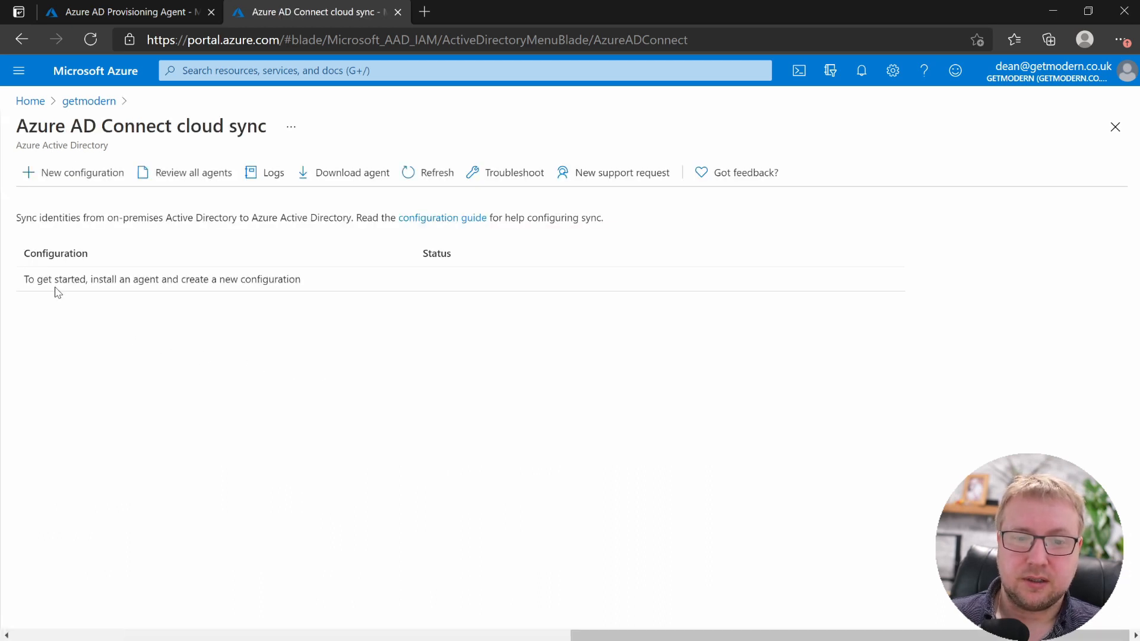
pyautogui.moveTo(72, 172)
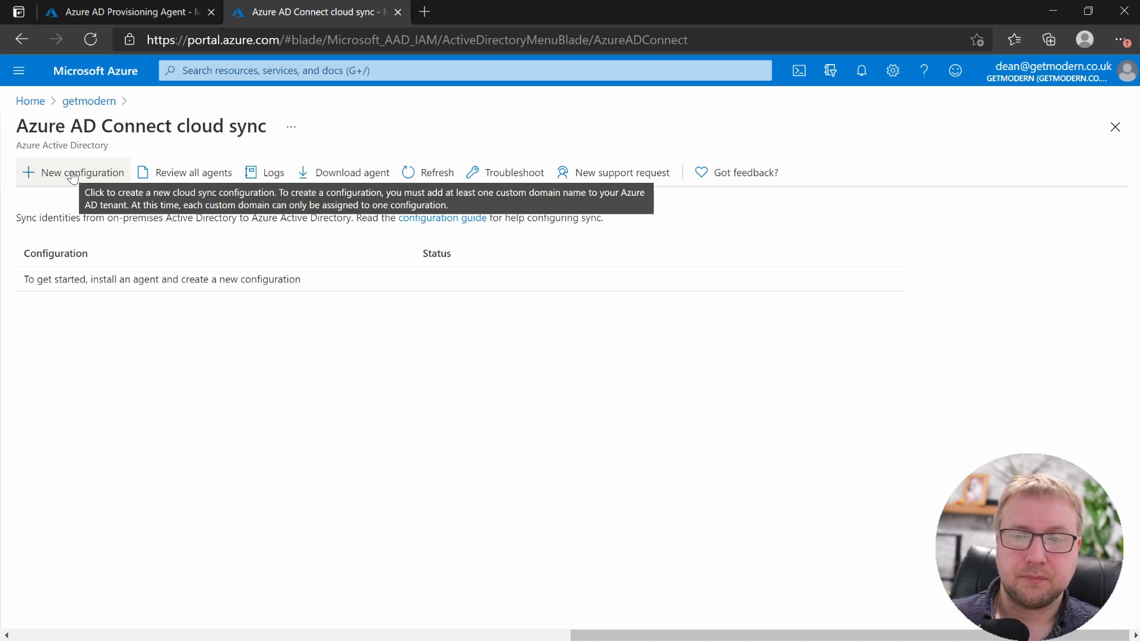
pyautogui.click(73, 172)
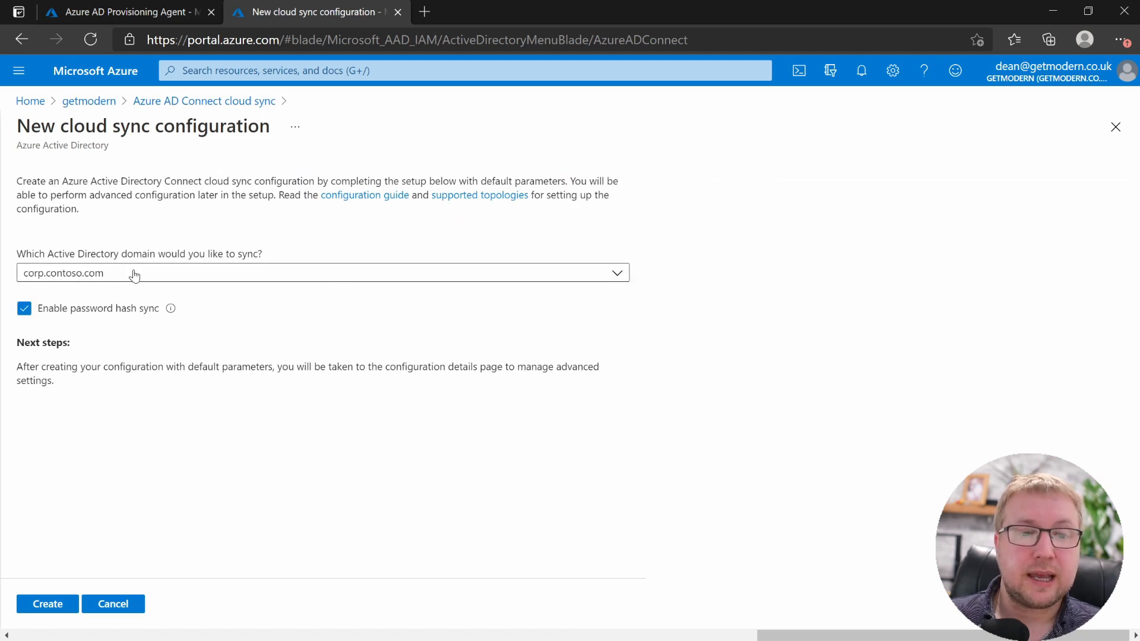
pyautogui.click(322, 273)
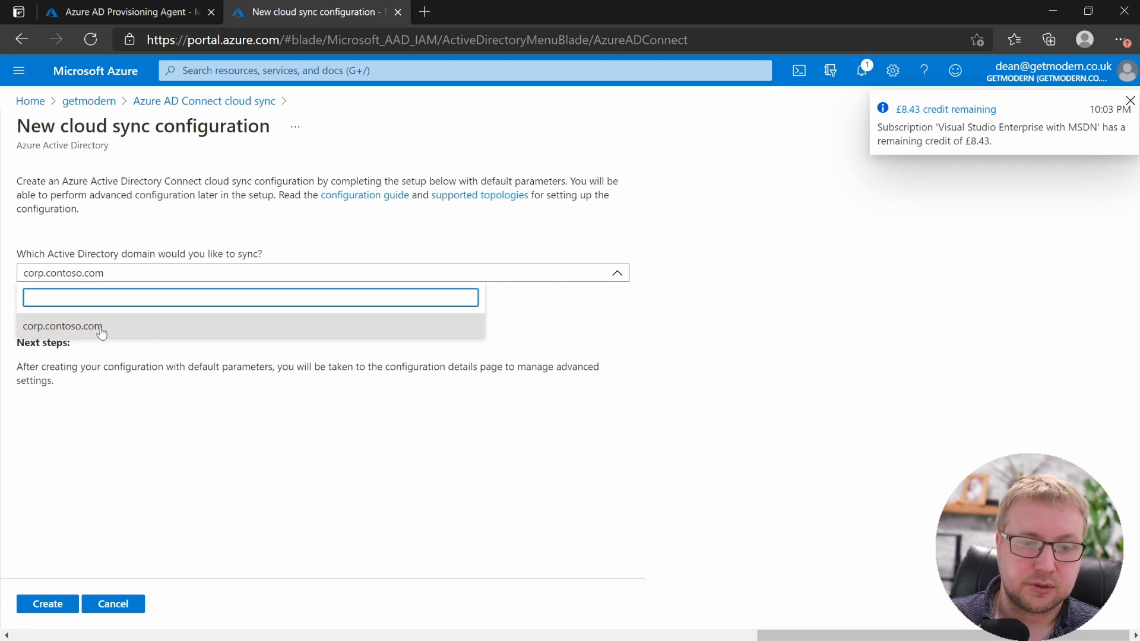
pyautogui.click(63, 325)
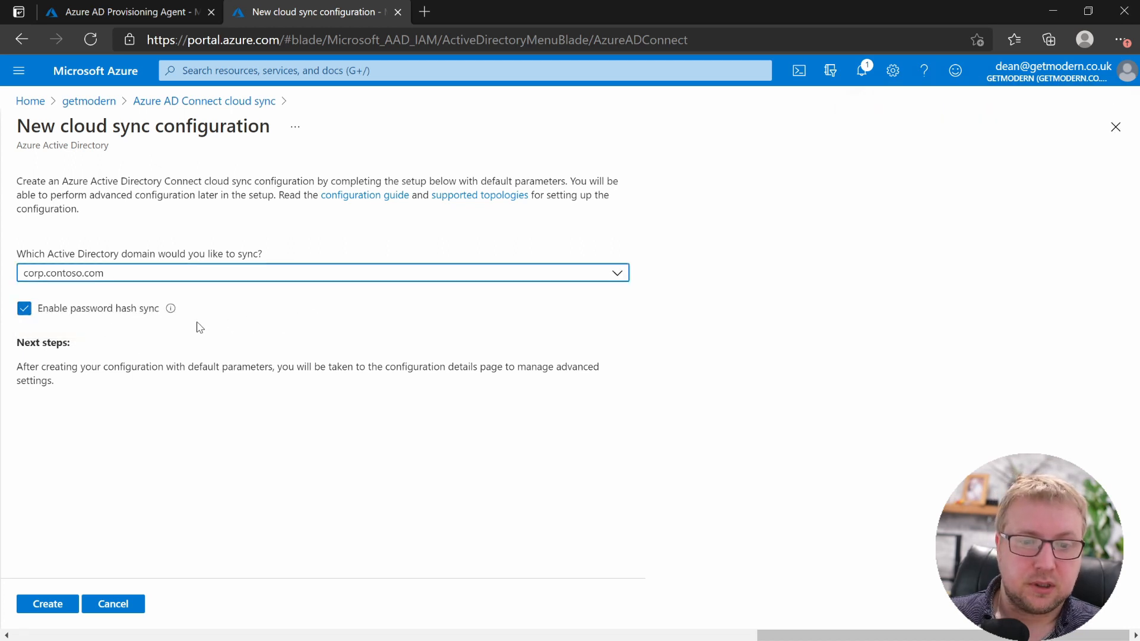
pyautogui.moveTo(171, 309)
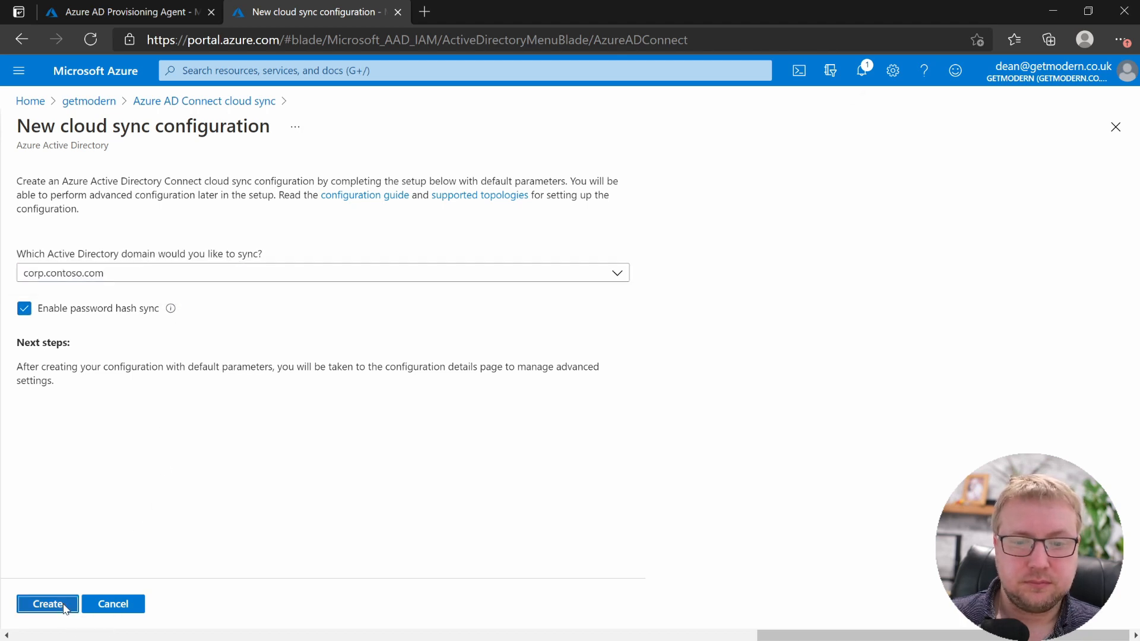
pyautogui.click(46, 603)
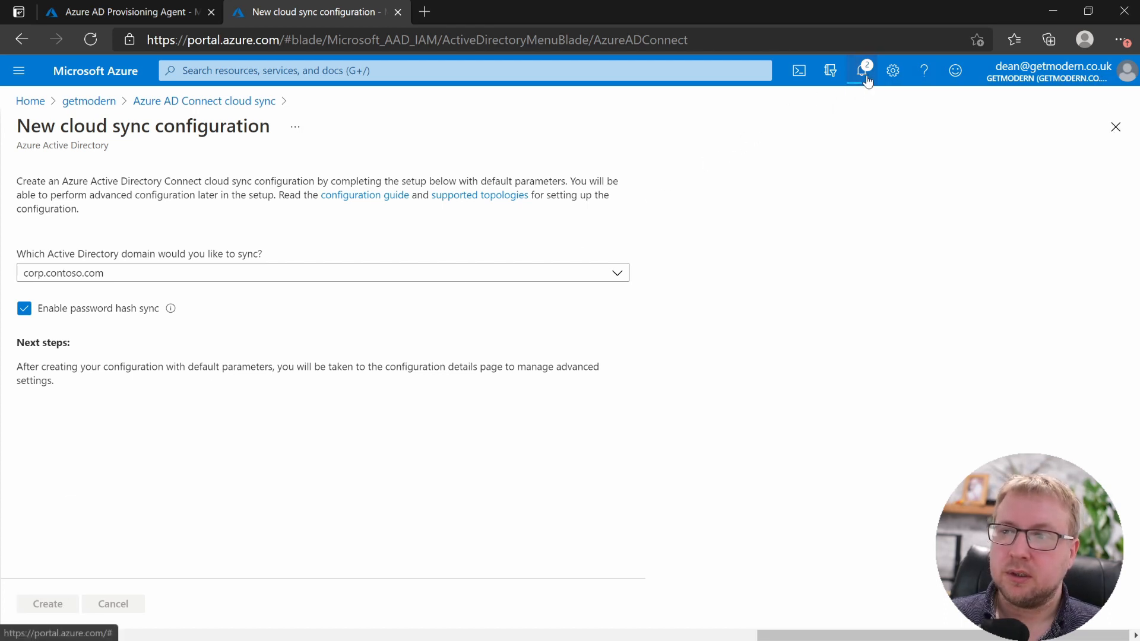
# Check the Notifications pane for creation progress and dismiss it while the configuration saves
pyautogui.click(862, 71)
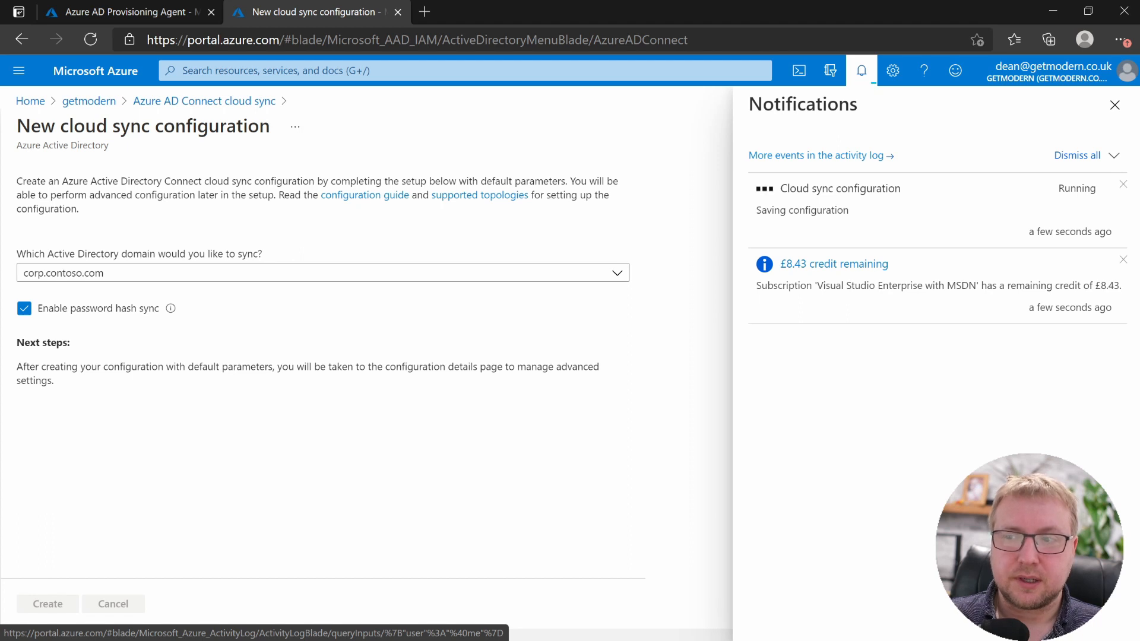
pyautogui.click(1115, 105)
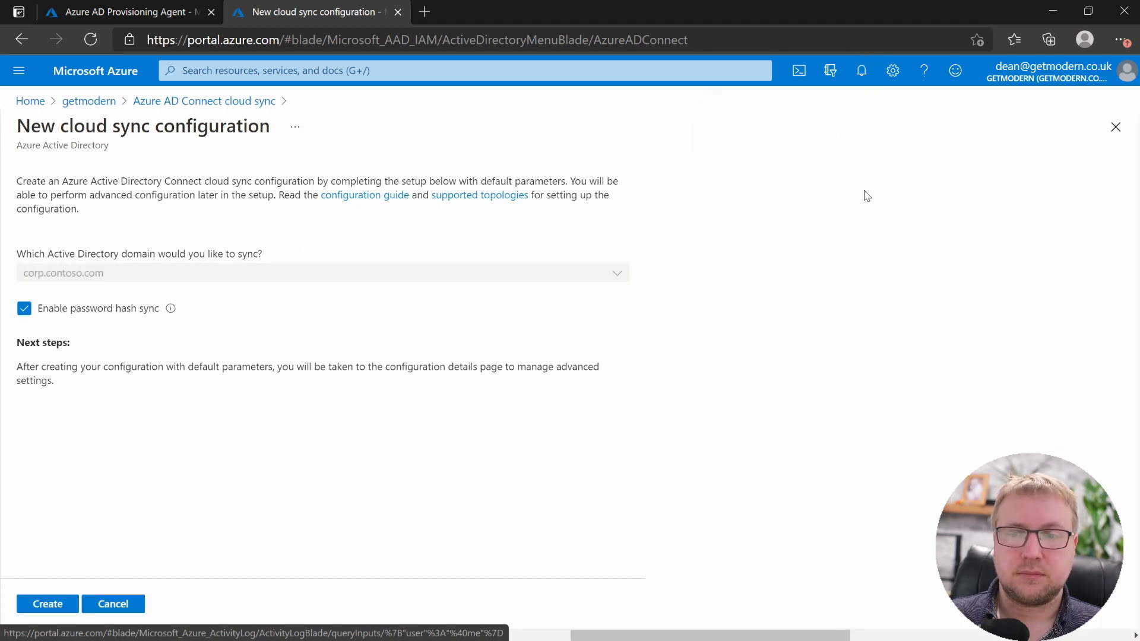
# Load the Edit cloud sync configuration blade for corp.contoso.com showing all users in scope
pyautogui.click(47, 604)
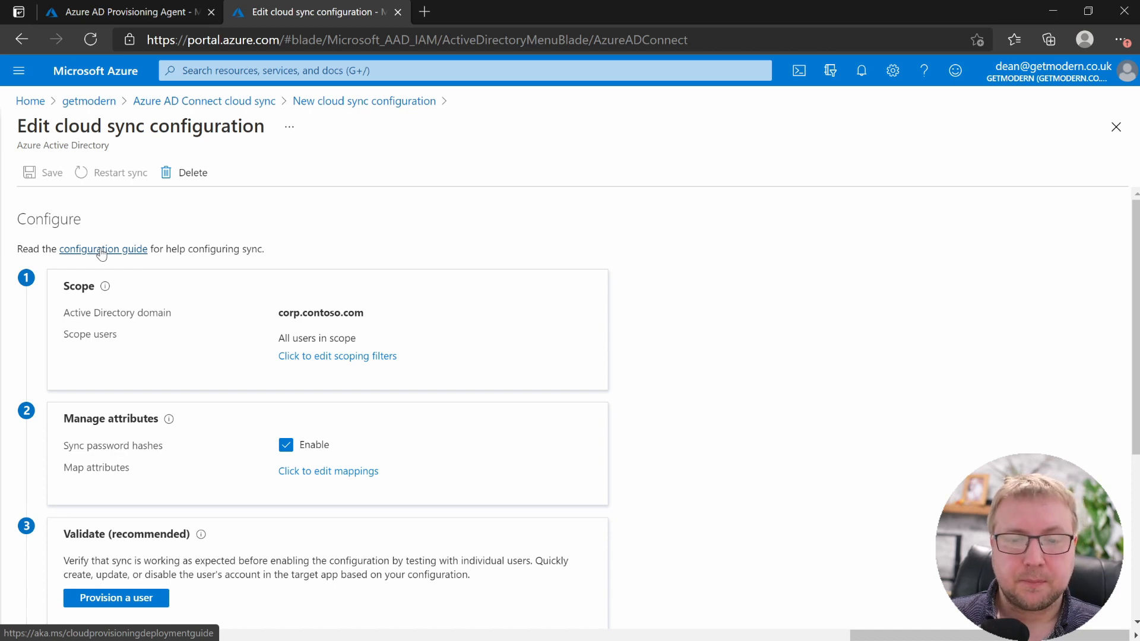
pyautogui.moveTo(234, 259)
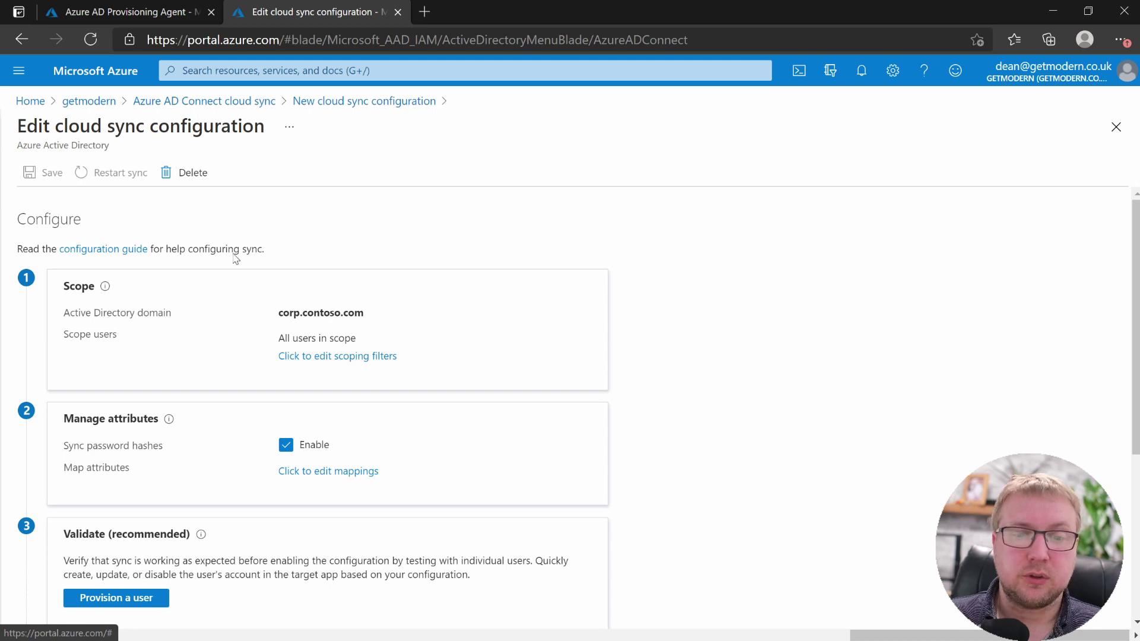
pyautogui.moveTo(346, 376)
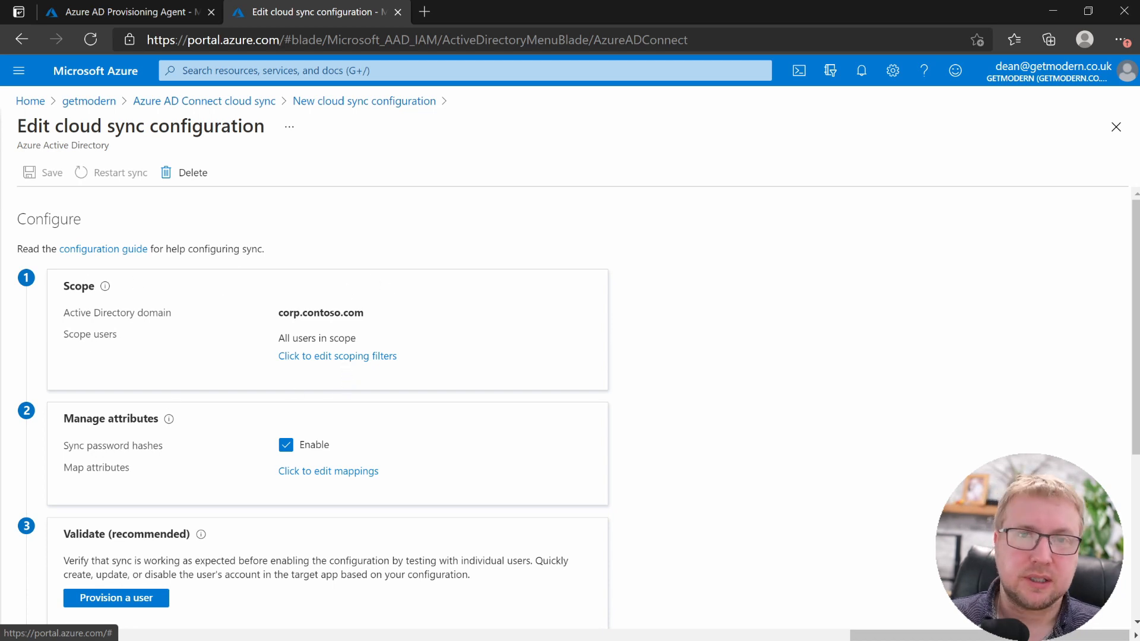
pyautogui.moveTo(160, 335)
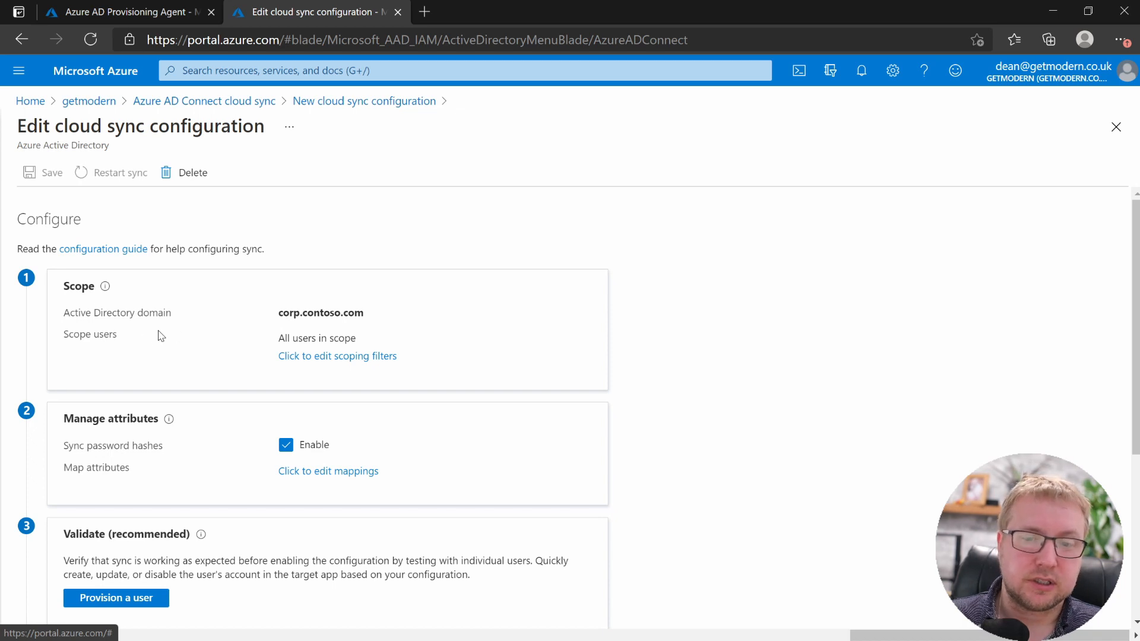
pyautogui.doubleClick(90, 334)
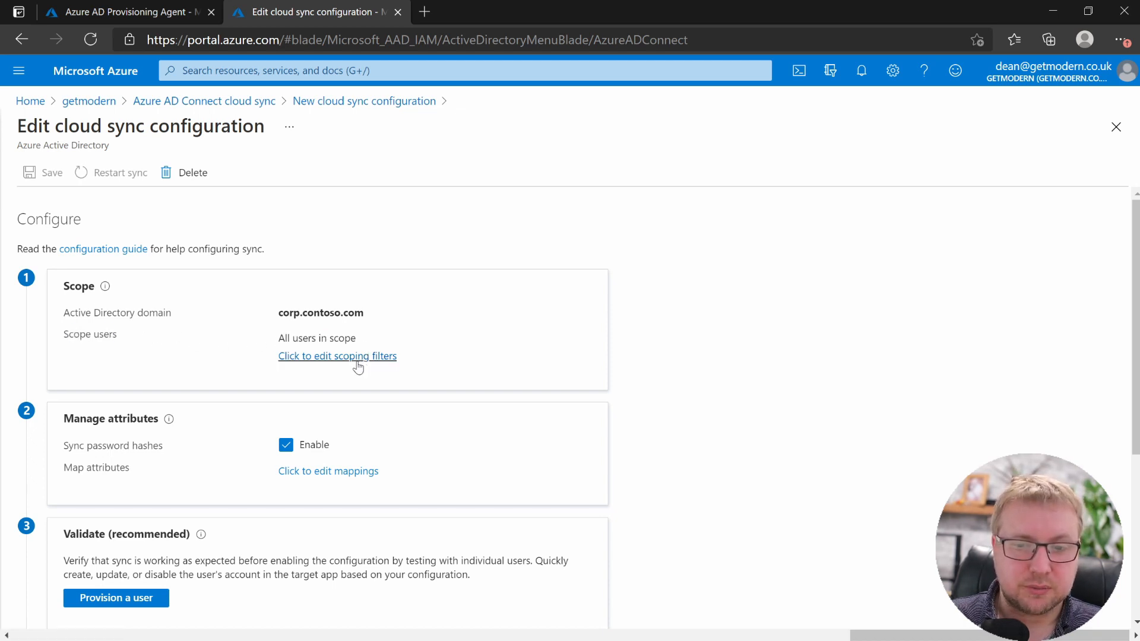
pyautogui.click(336, 355)
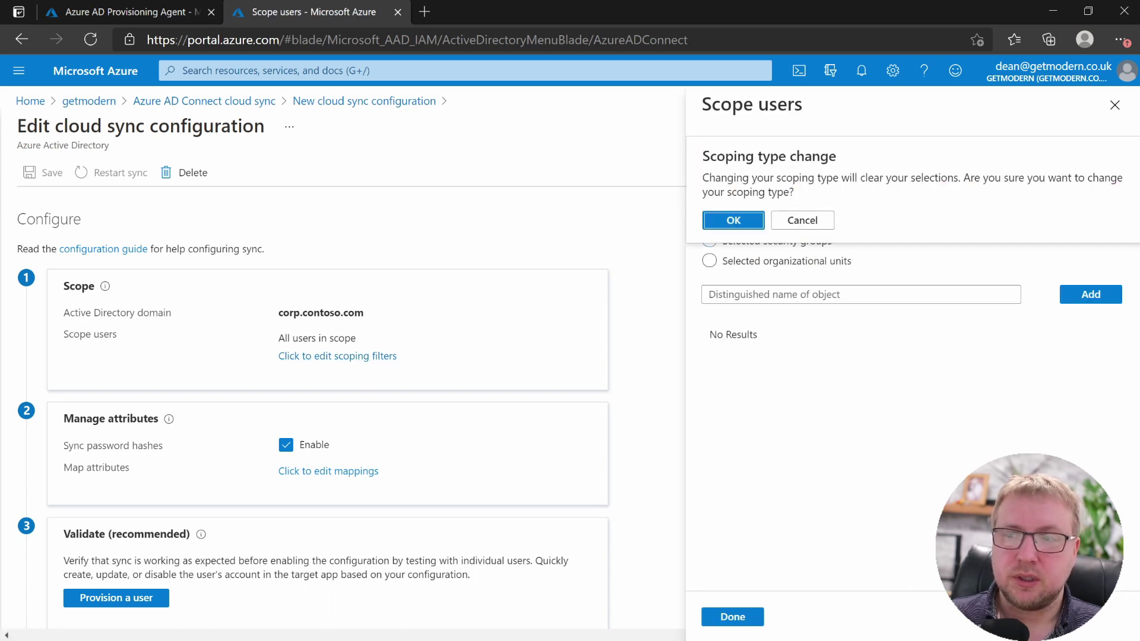
pyautogui.click(732, 220)
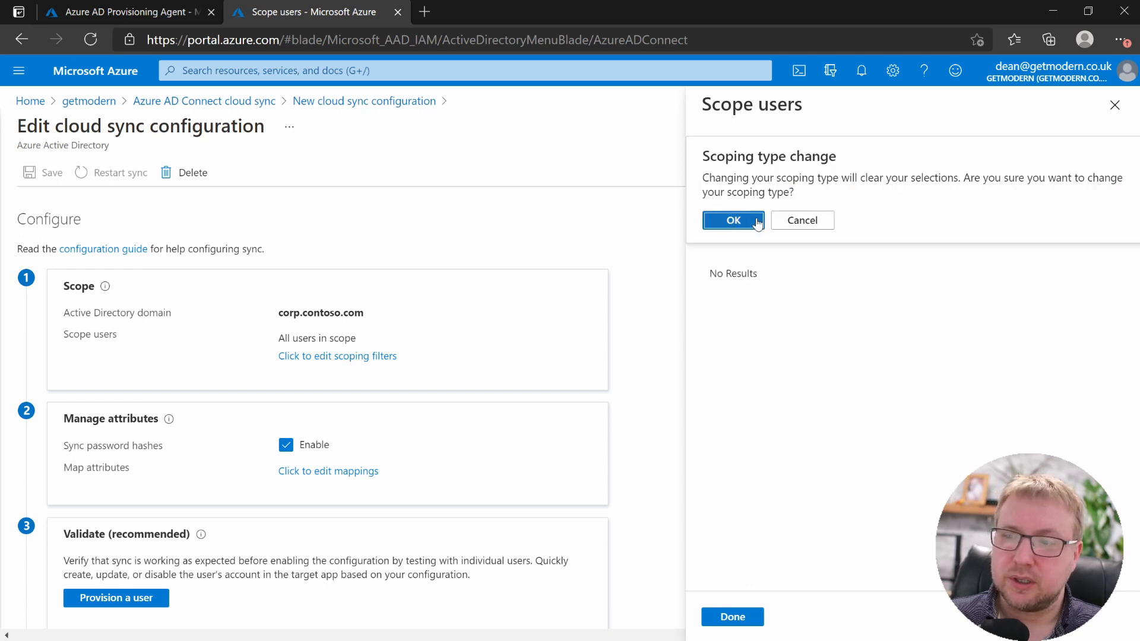
pyautogui.click(733, 221)
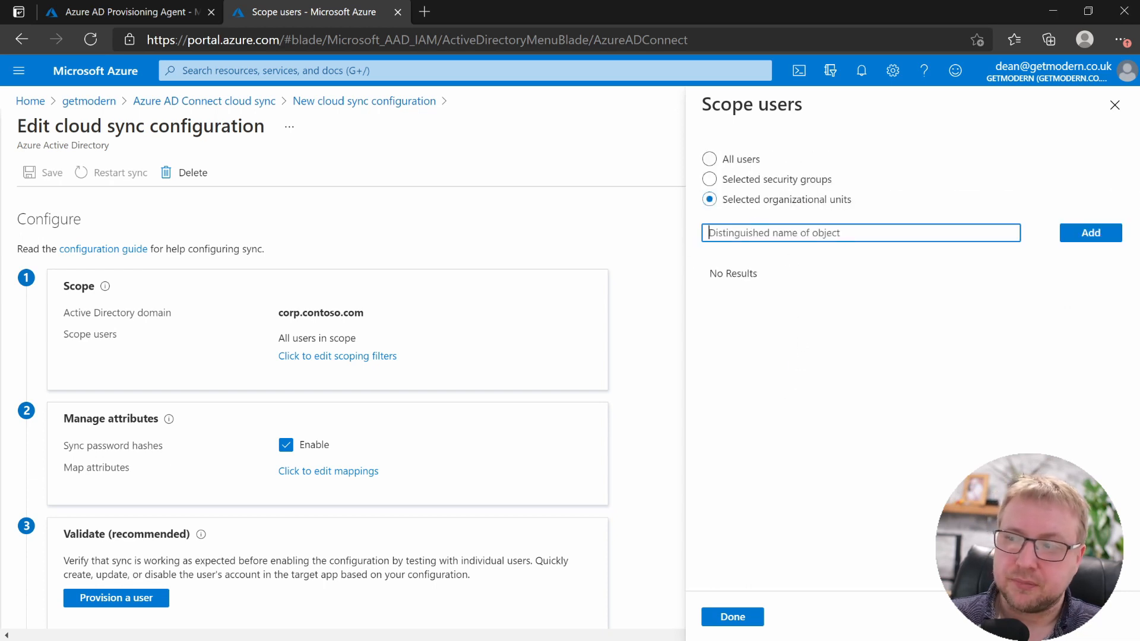
pyautogui.write('OU=')
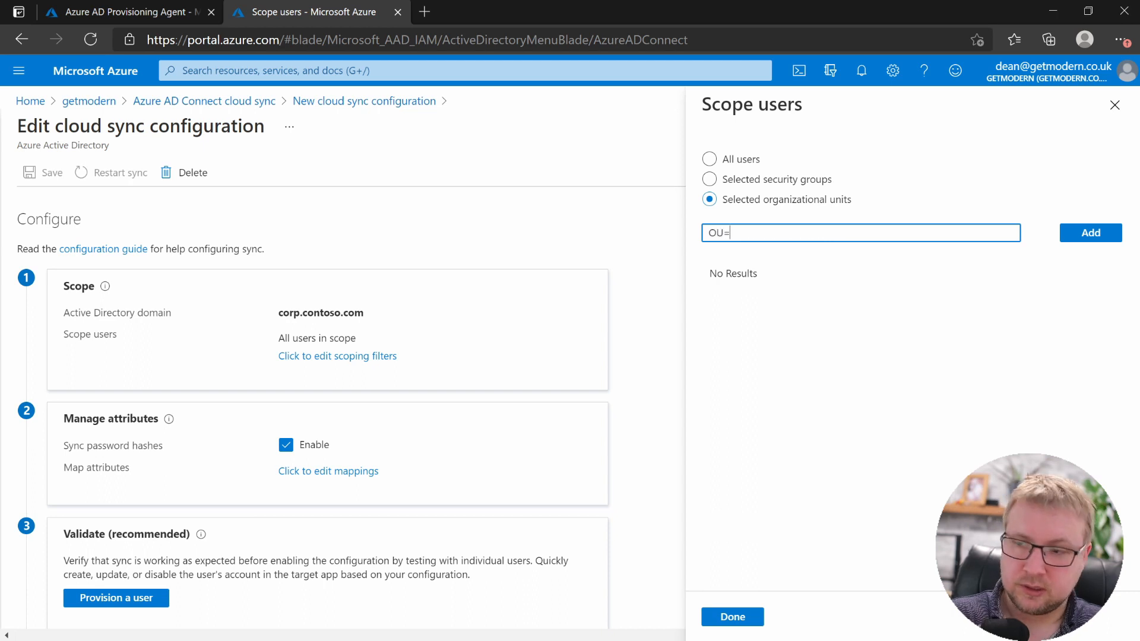
pyautogui.click(1090, 233)
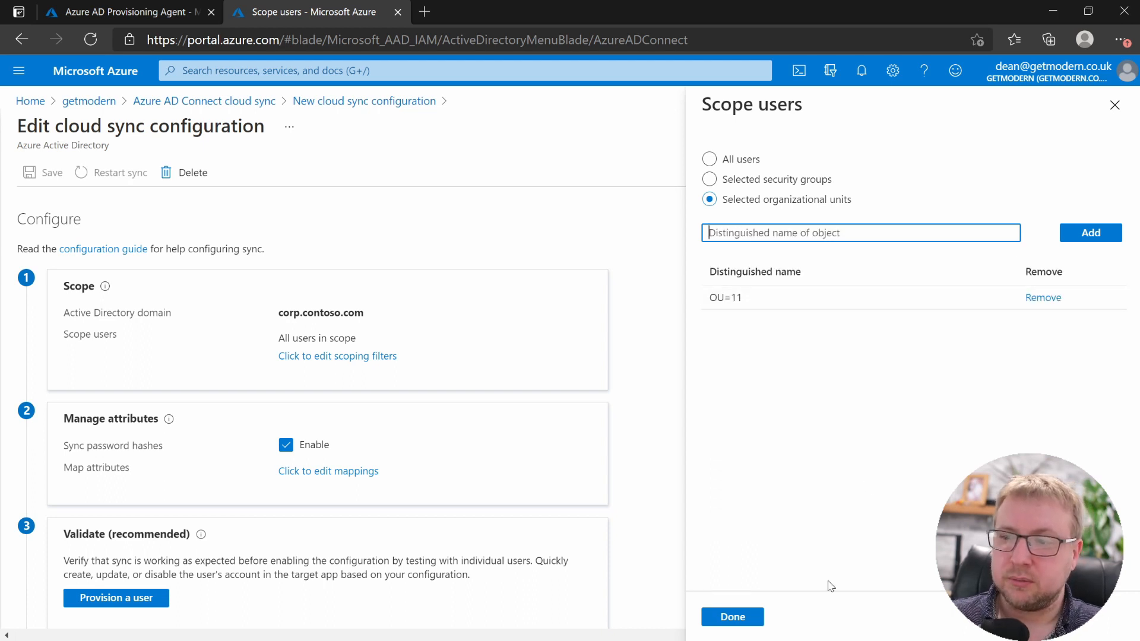
pyautogui.click(1043, 297)
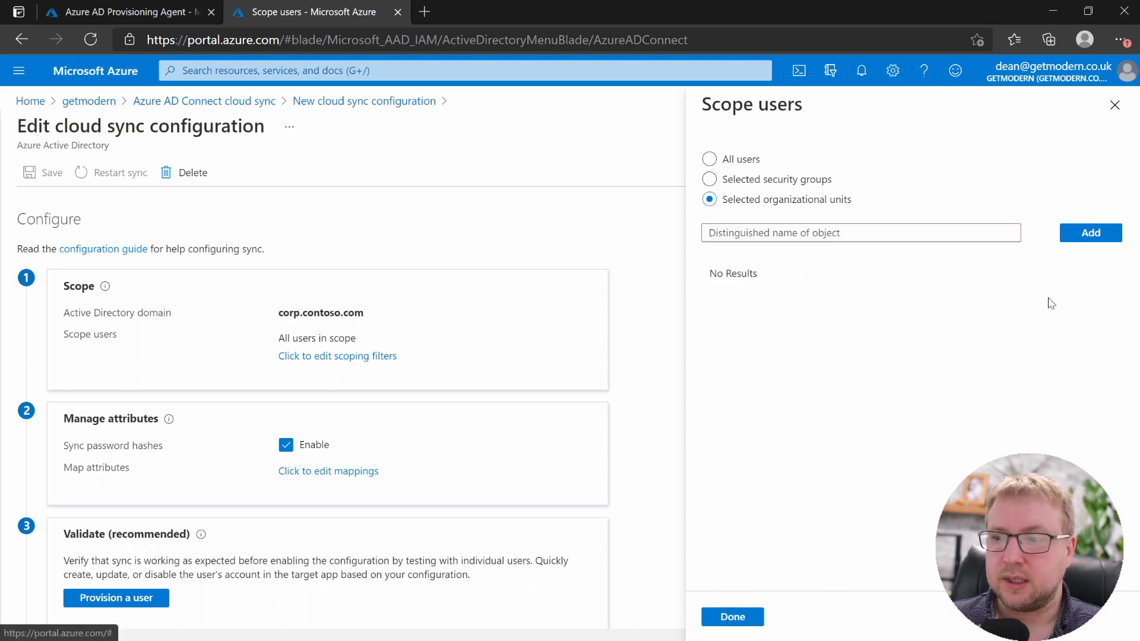
pyautogui.click(709, 159)
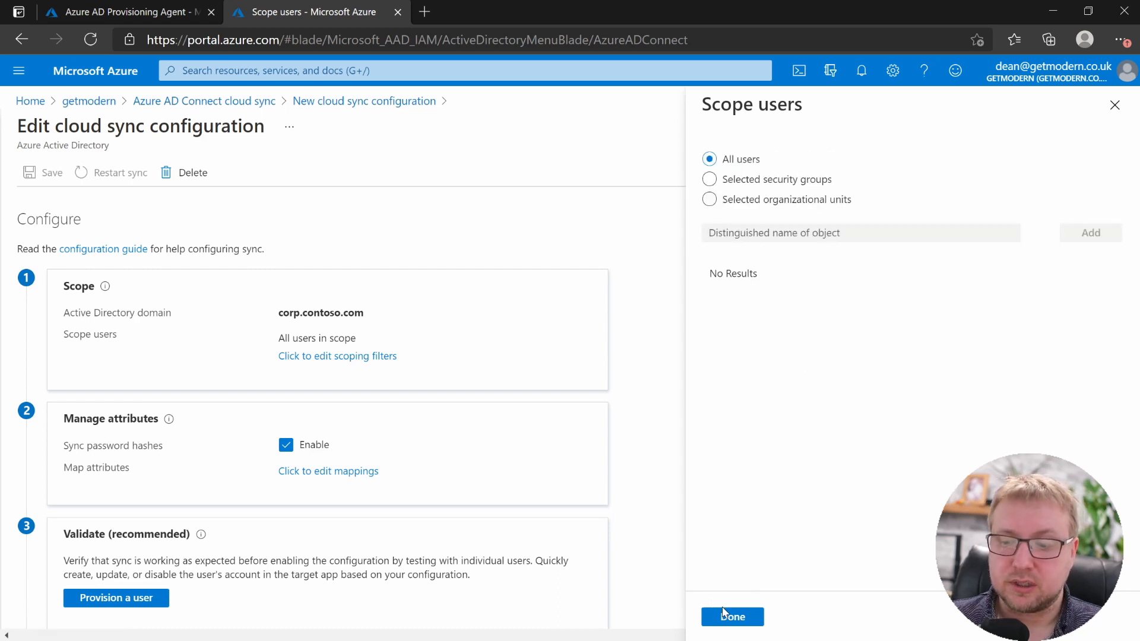
pyautogui.click(731, 616)
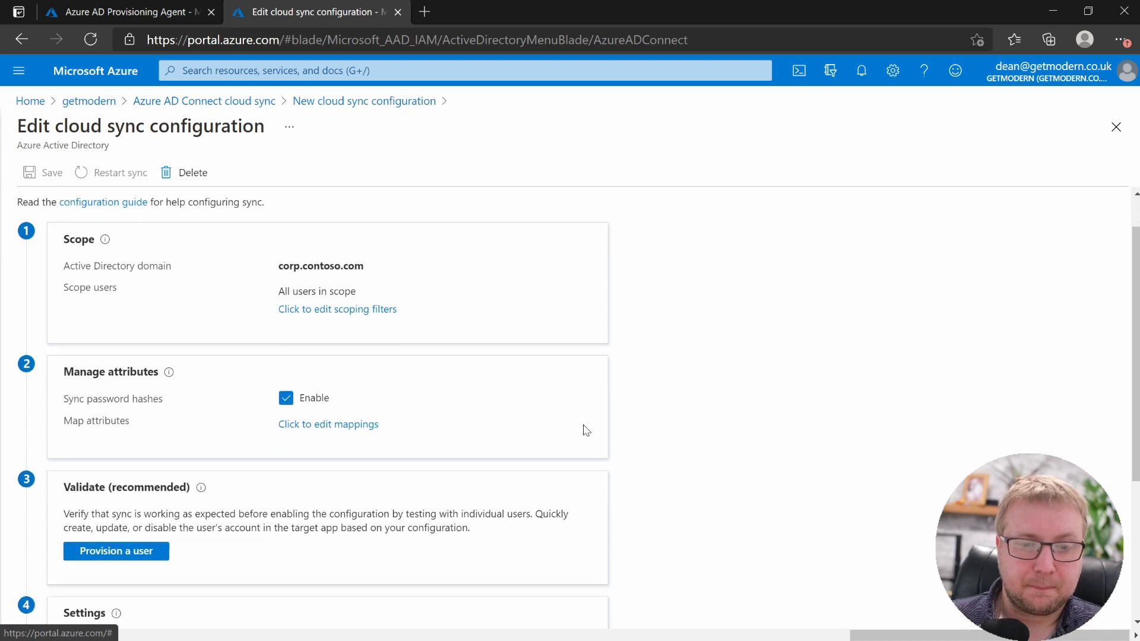
pyautogui.scroll(-3)
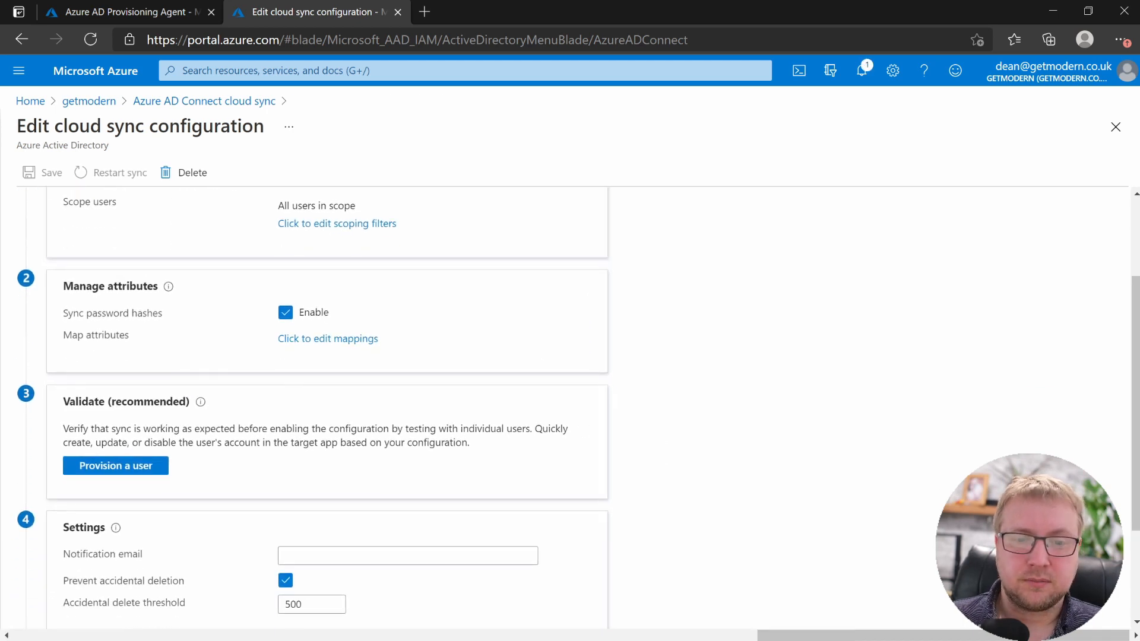
pyautogui.moveTo(43, 316)
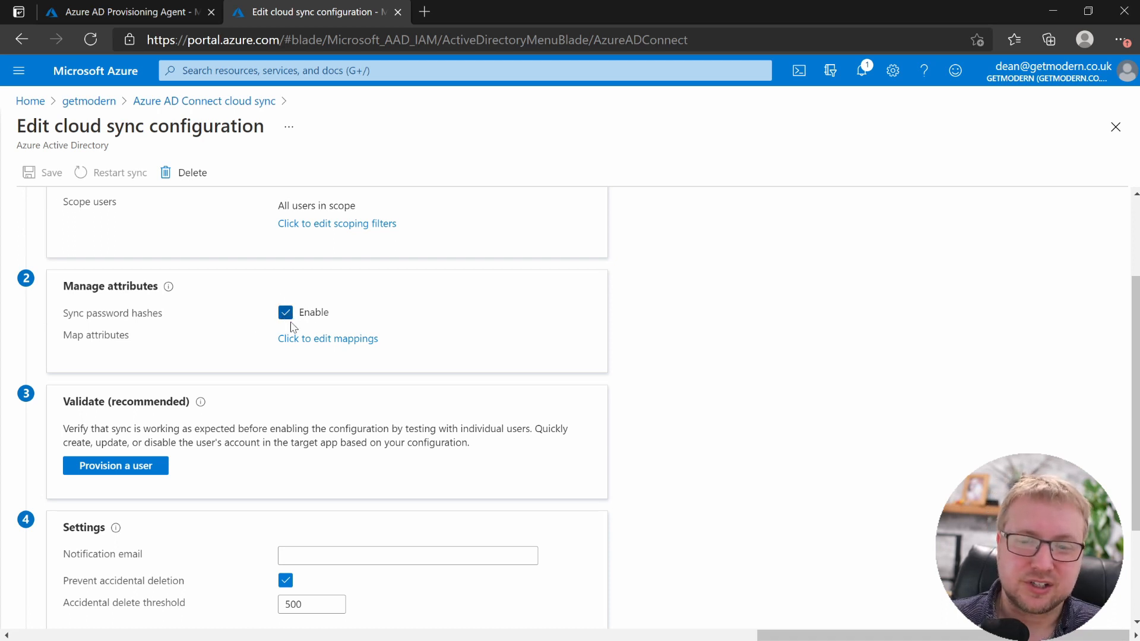
pyautogui.moveTo(328, 338)
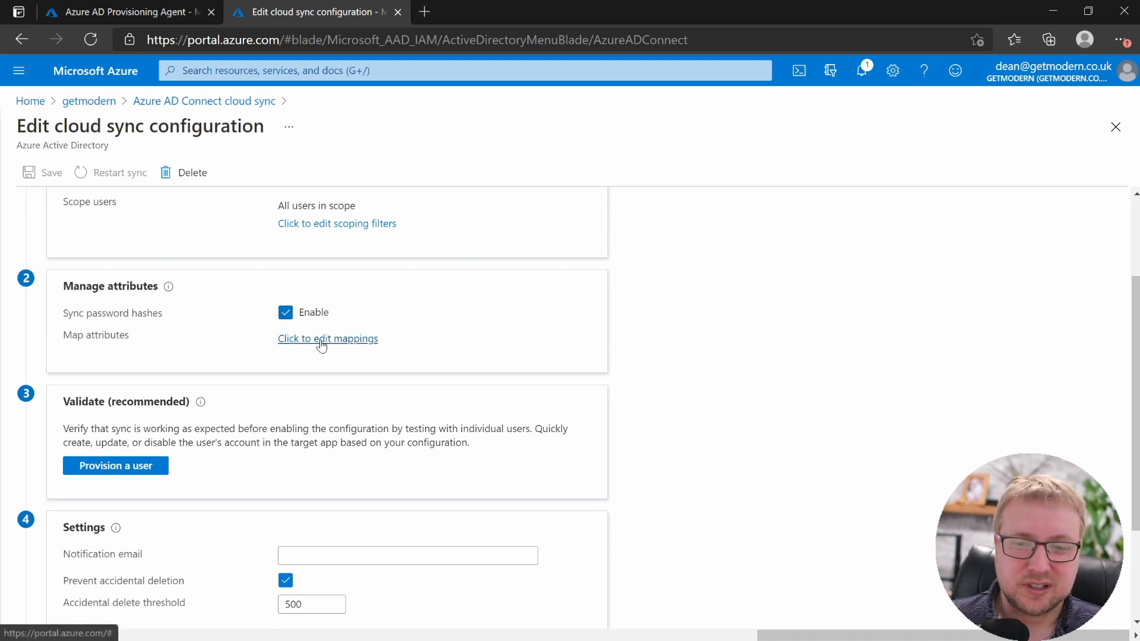
pyautogui.click(327, 339)
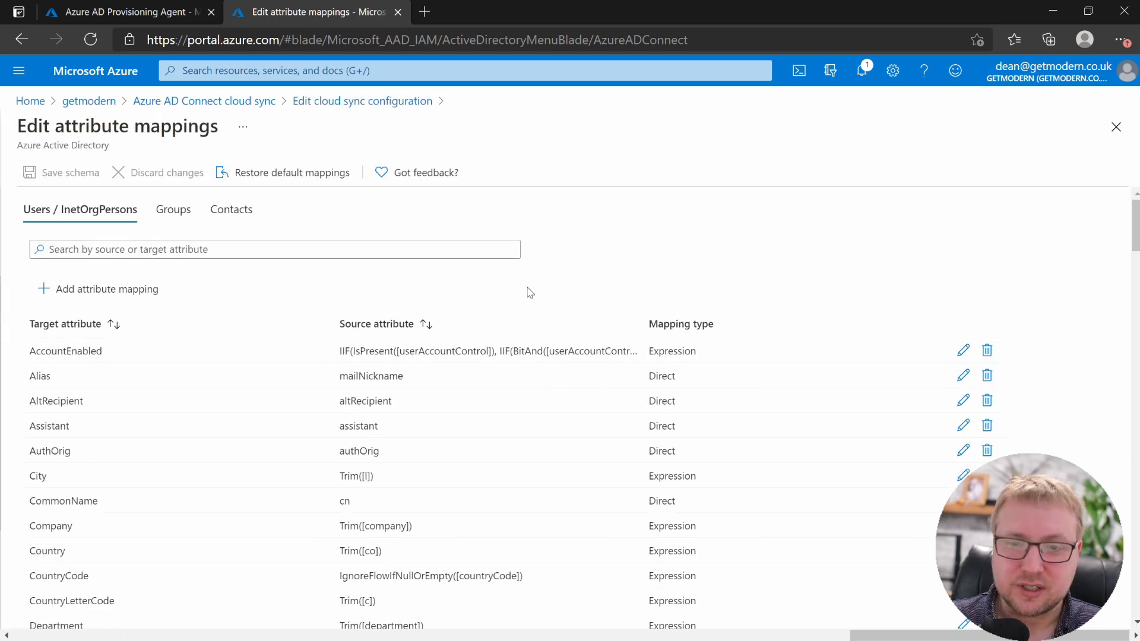
pyautogui.moveTo(334, 361)
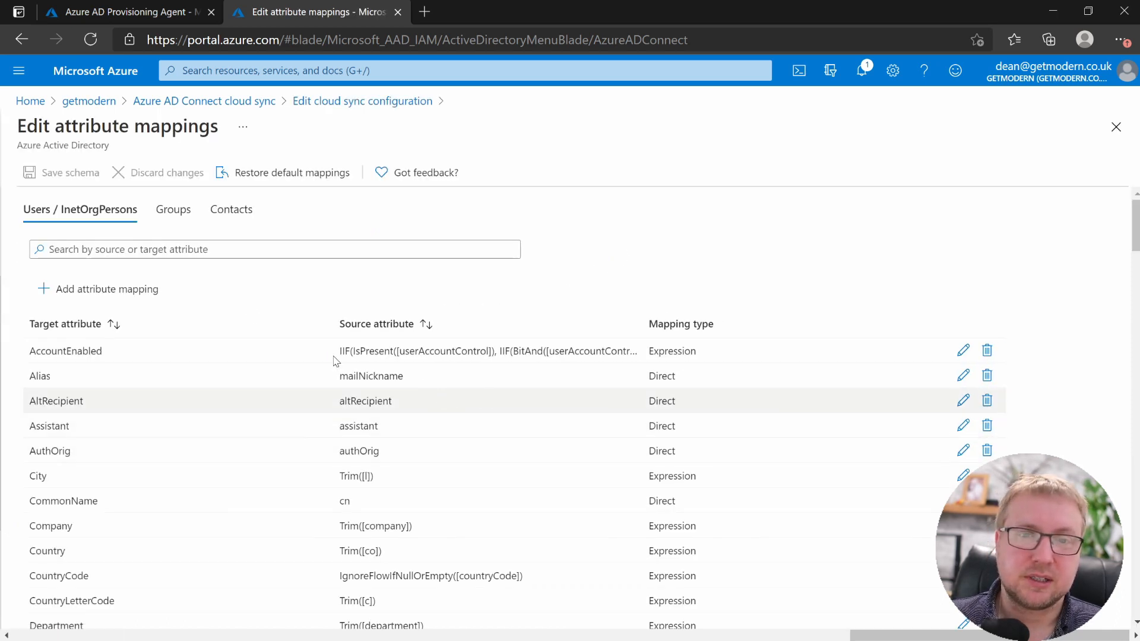
pyautogui.moveTo(232, 209)
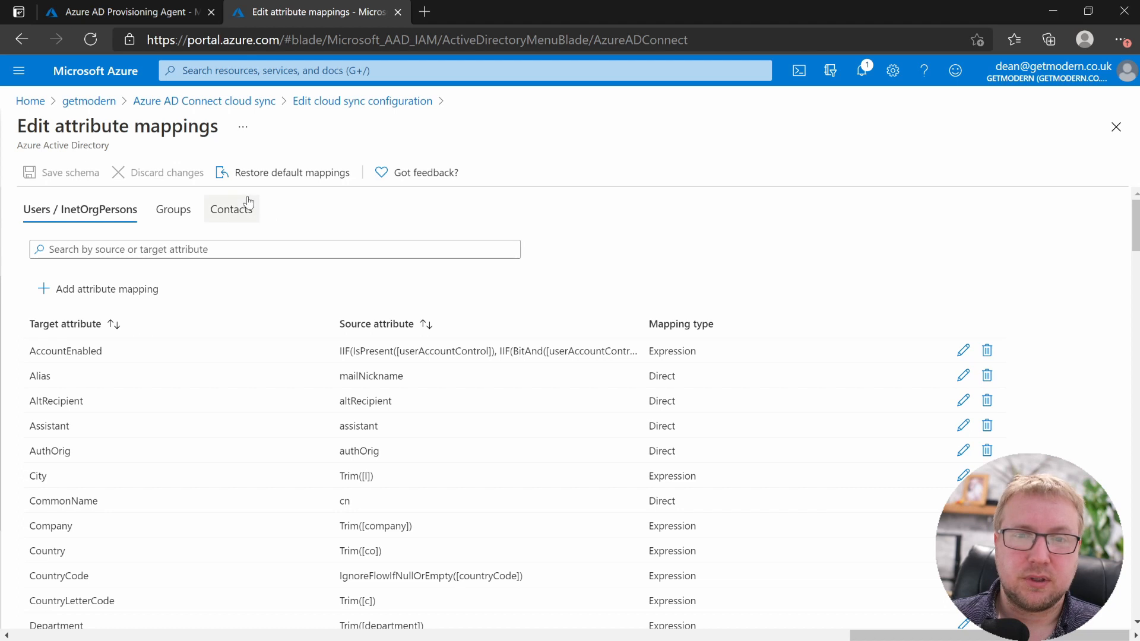
pyautogui.moveTo(256, 137)
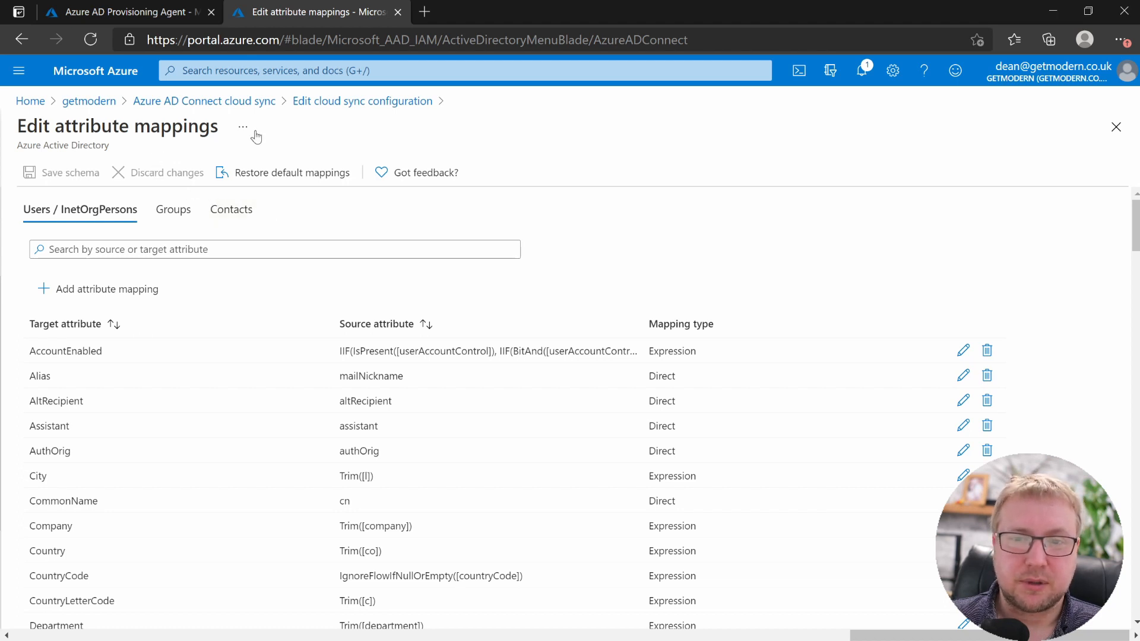
pyautogui.click(361, 100)
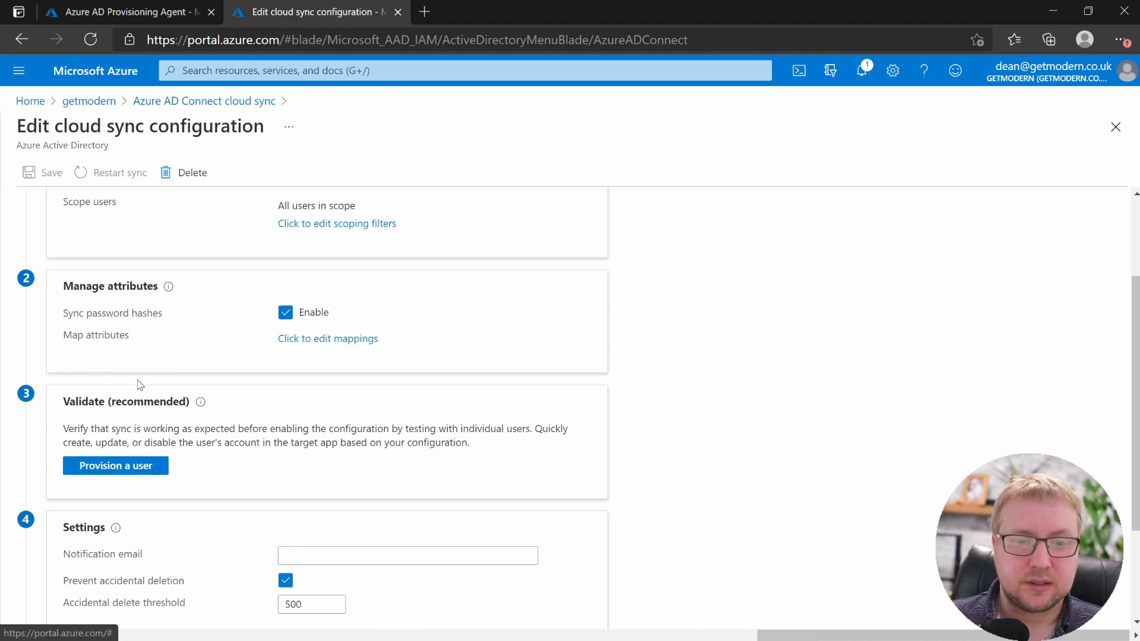
pyautogui.scroll(-3)
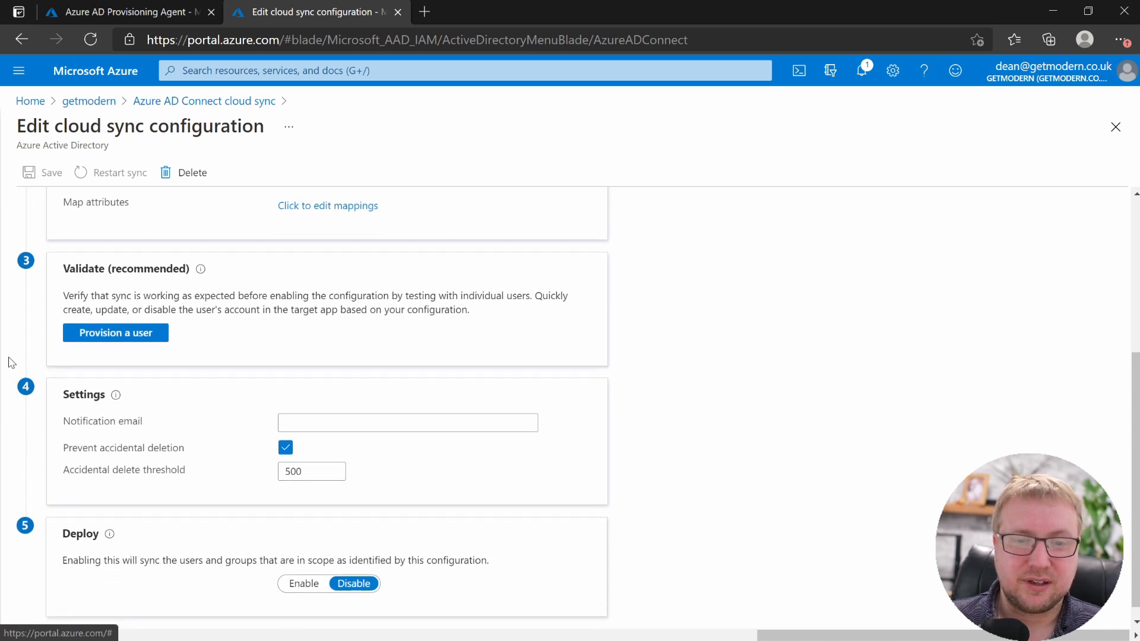
pyautogui.moveTo(7, 332)
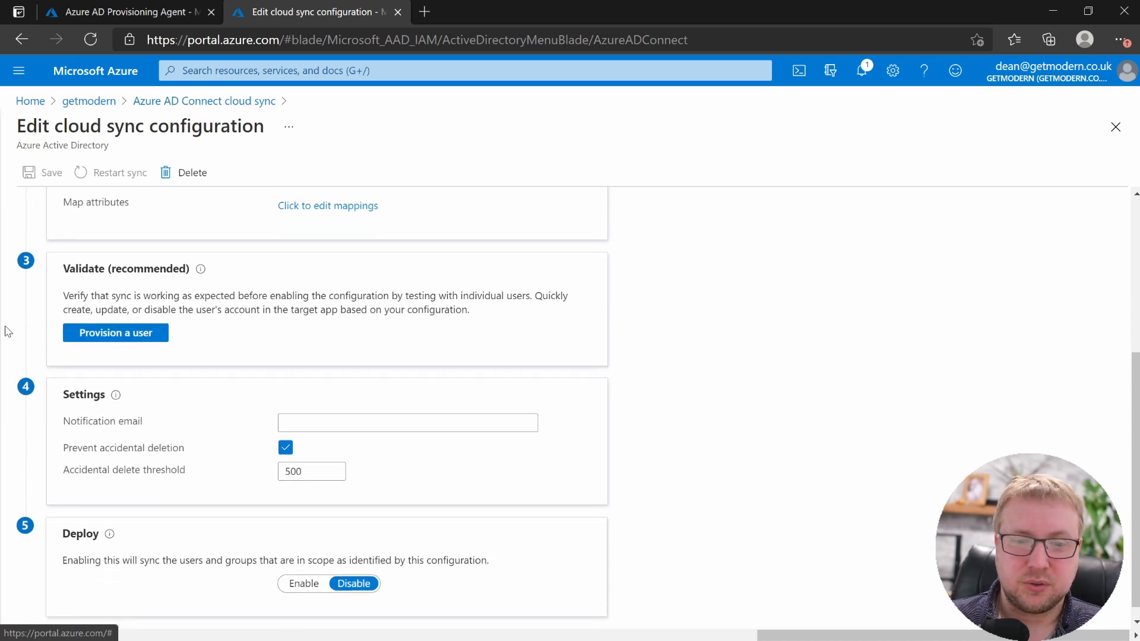
pyautogui.moveTo(202, 270)
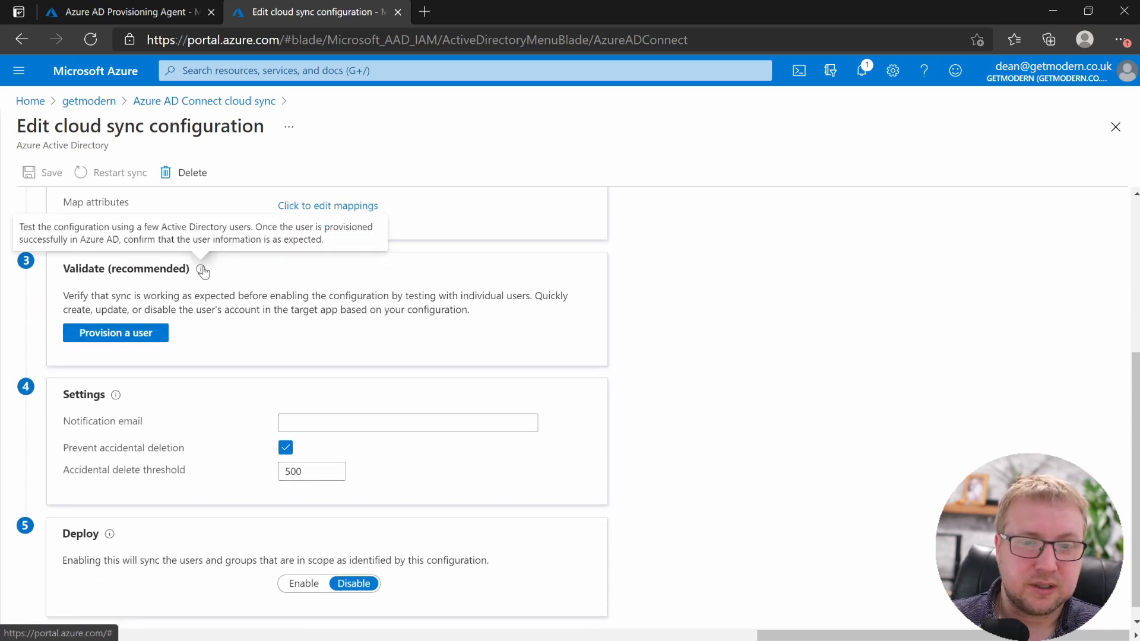
pyautogui.moveTo(127, 342)
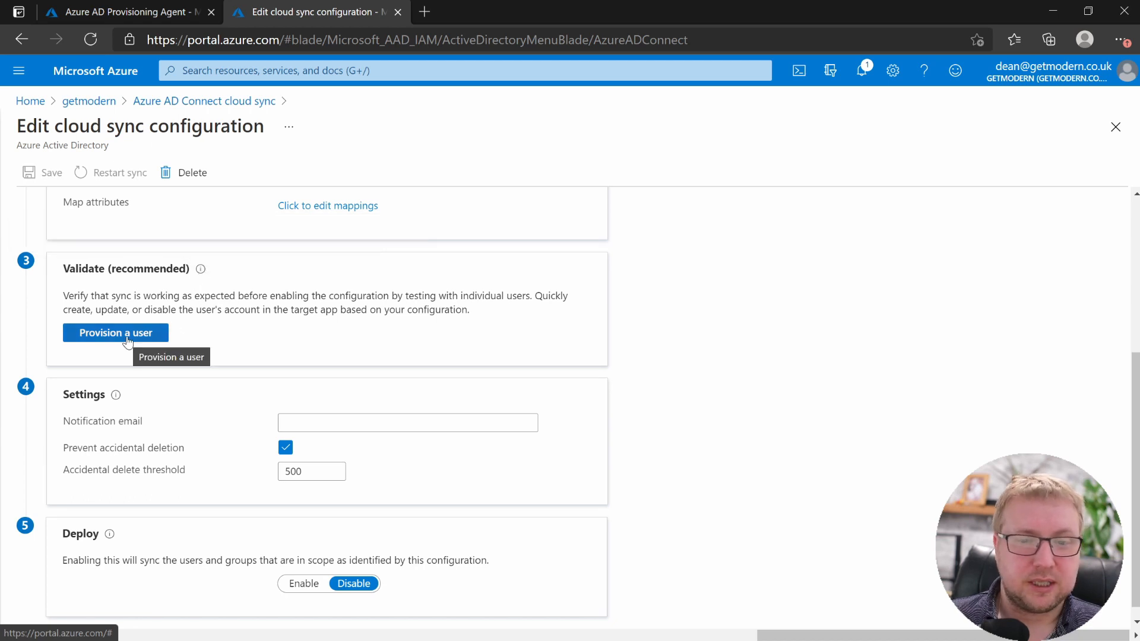
# Start 'Provision a user' under Validate to reach the Provision on demand blade
pyautogui.click(115, 332)
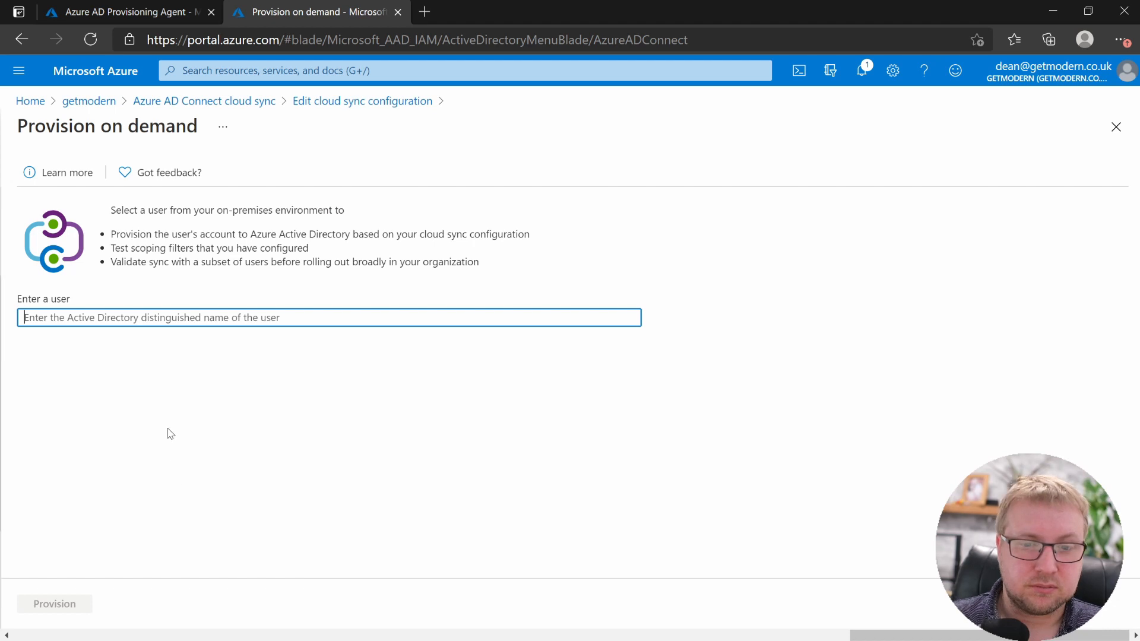
pyautogui.moveTo(83, 288)
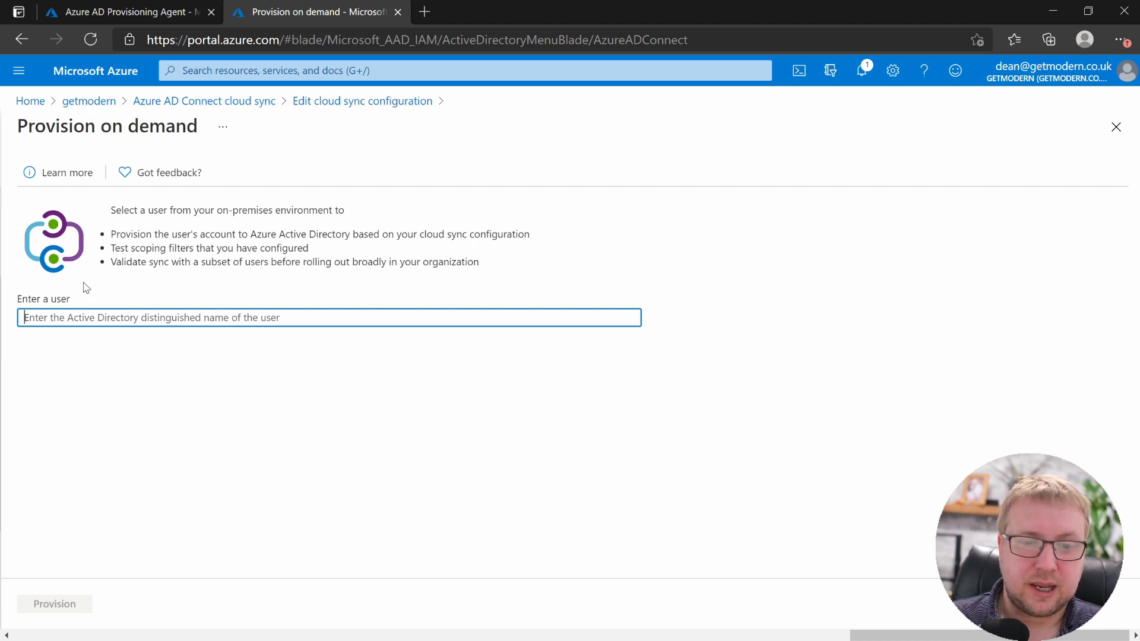
pyautogui.moveTo(140, 361)
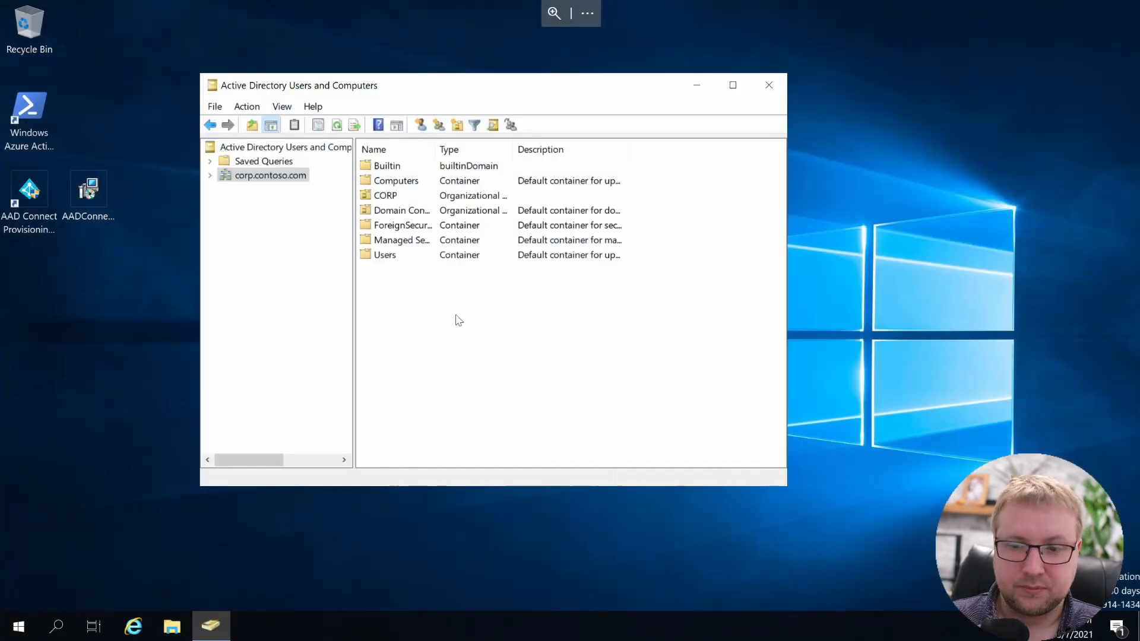
# Enable Advanced Features in the console and bring up TestUser1's properties under CORP > USERS
pyautogui.click(281, 106)
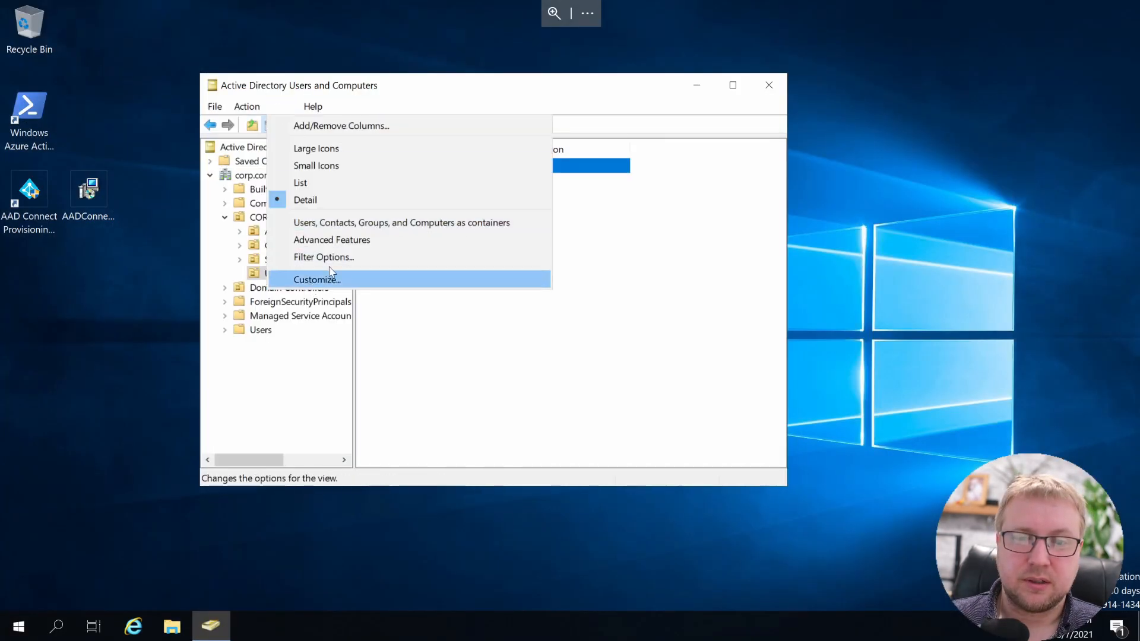
pyautogui.click(331, 240)
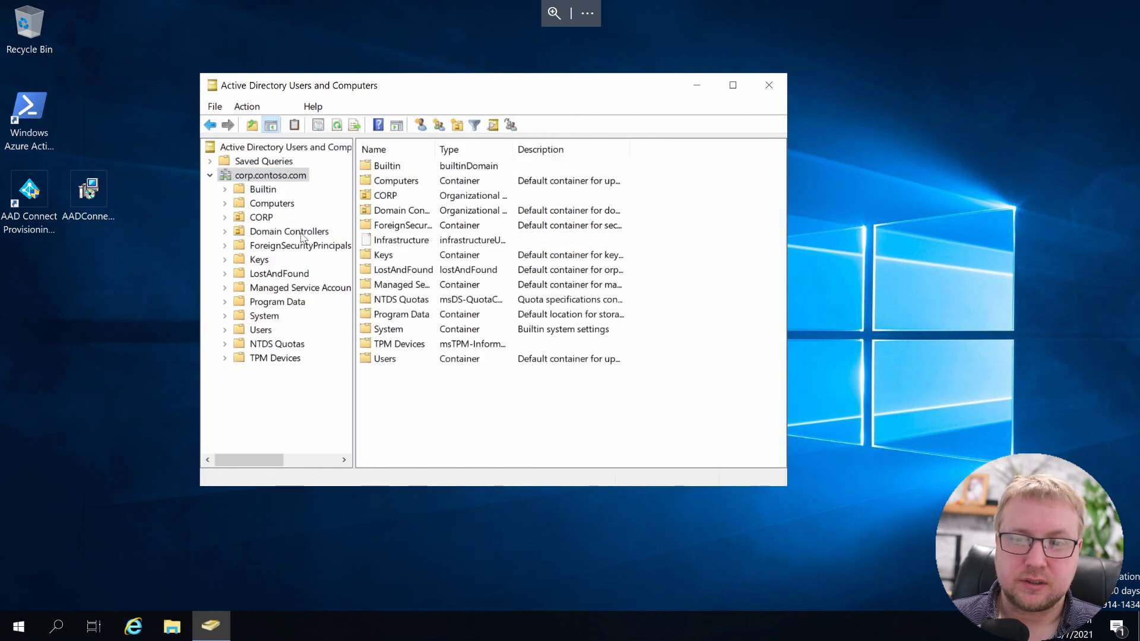
pyautogui.click(261, 216)
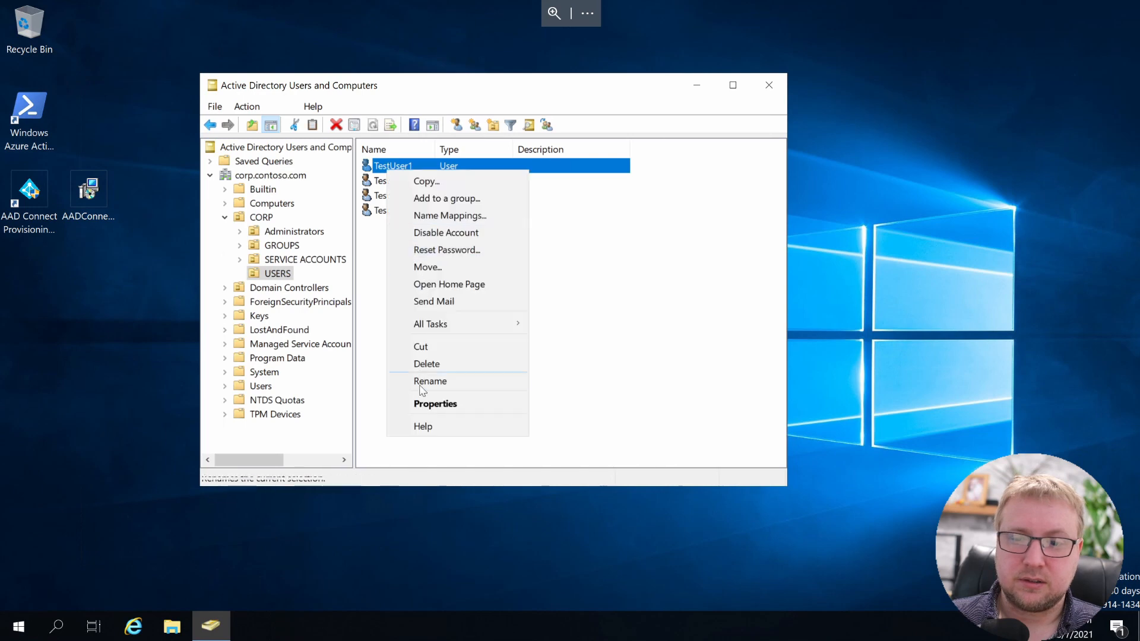
pyautogui.click(434, 404)
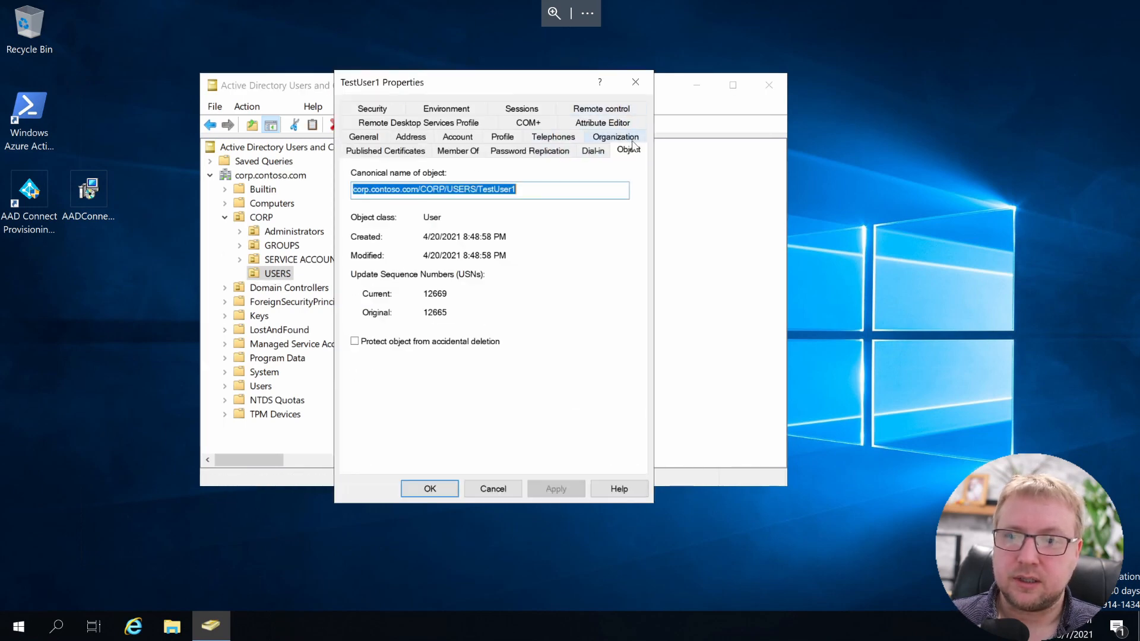
# In Attribute Editor, locate and reveal TestUser1's distinguishedName value for copying
pyautogui.click(510, 188)
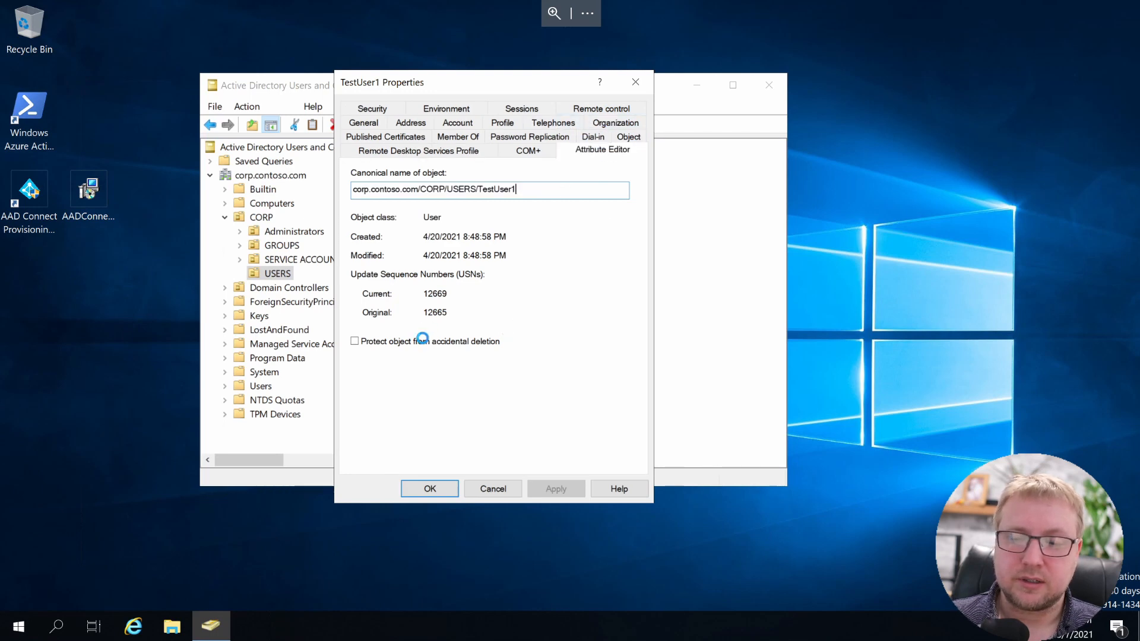
pyautogui.click(602, 149)
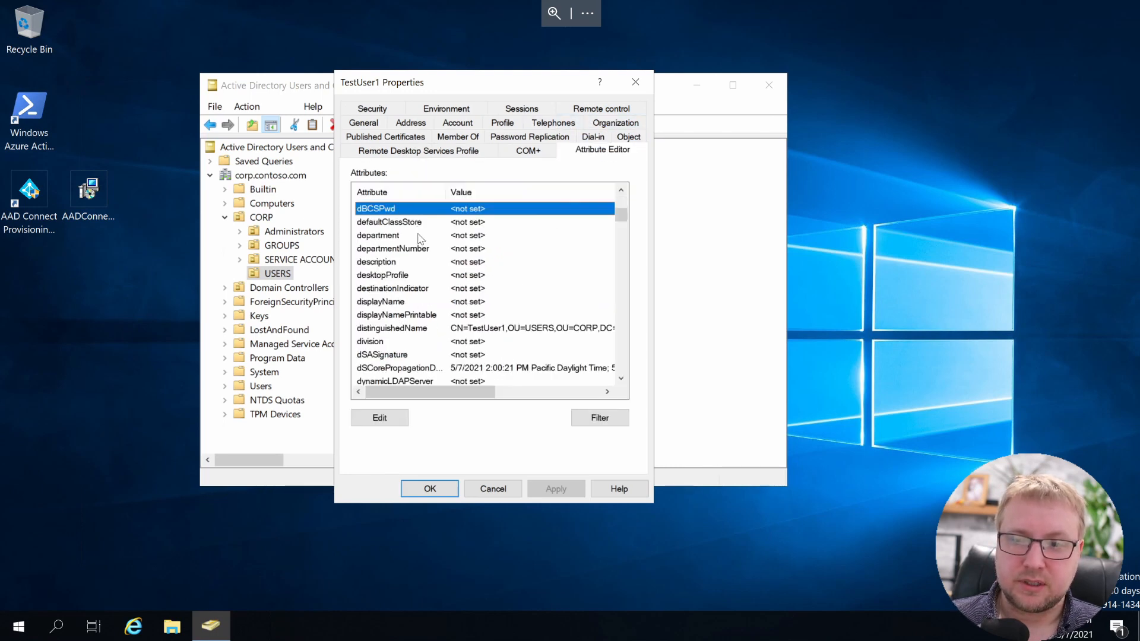
pyautogui.click(392, 327)
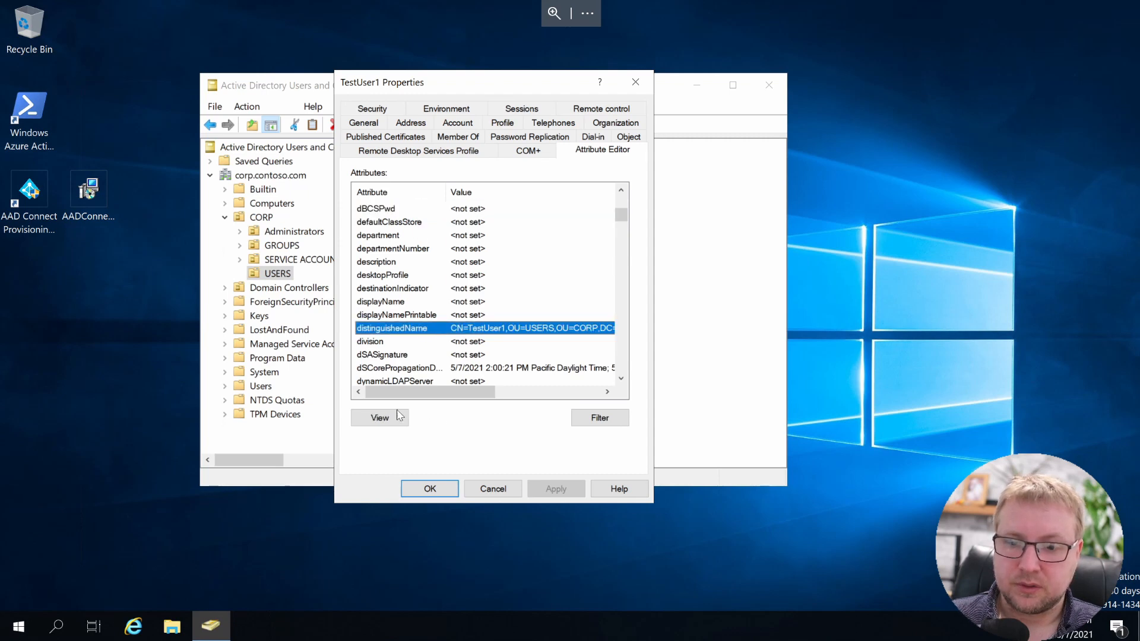
pyautogui.doubleClick(390, 328)
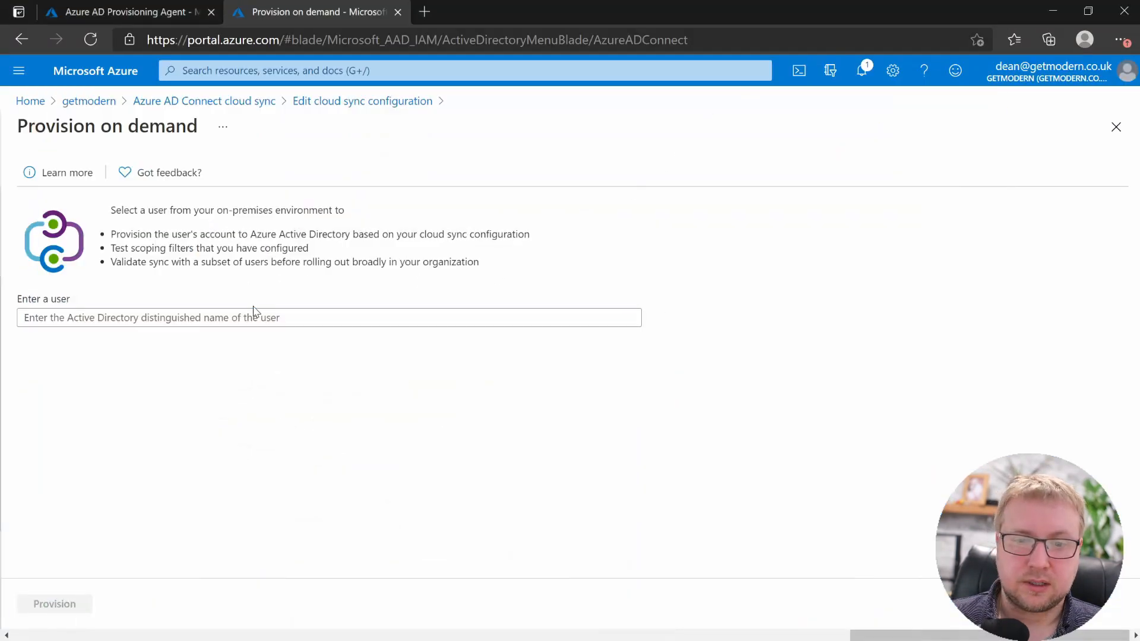
# Provision CN=TestUser1,OU=USERS,OU=CORP,DC=corp,DC=contoso,DC=com on demand
pyautogui.write('CN=TestUser1,OU=USERS,OU=CORP,DC=corp,DC=contoso,DC=com')
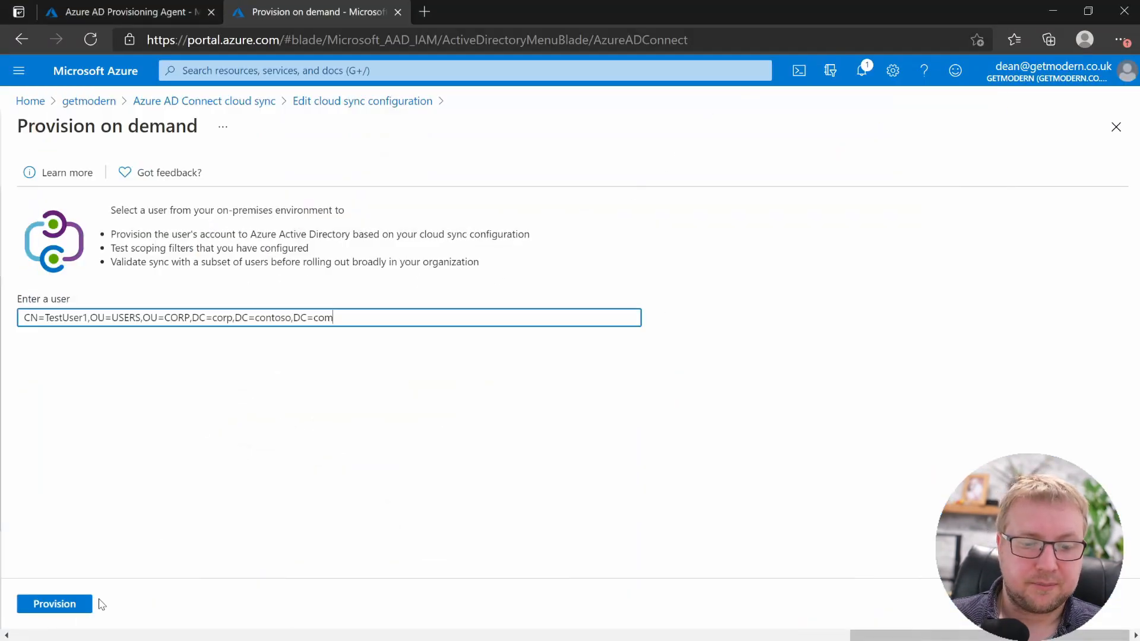
pyautogui.click(54, 603)
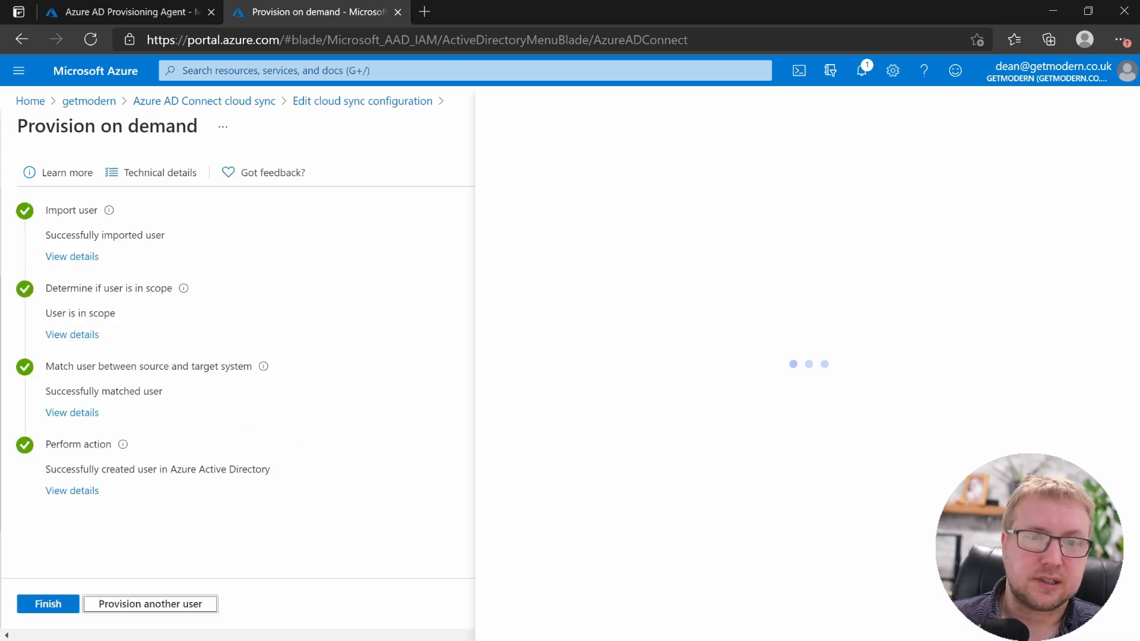
# Review the provisioning details confirming TestUser1 was created in Azure AD with all steps succeeding
pyautogui.click(71, 491)
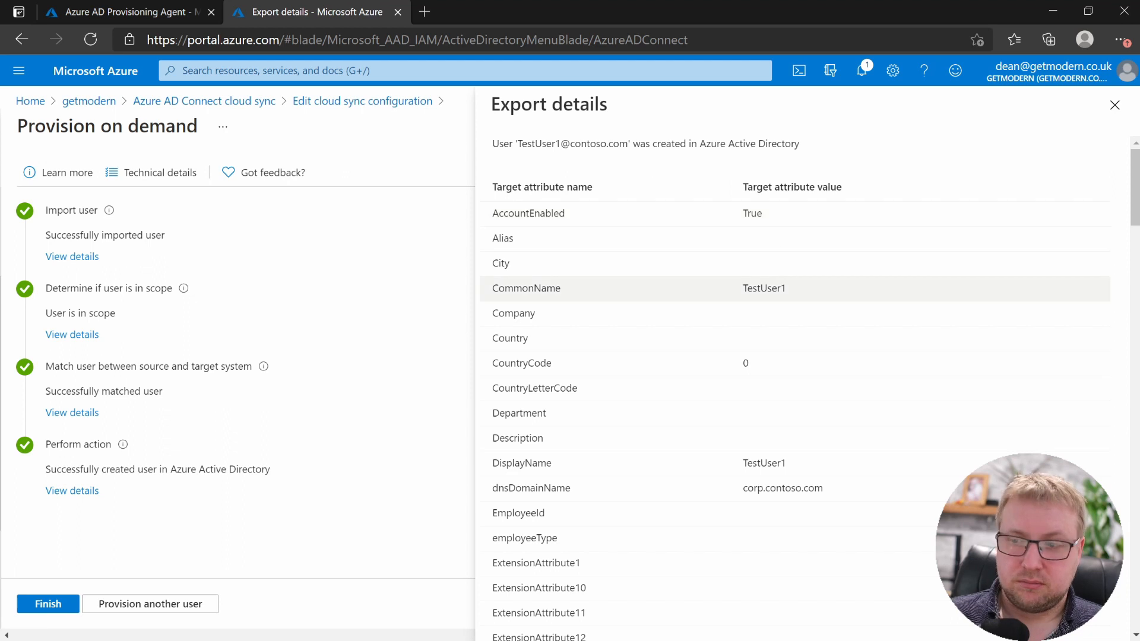
pyautogui.scroll(-3)
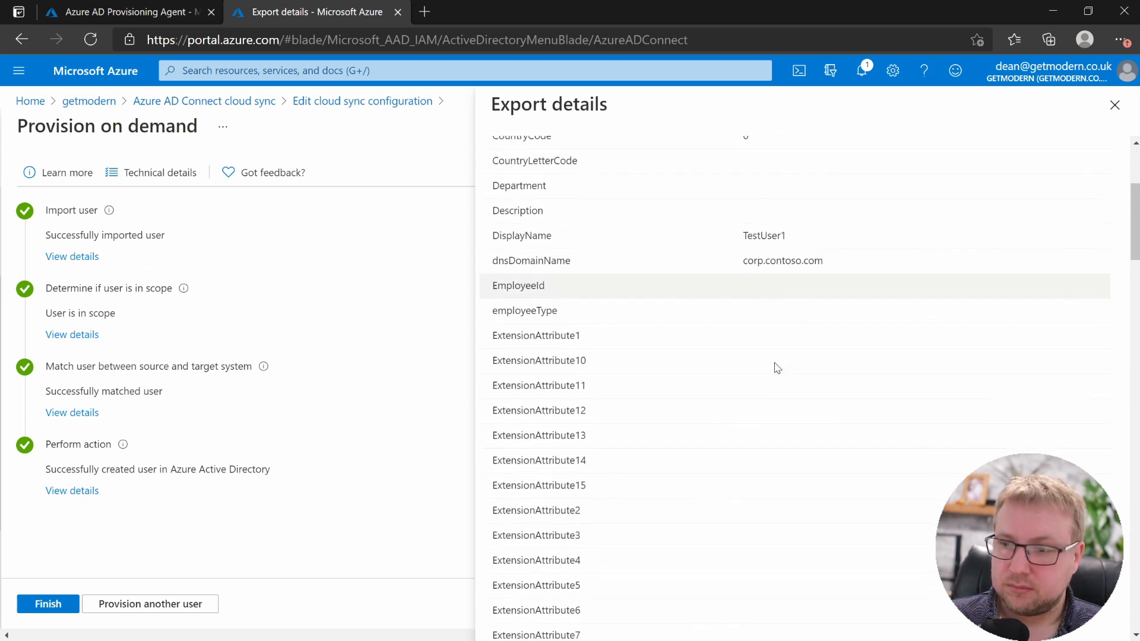
pyautogui.scroll(3)
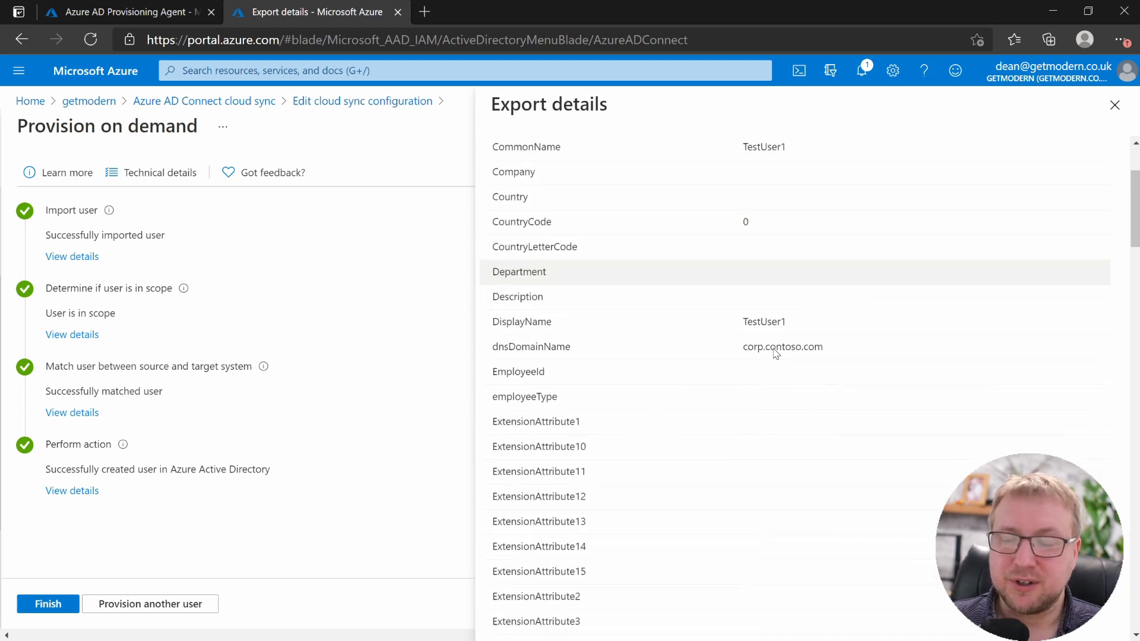
pyautogui.scroll(-3)
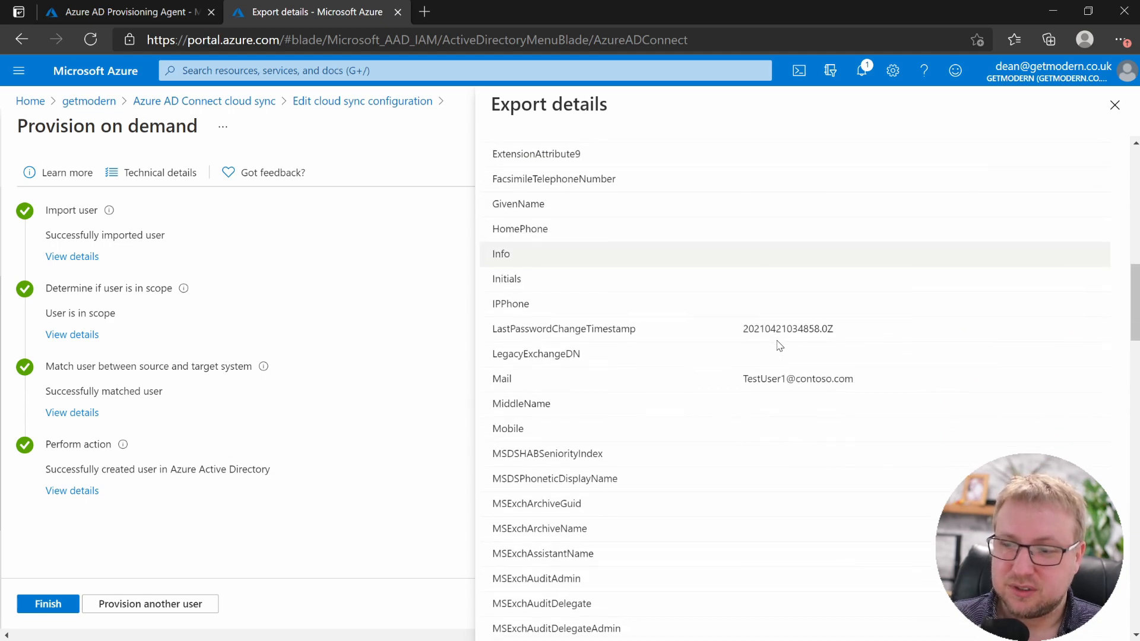
pyautogui.scroll(-3)
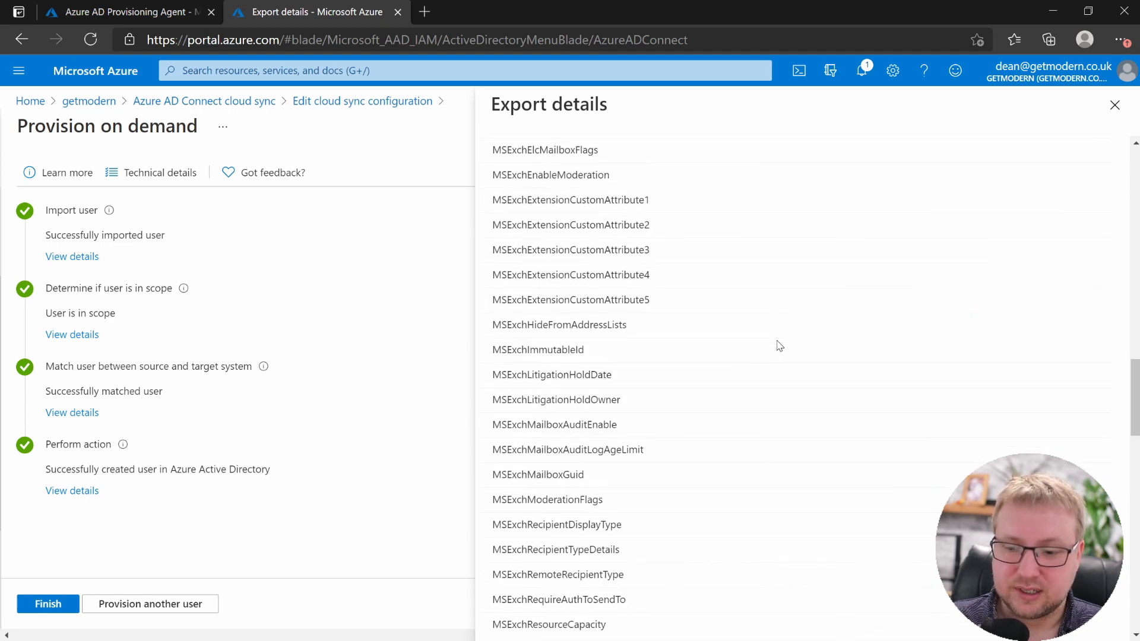
pyautogui.scroll(-3)
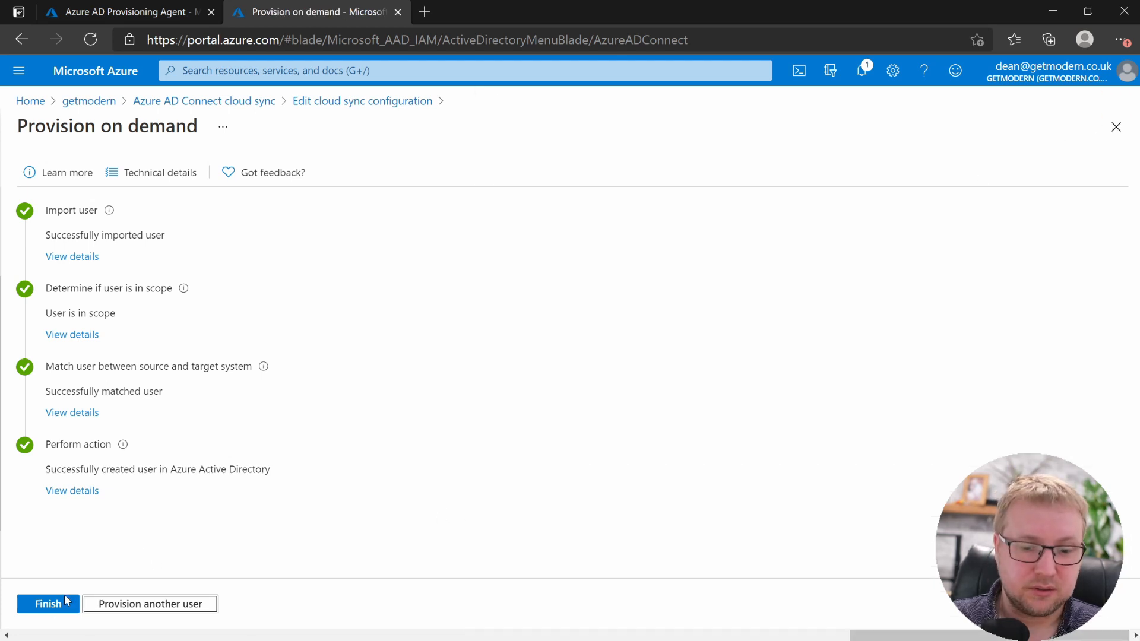
pyautogui.click(47, 603)
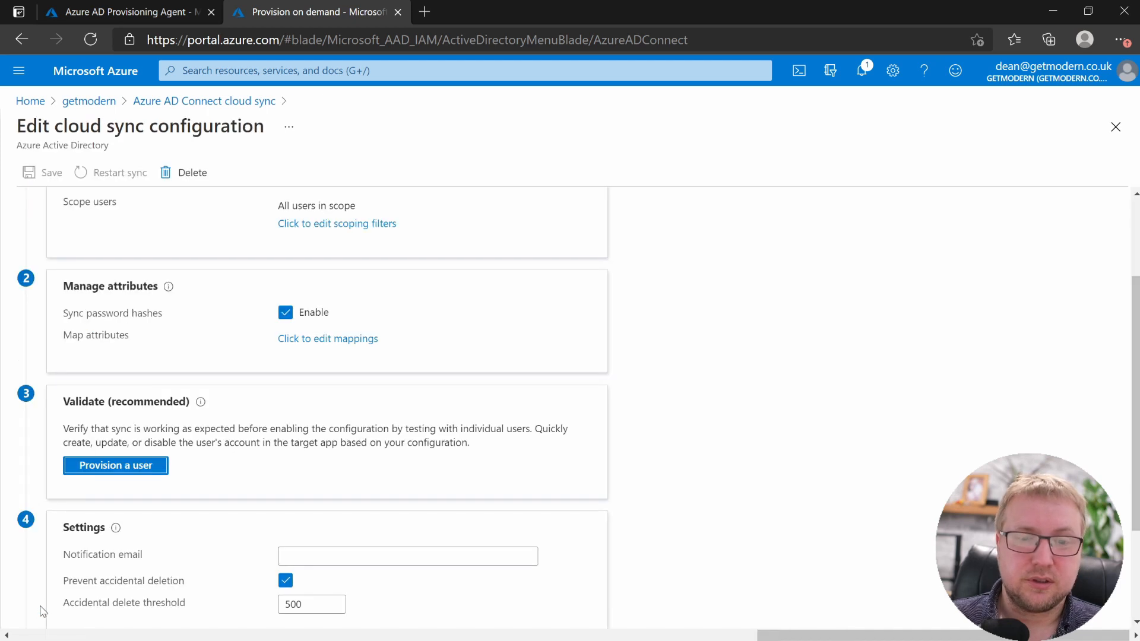
pyautogui.scroll(-3)
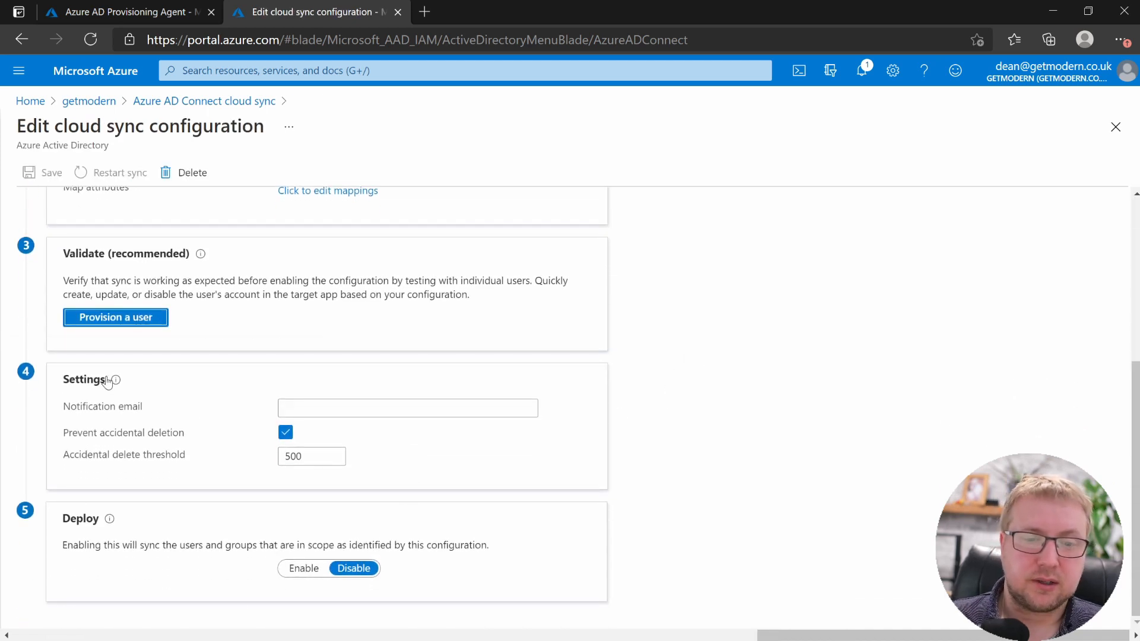
pyautogui.moveTo(11, 411)
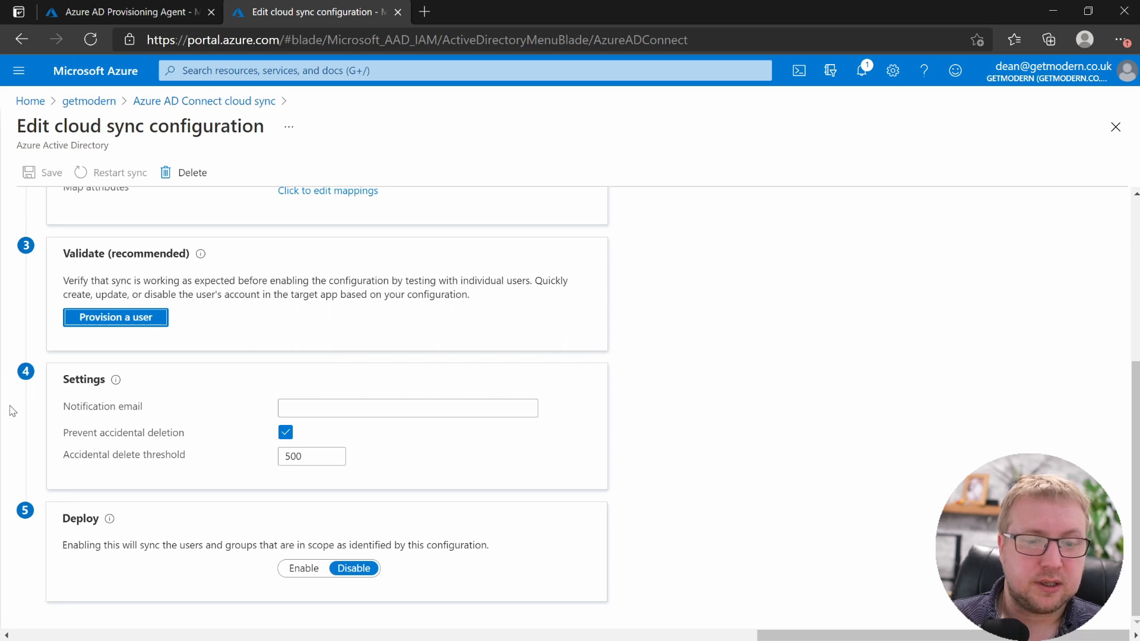
pyautogui.moveTo(117, 380)
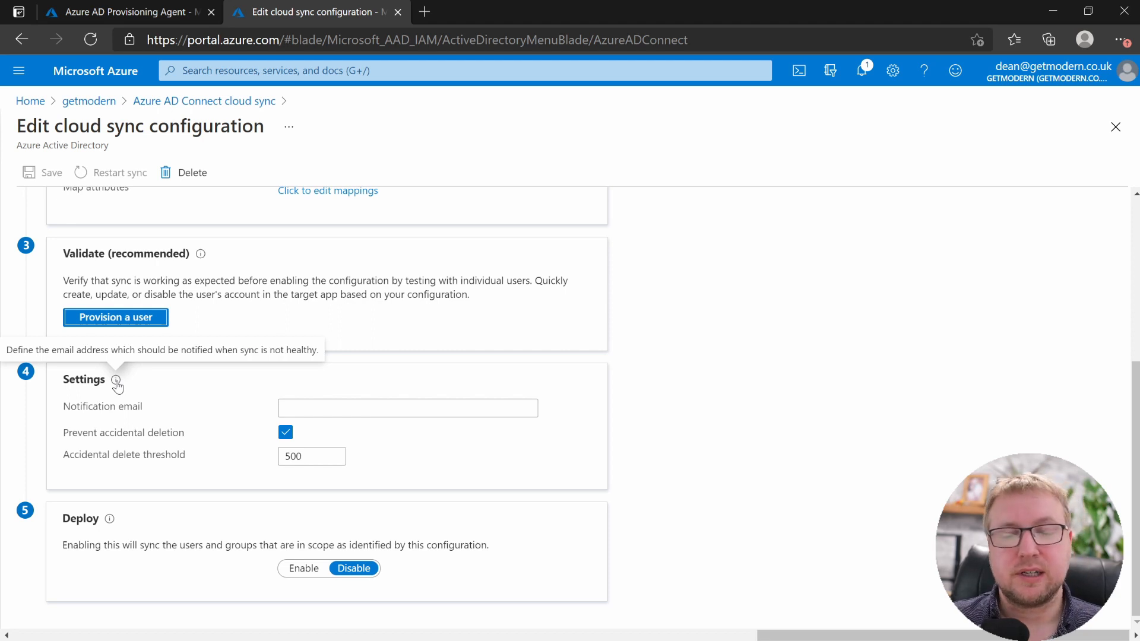
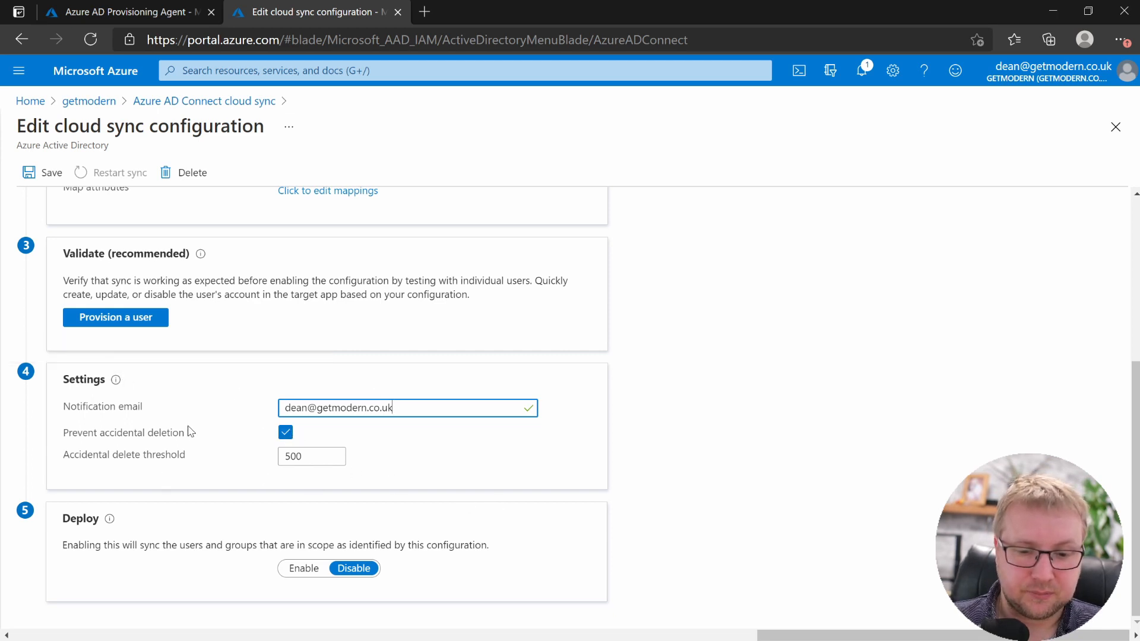
pyautogui.moveTo(447, 470)
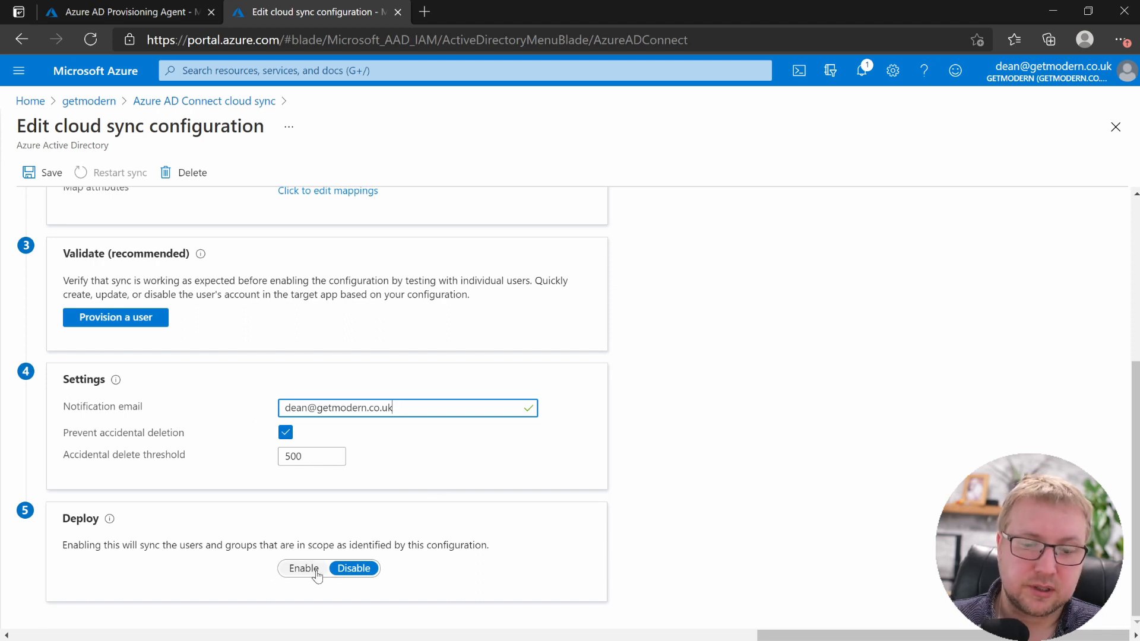
# Enable deployment, save the configuration with Yes, and return to the sync list showing corp.contoso.com Healthy
pyautogui.click(303, 567)
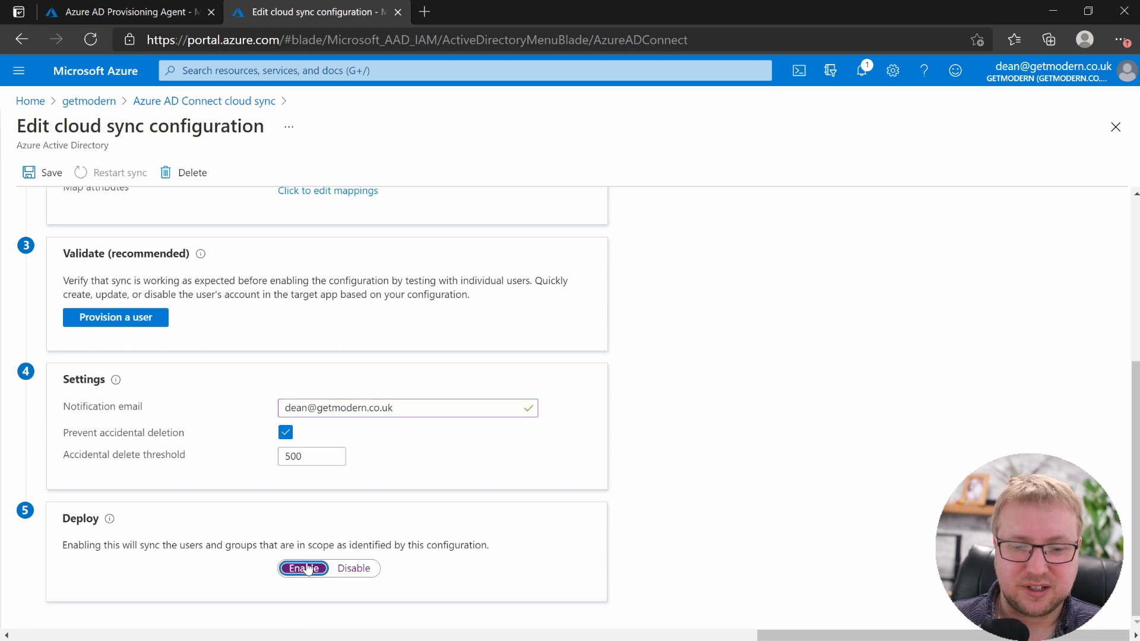
pyautogui.click(43, 172)
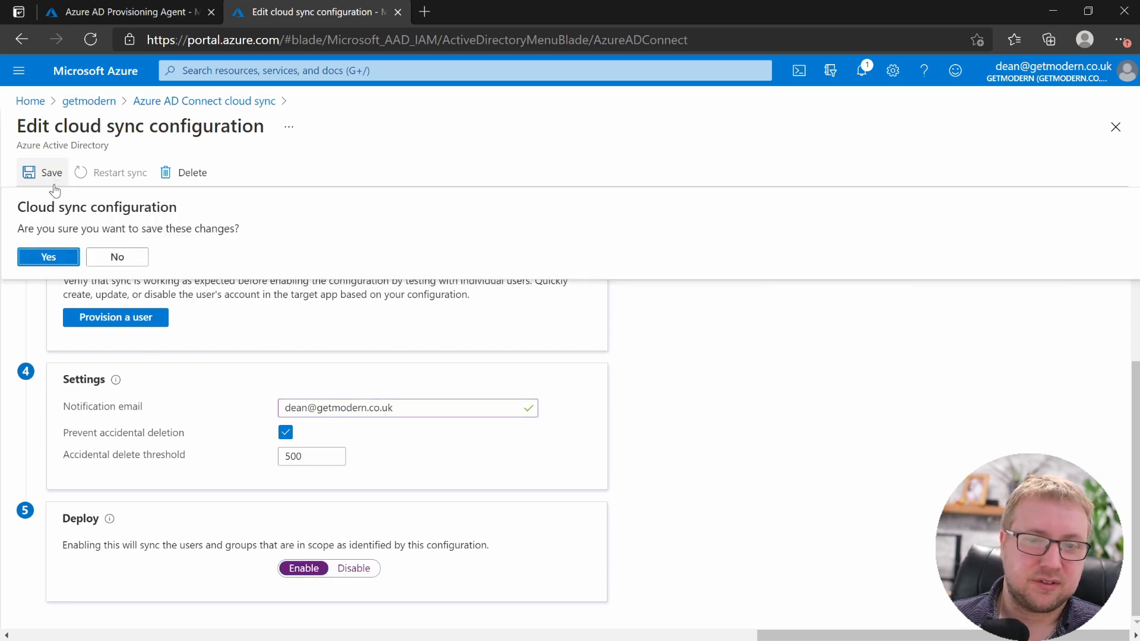
pyautogui.click(48, 256)
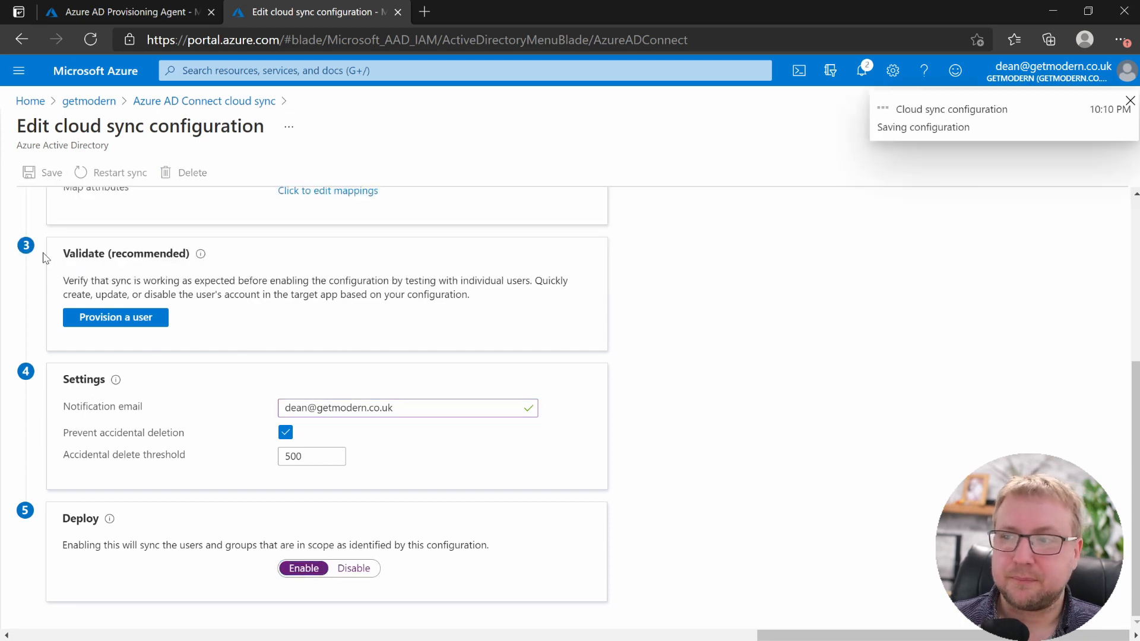
pyautogui.click(44, 172)
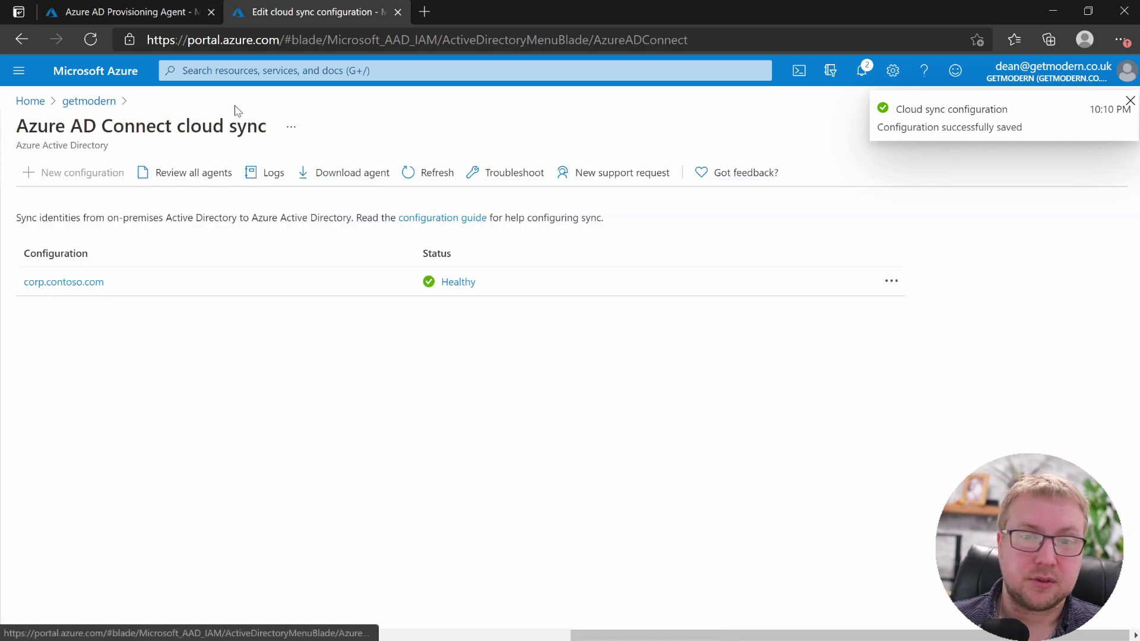